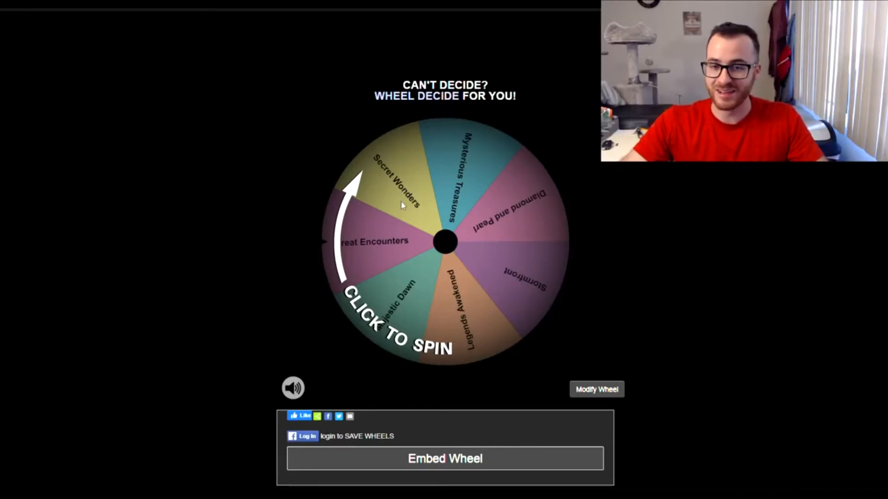
- Spin the Diamond and Pearl set wheel until it lands on Secret Wonders
click(445, 242)
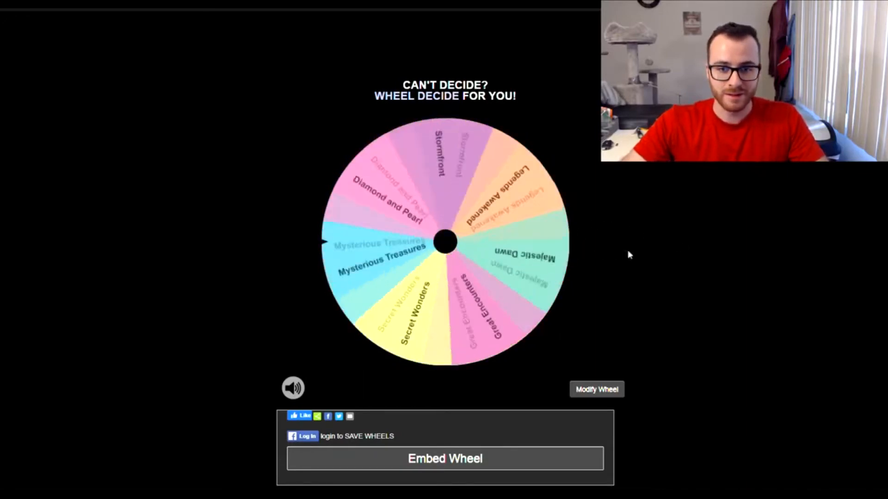
click(445, 242)
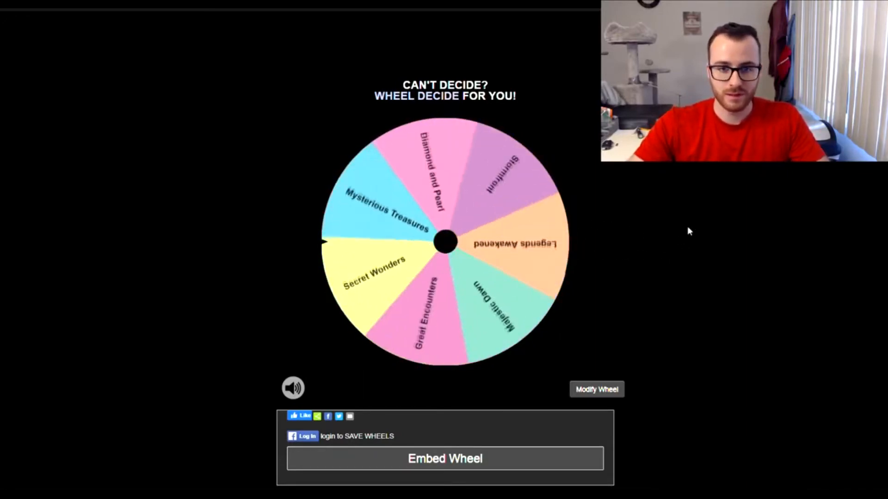
click(444, 243)
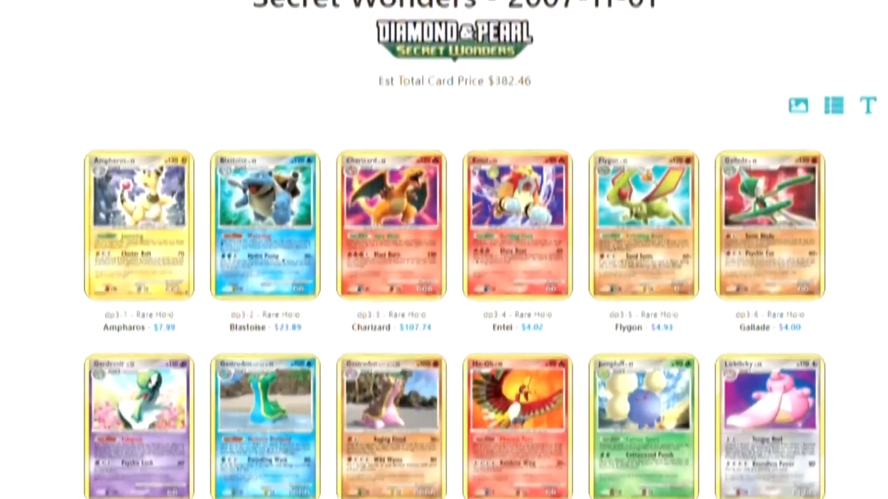
- Scroll down through the Secret Wonders card list to review its cards
scroll(down, 3)
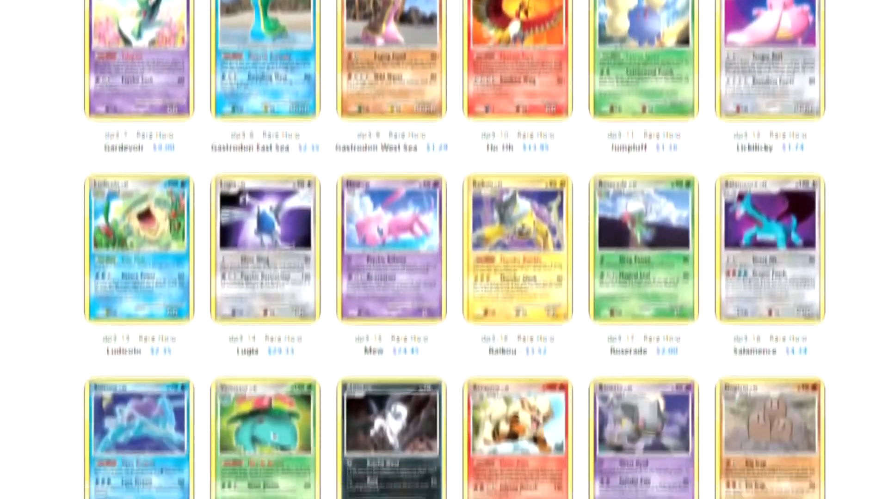
scroll(down, 3)
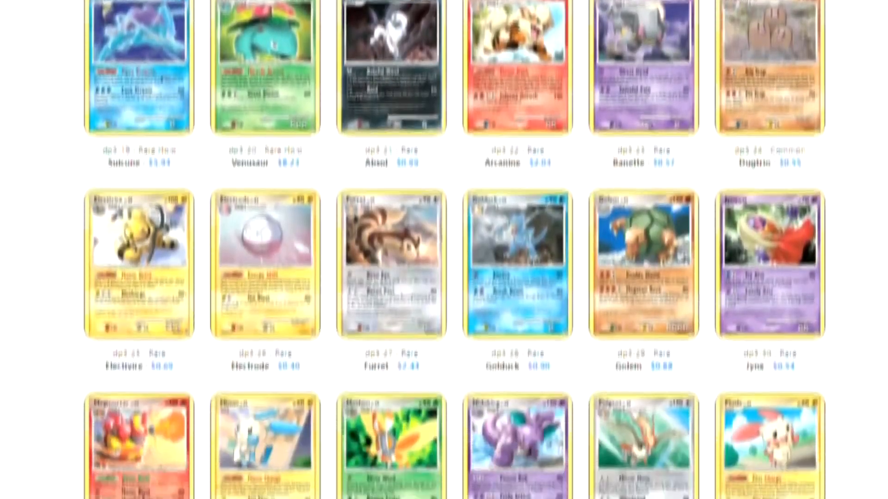
scroll(down, 3)
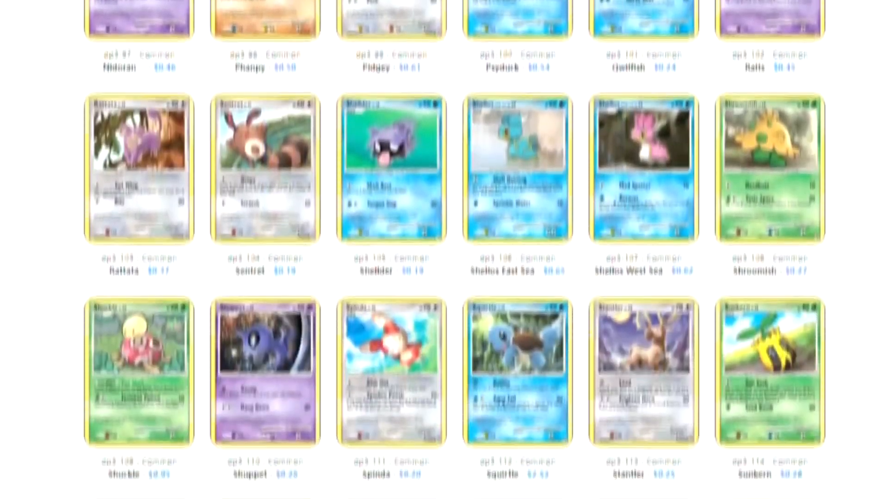
scroll(down, 3)
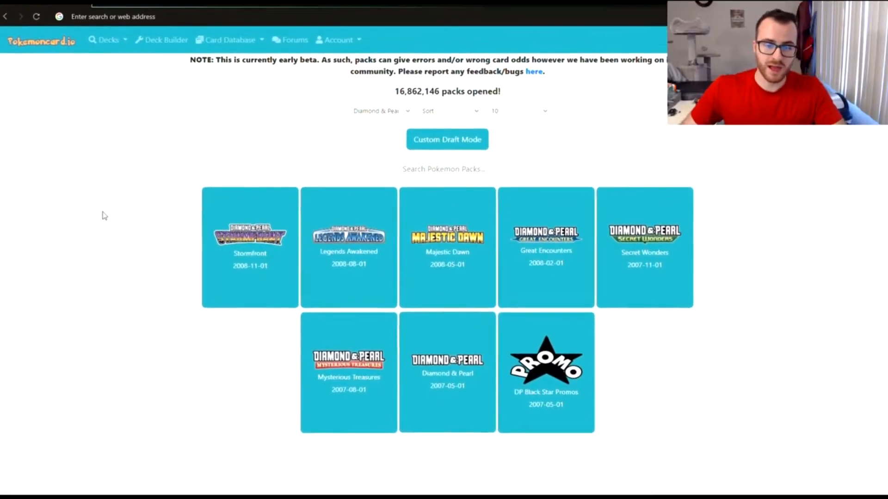
- Pick Secret Wonders to open pack 1 of 10, revealing Mothim and Sunflora rares
scroll(up, 3)
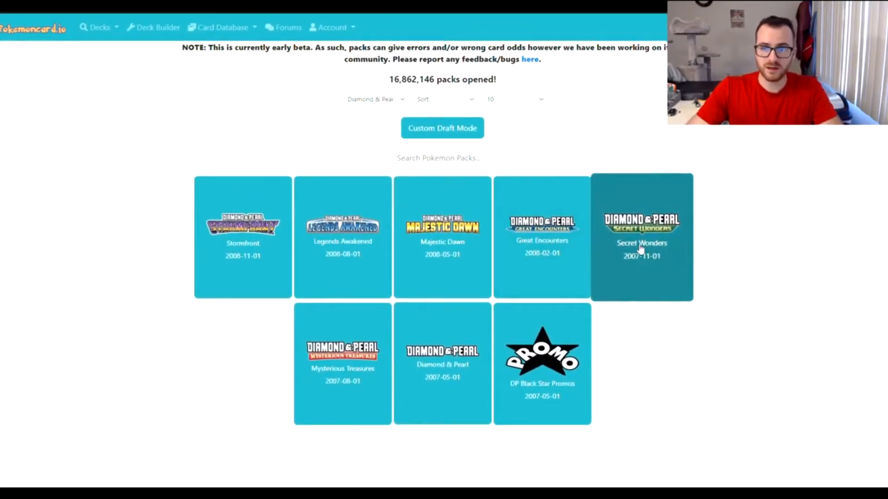
click(642, 237)
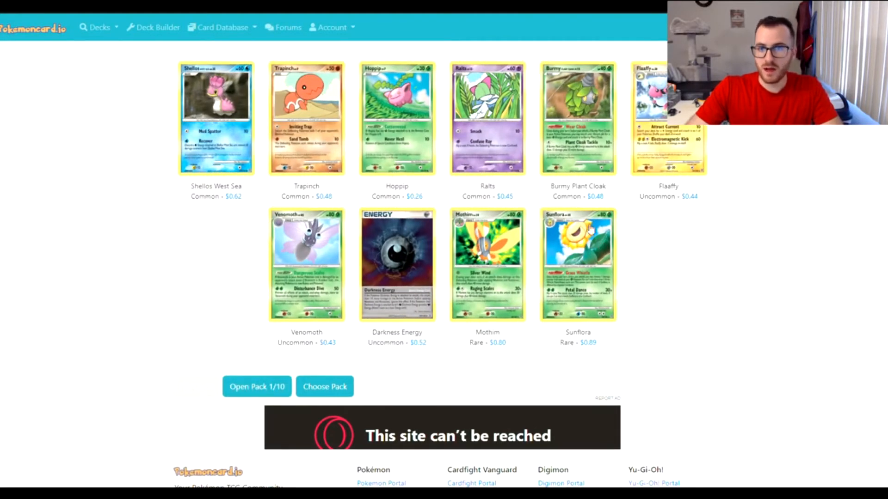
mouse_move(444, 282)
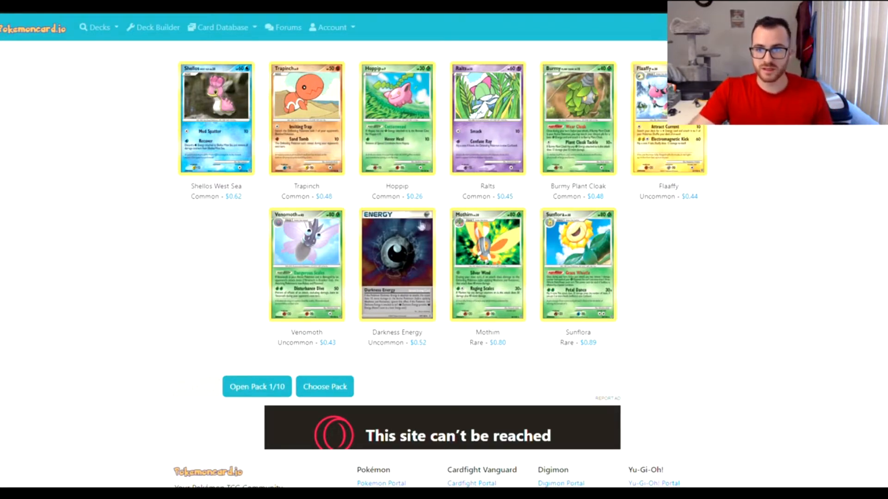
mouse_move(260, 127)
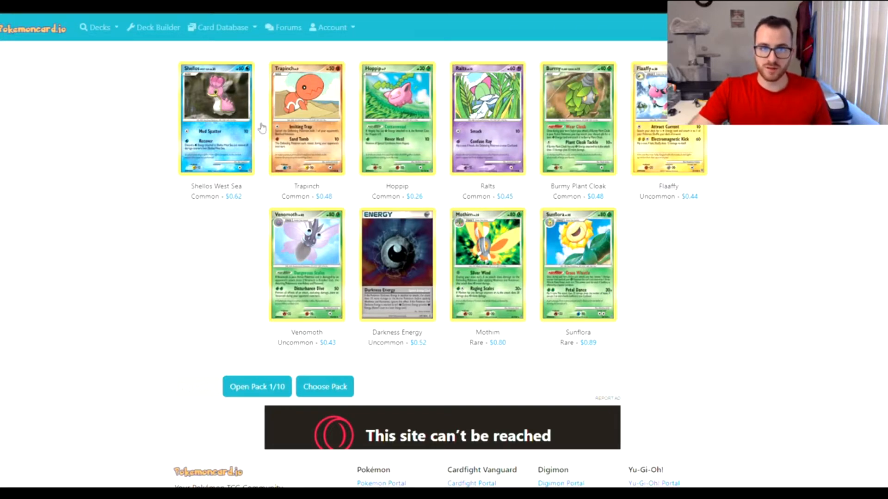
mouse_move(260, 128)
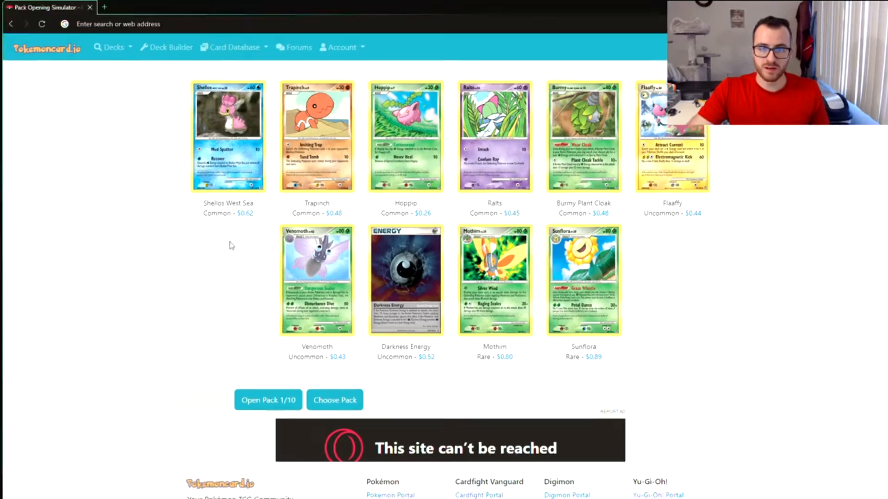
- Open and flip pack 2, pulling a Ho-Oh Rare Holo and an Arcanine rare
click(267, 399)
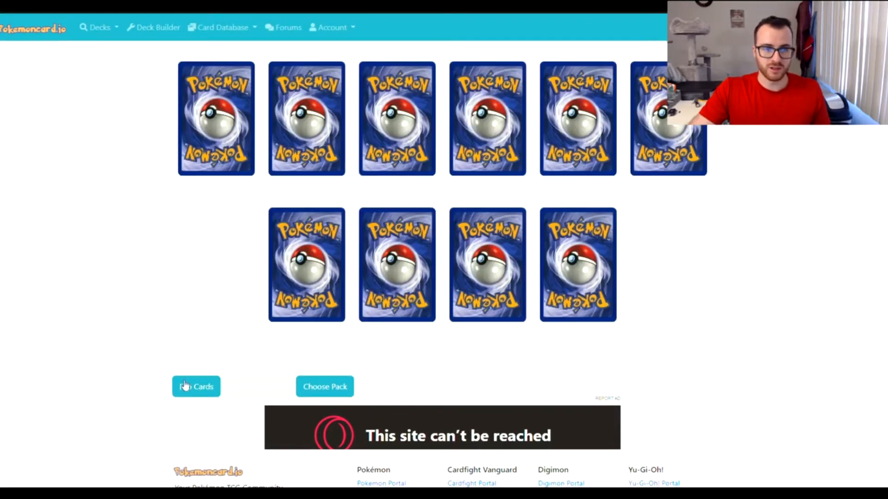
click(196, 386)
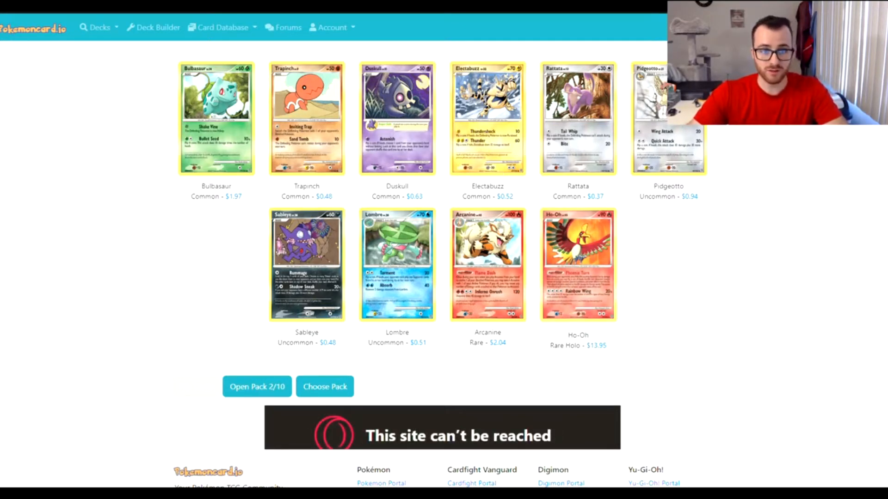
mouse_move(444, 268)
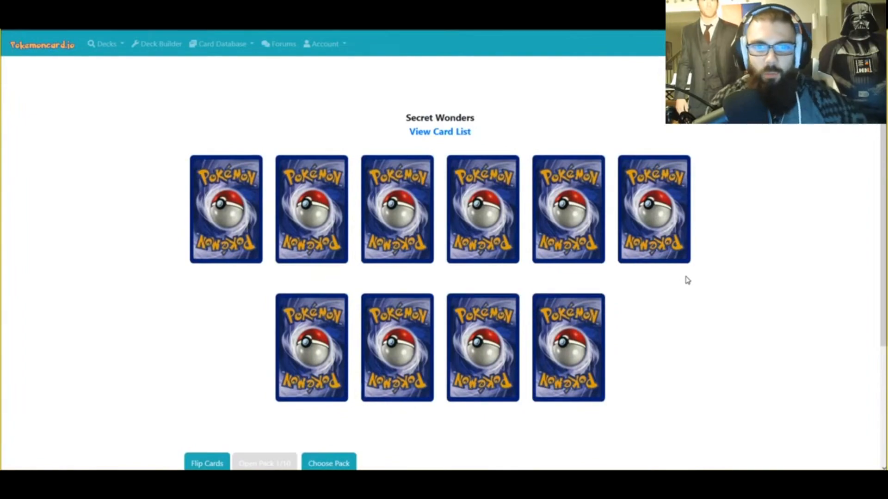
- Reveal two packs showing Electrode, Wormadam Plant Cloak, Xatu and Wormadam Sandy Cloak rares
scroll(down, 3)
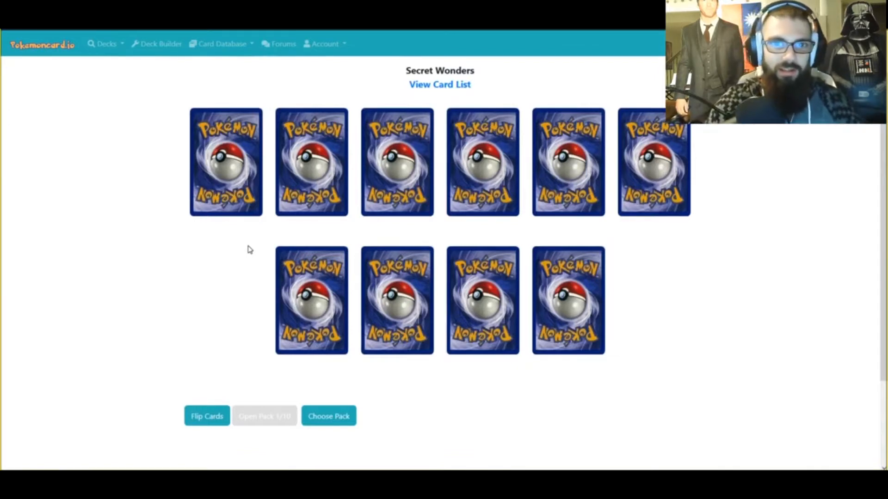
click(207, 416)
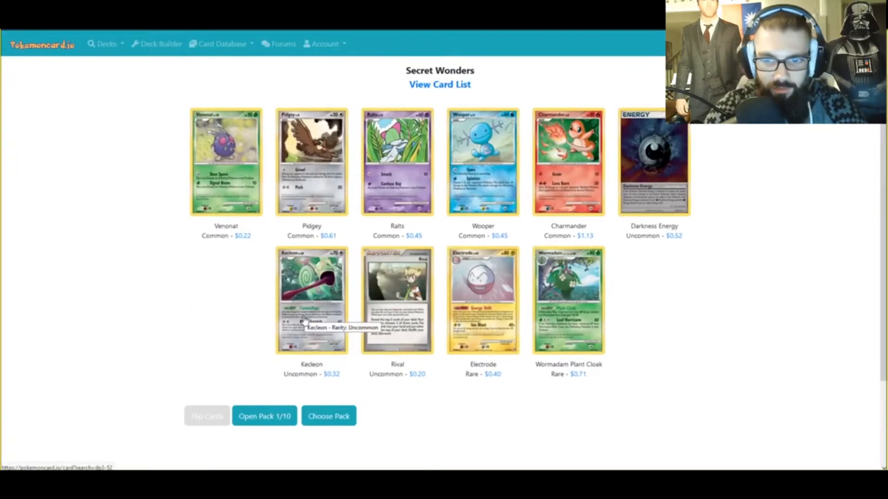
mouse_move(563, 320)
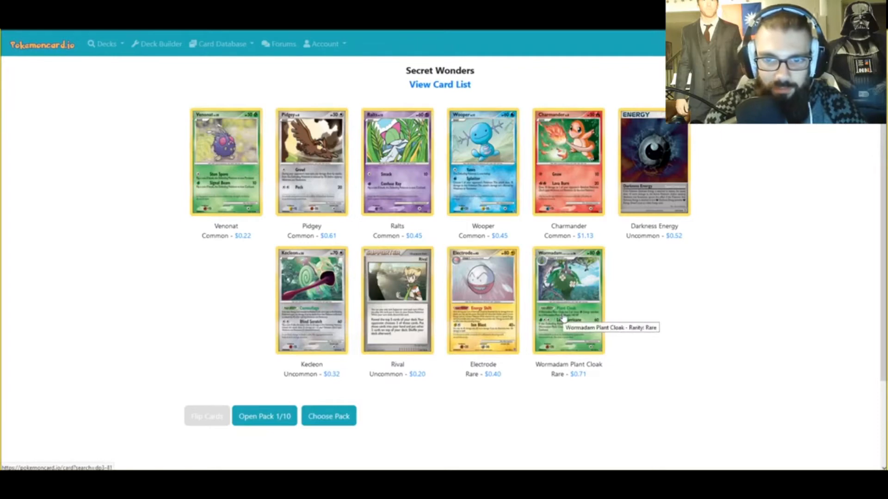
click(264, 416)
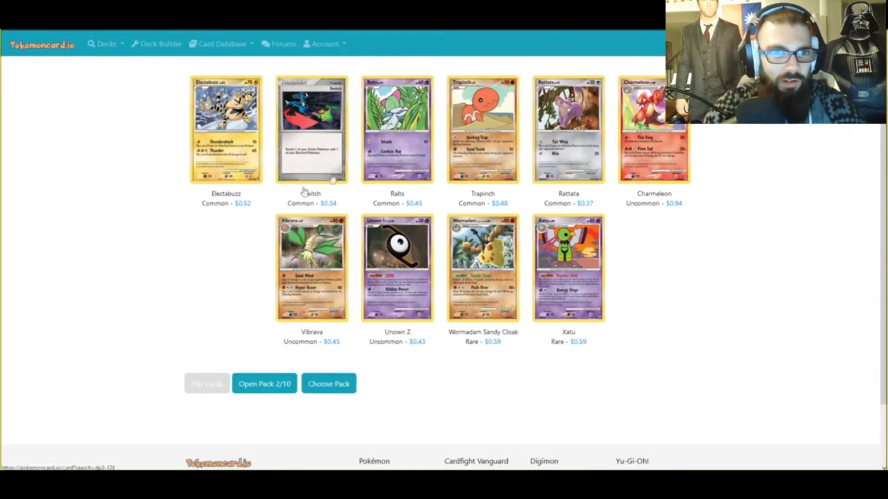
mouse_move(311, 126)
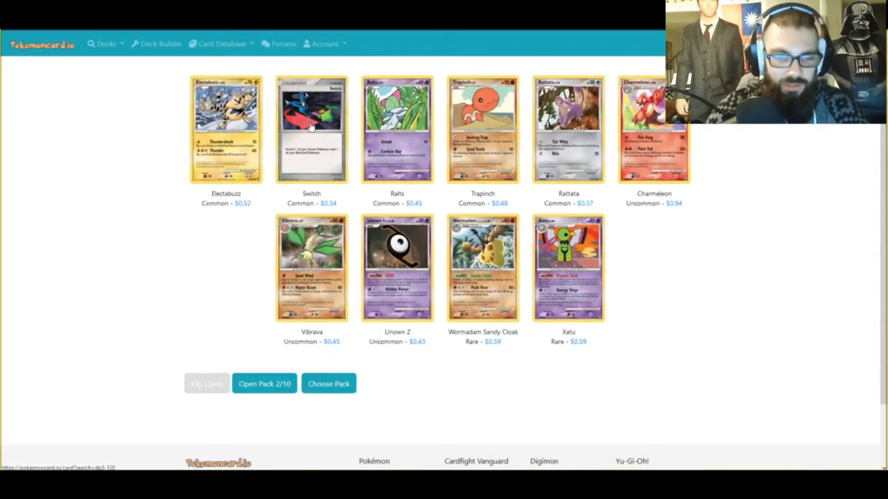
mouse_move(398, 255)
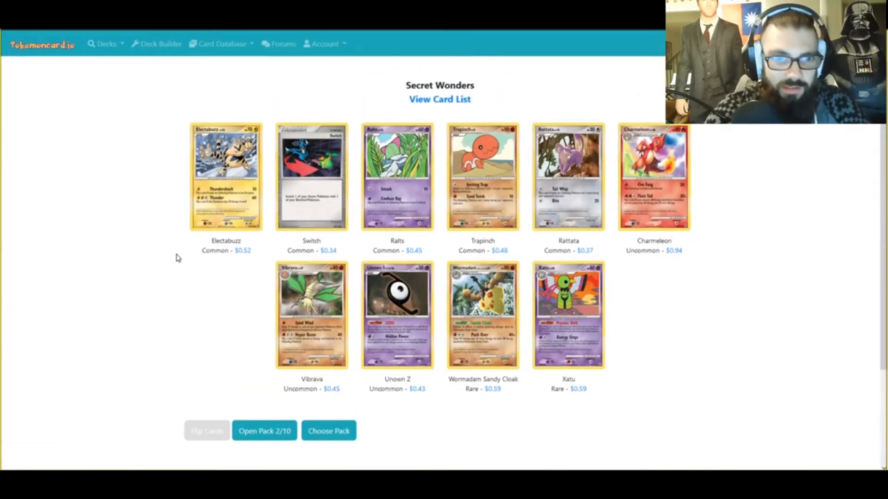
- Open two packs: Gastrodon West Sea Rare Holo with Minun, then Absol and Mothim
click(264, 431)
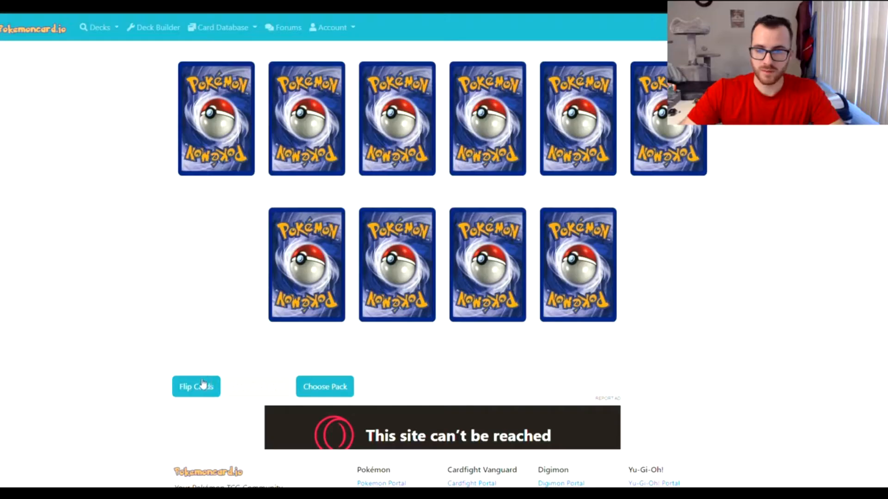
click(196, 386)
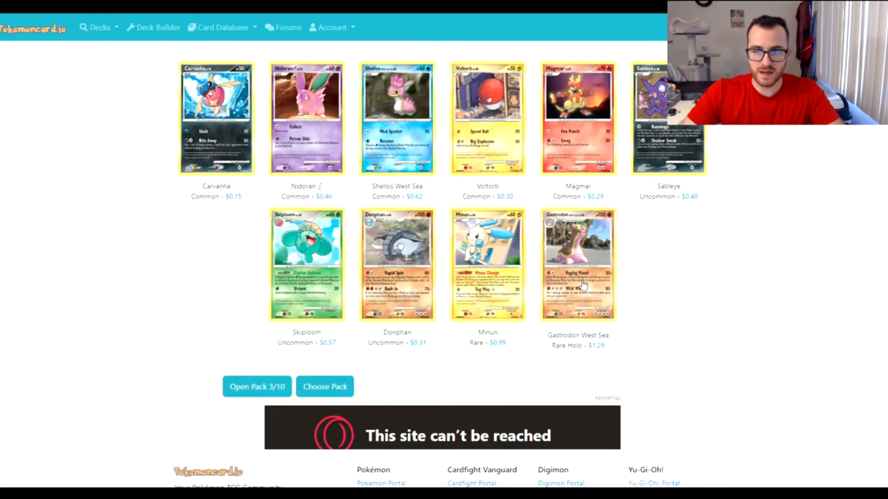
mouse_move(382, 144)
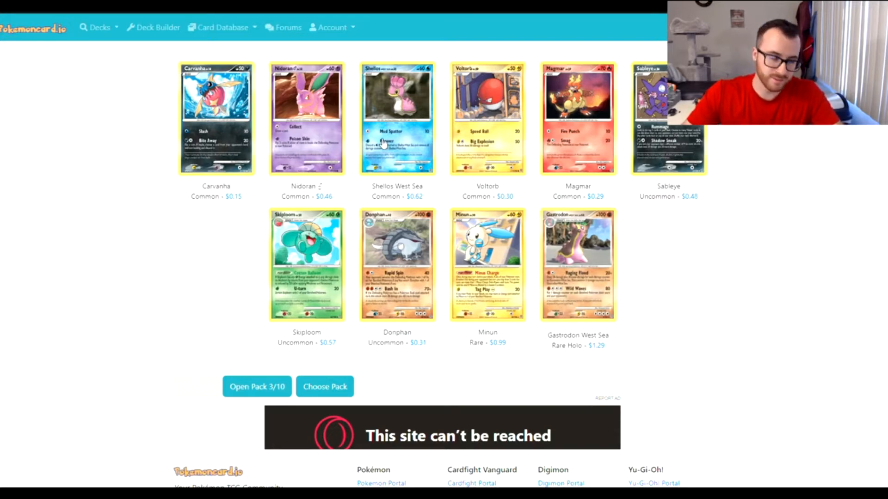
mouse_move(411, 223)
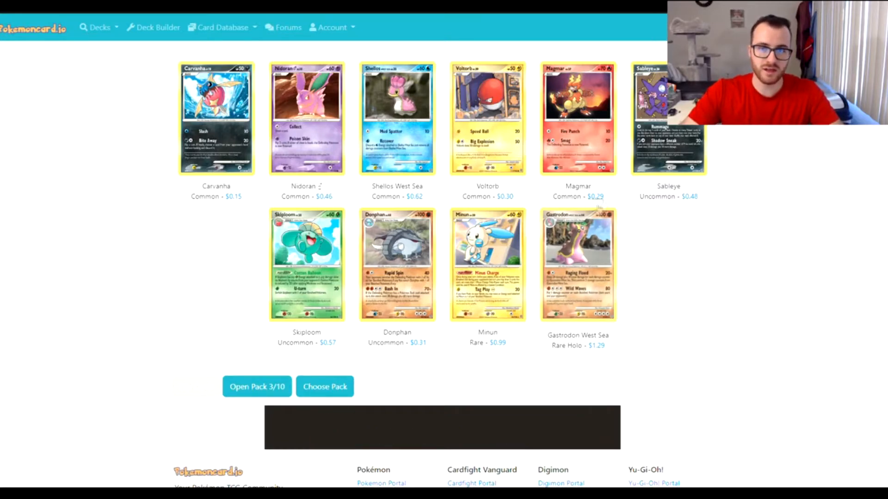
click(257, 387)
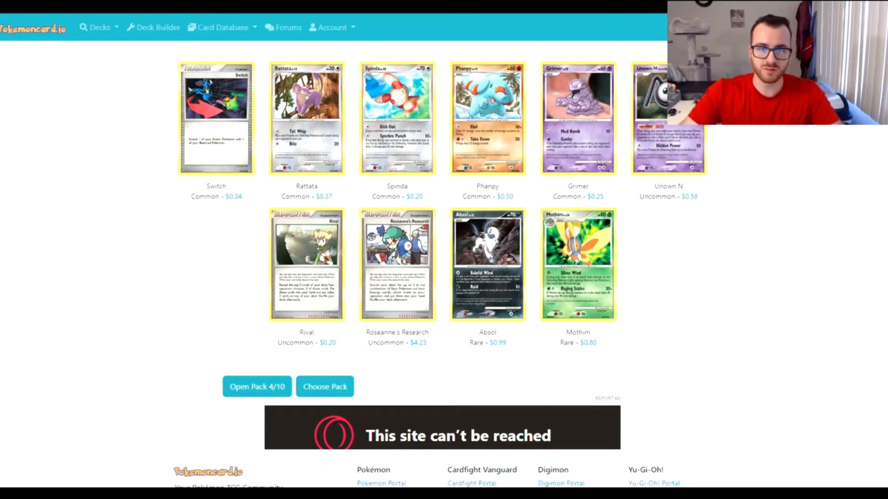
mouse_move(218, 163)
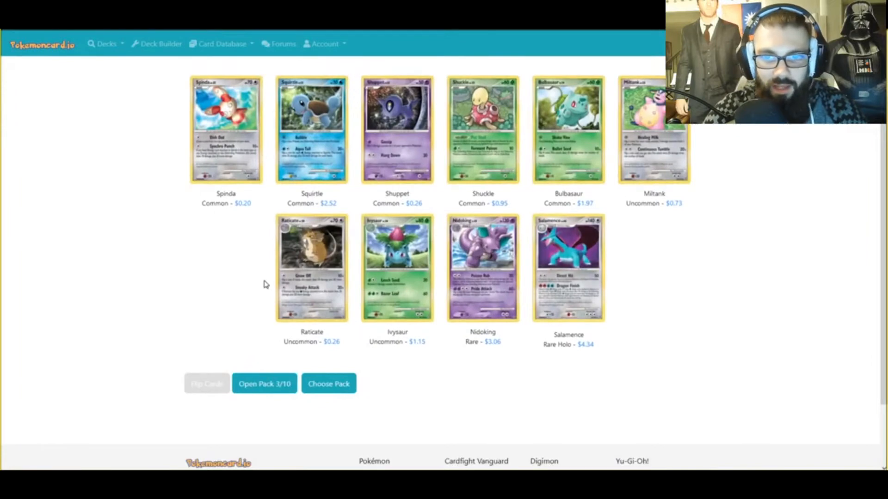
mouse_move(514, 278)
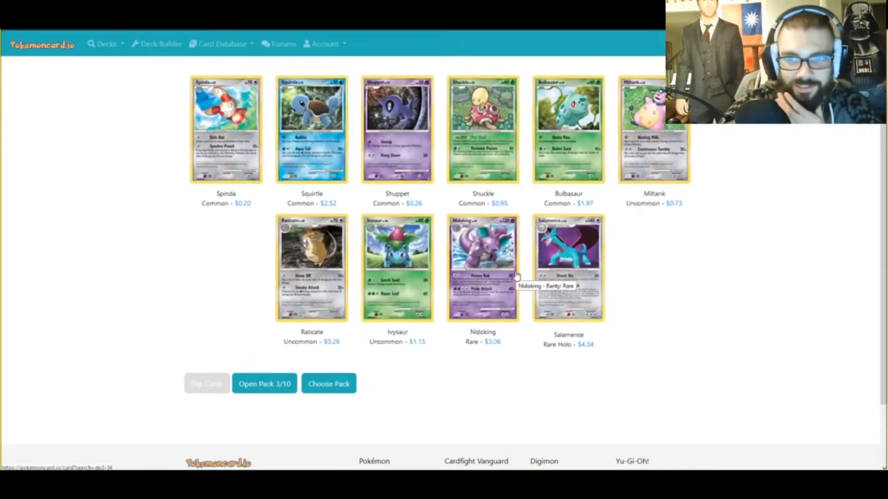
mouse_move(446, 327)
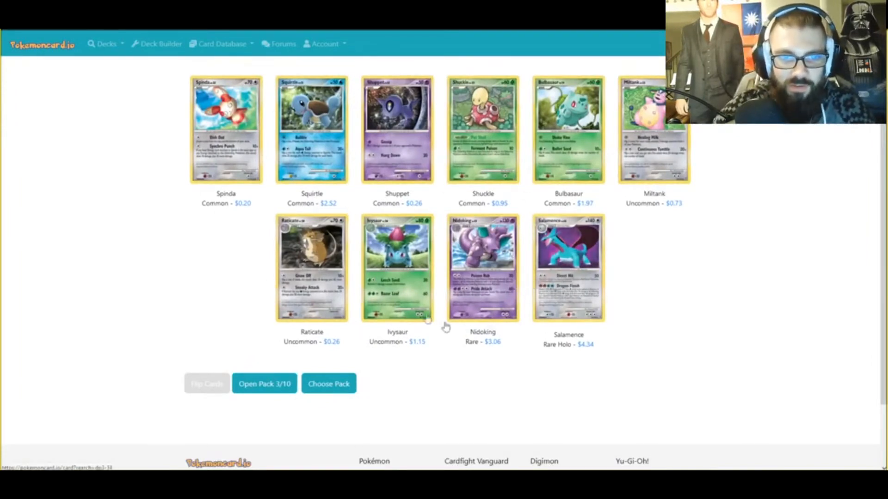
mouse_move(501, 286)
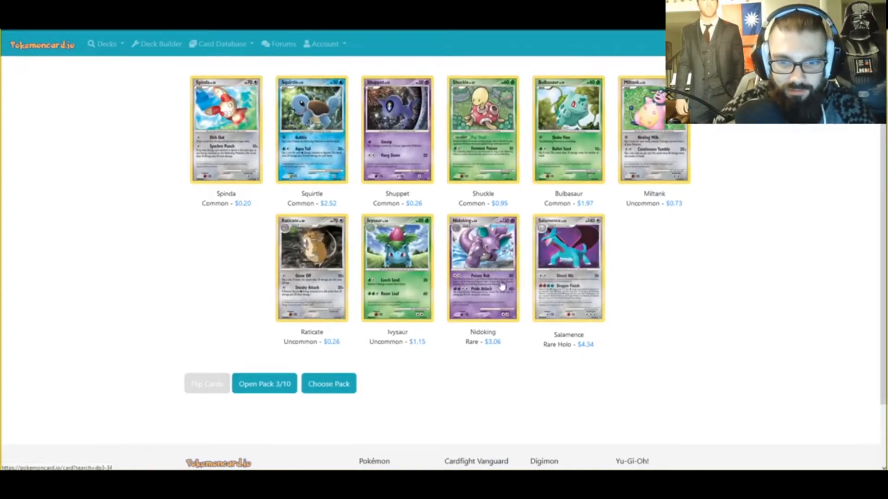
mouse_move(565, 285)
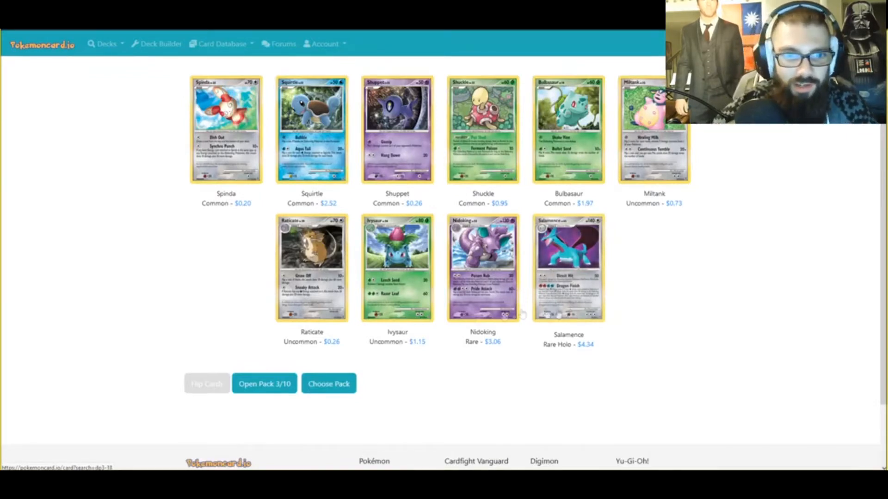
- Open and reveal the next pack, with Wormadam Sandy Cloak and Furret rares
click(264, 383)
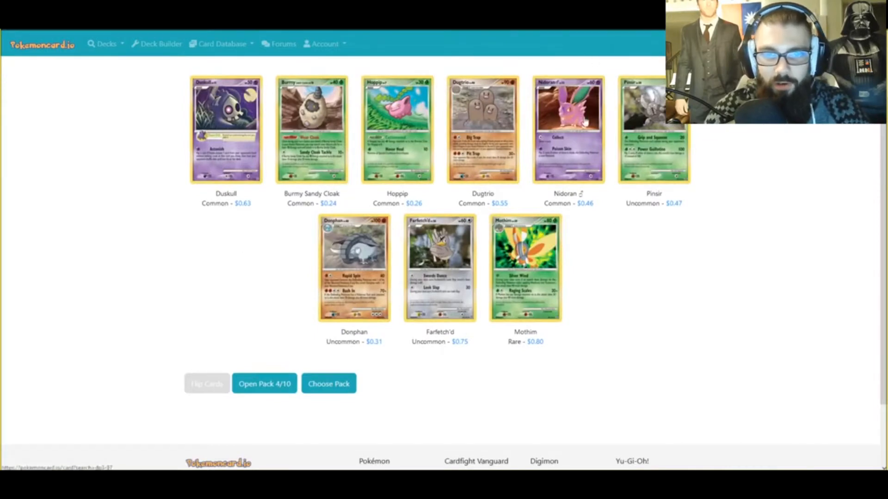
mouse_move(620, 238)
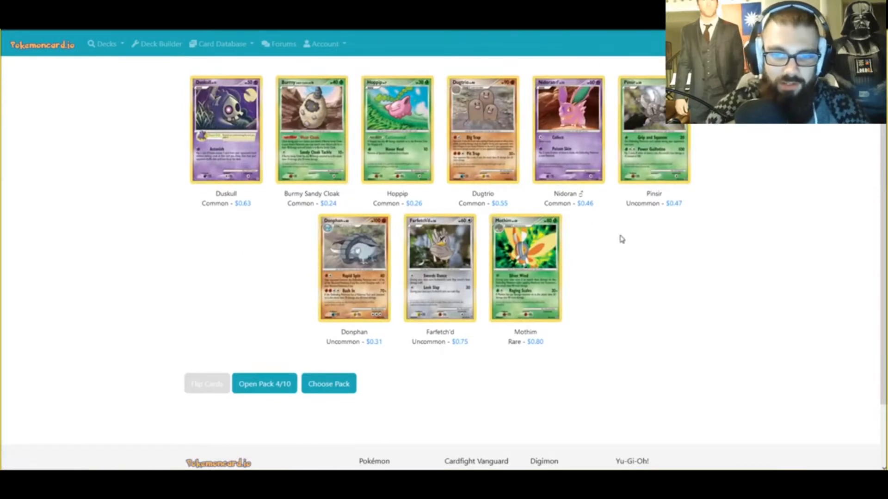
click(524, 268)
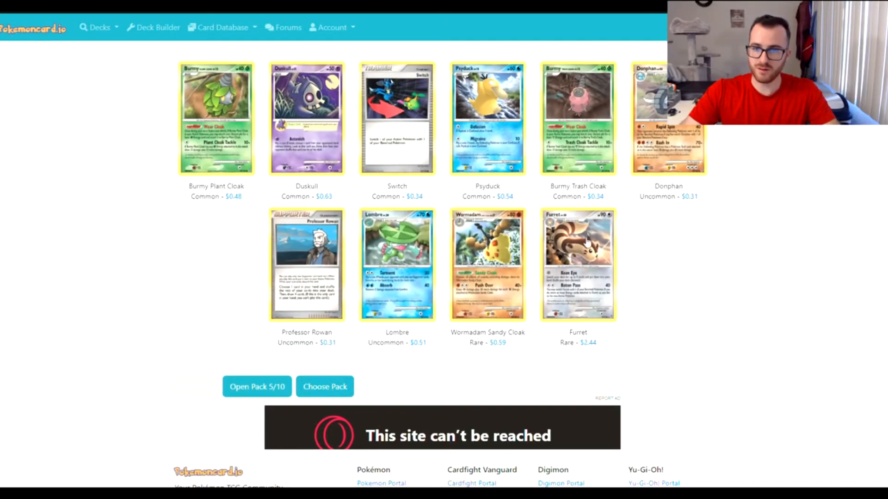
mouse_move(599, 170)
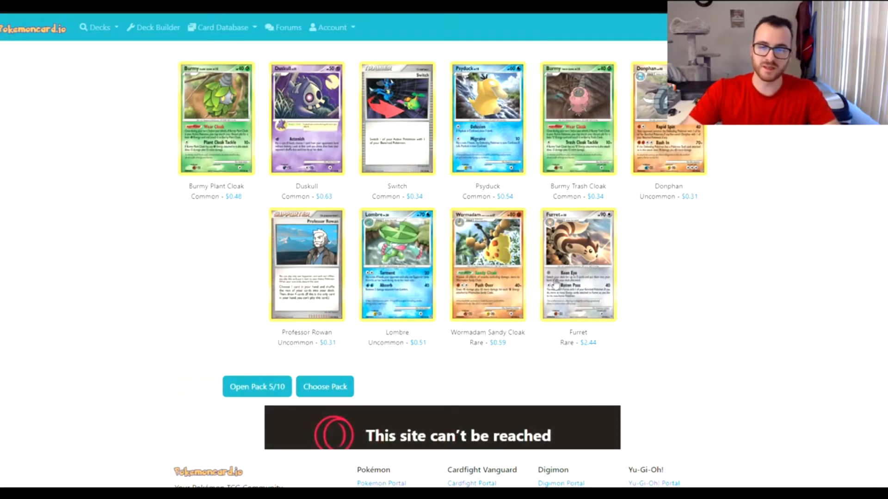
mouse_move(587, 315)
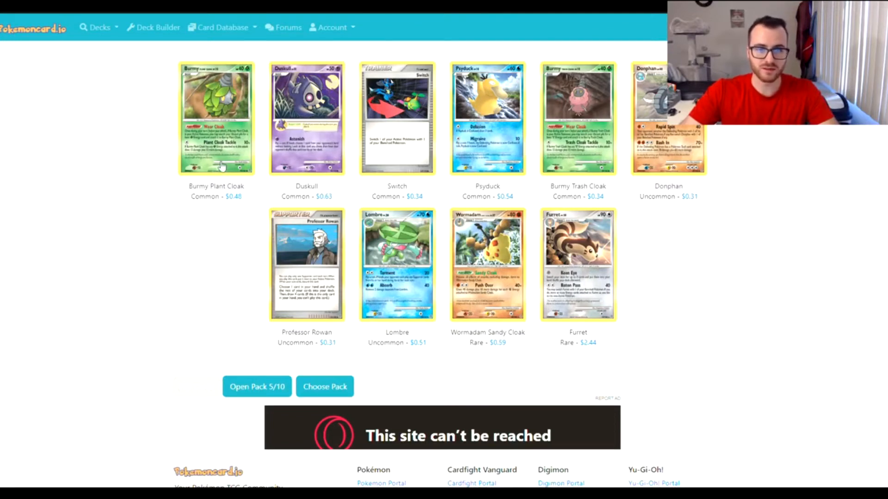
- Open and flip the next pack, pulling a $107.74 Charizard Rare Holo and Unown S
click(257, 387)
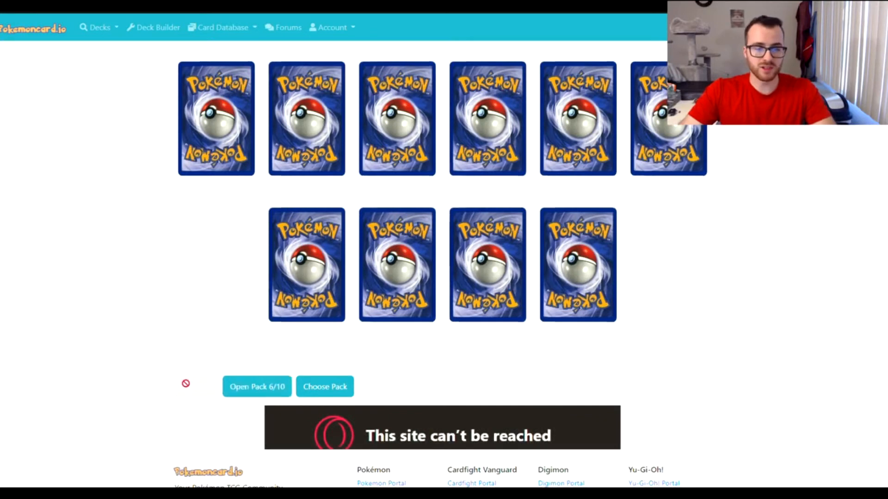
click(257, 387)
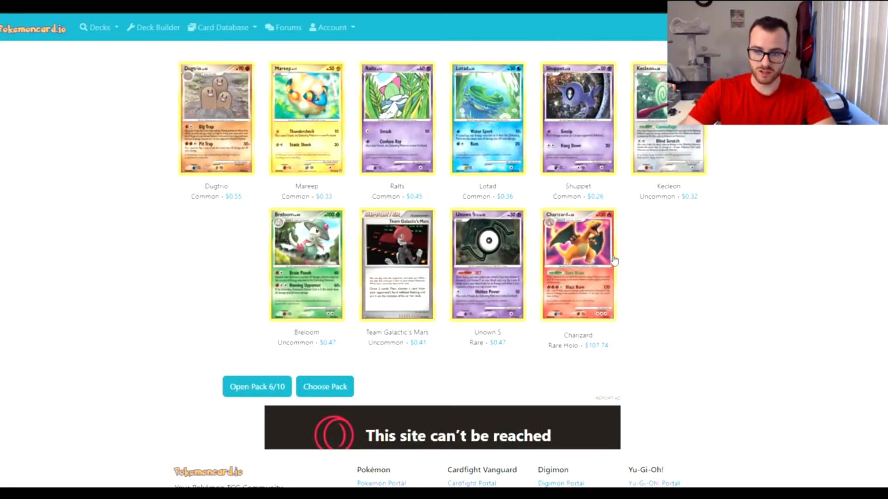
mouse_move(547, 283)
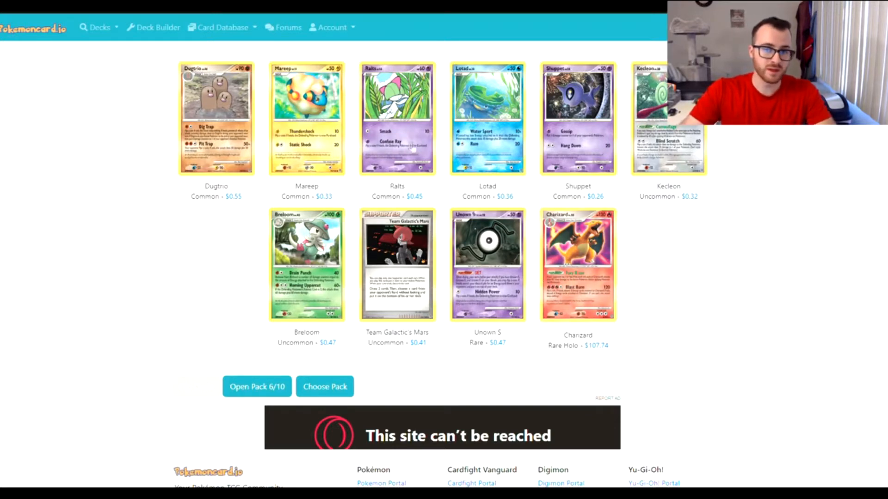
mouse_move(443, 143)
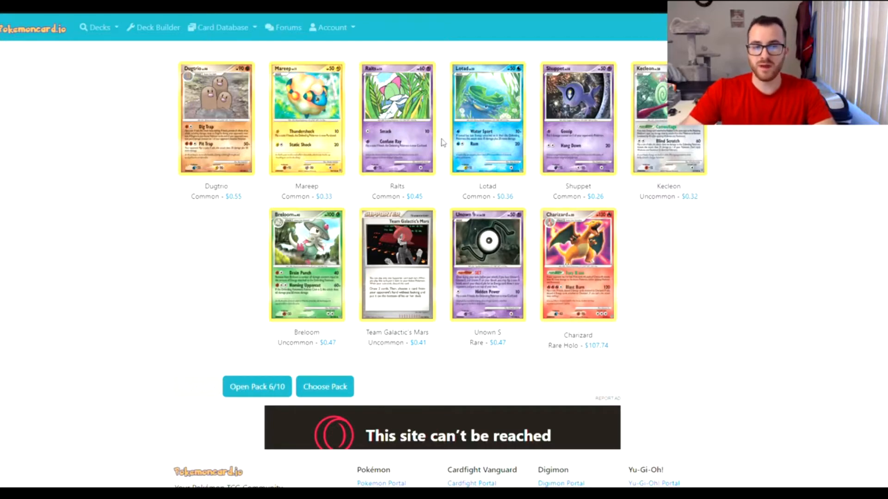
mouse_move(329, 124)
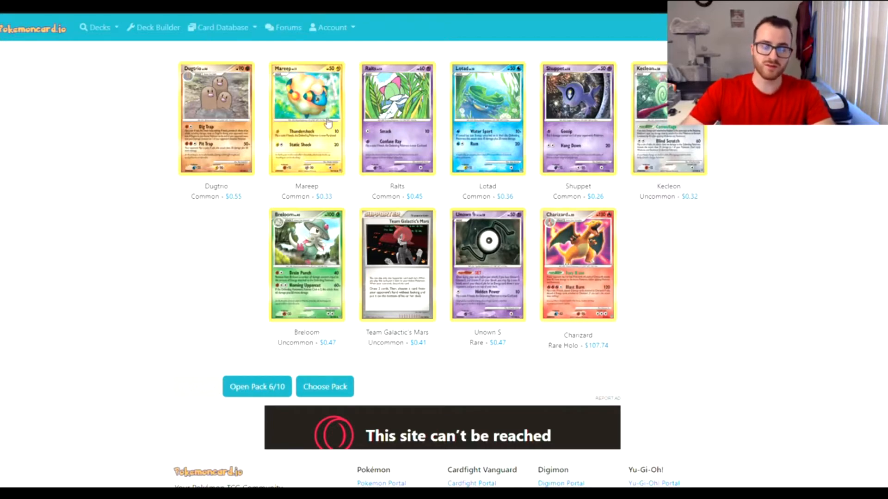
mouse_move(392, 134)
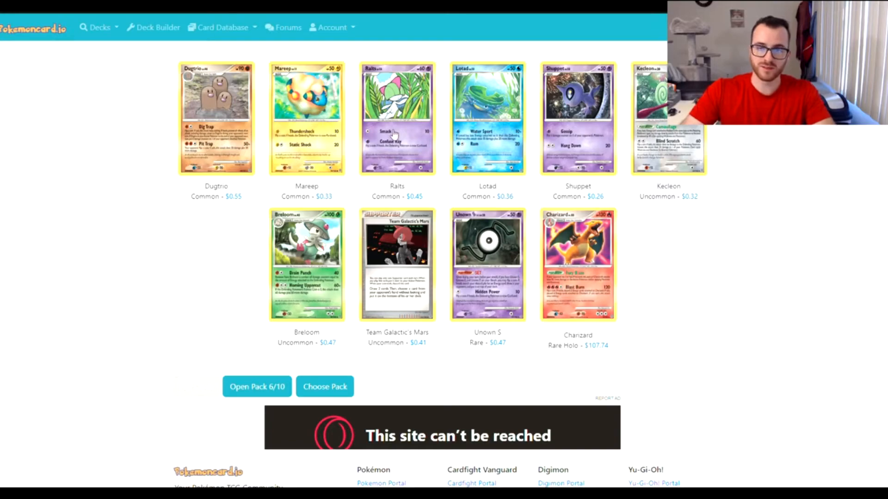
- Open two packs: Weavile and Arcanine rares, then Wormadam Sandy Cloak and Xatu
click(257, 387)
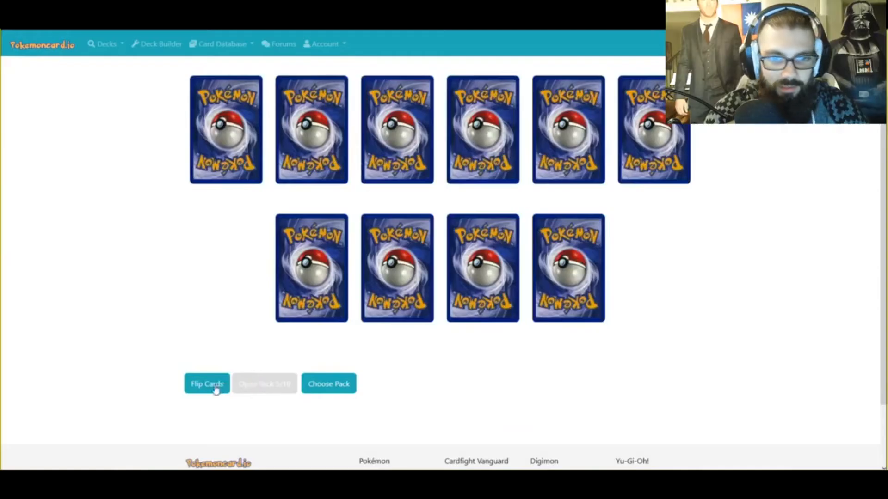
click(206, 383)
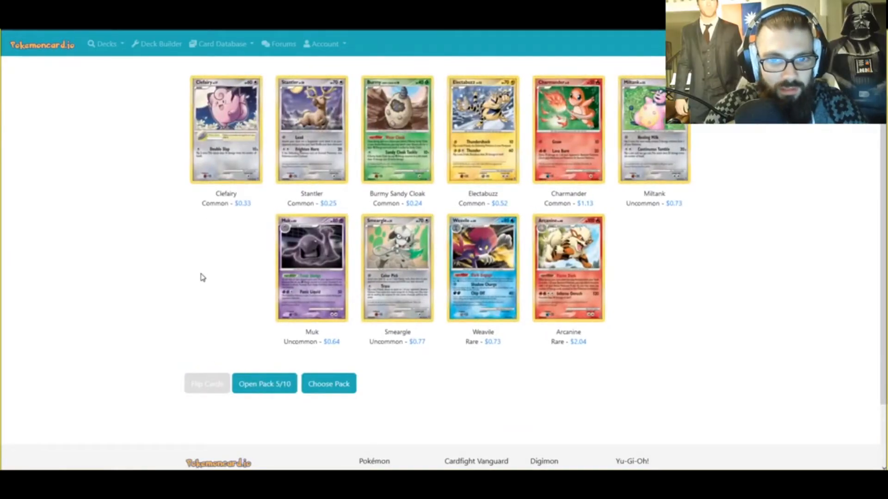
mouse_move(340, 257)
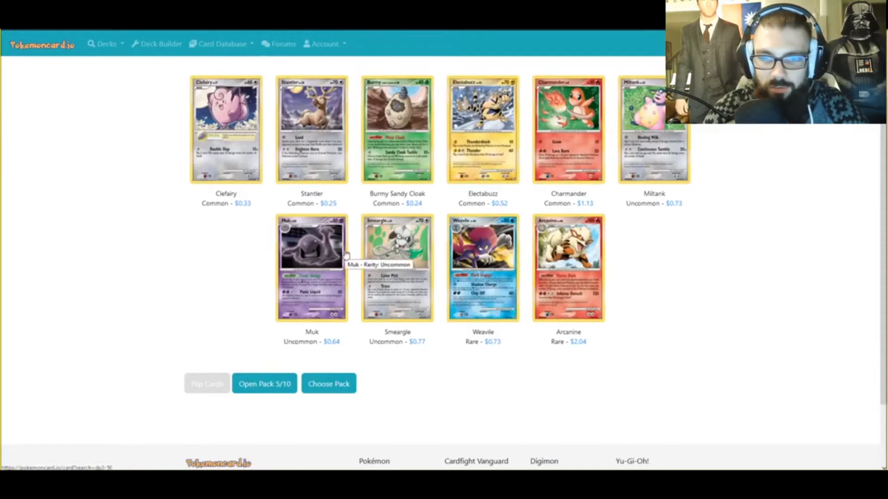
mouse_move(625, 214)
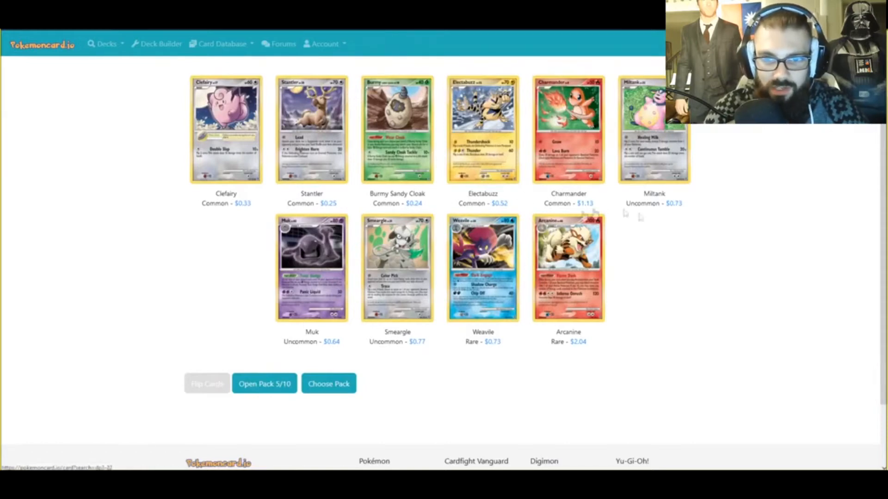
mouse_move(618, 237)
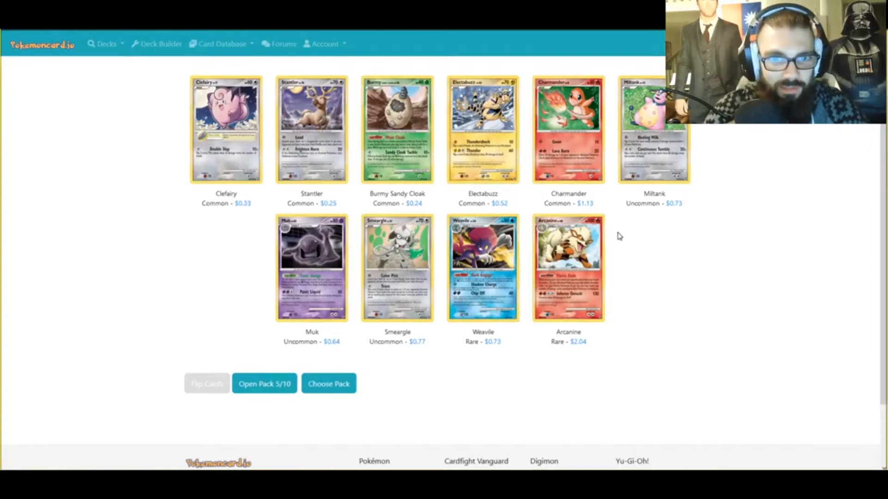
mouse_move(374, 144)
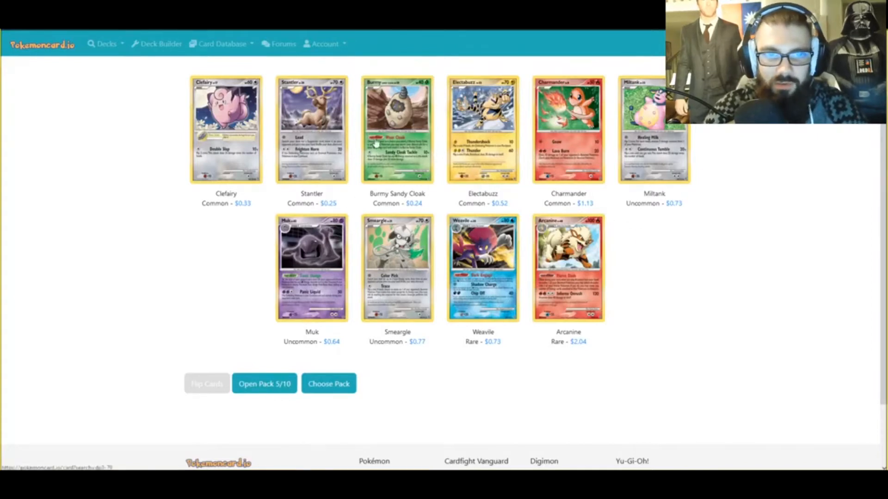
mouse_move(201, 222)
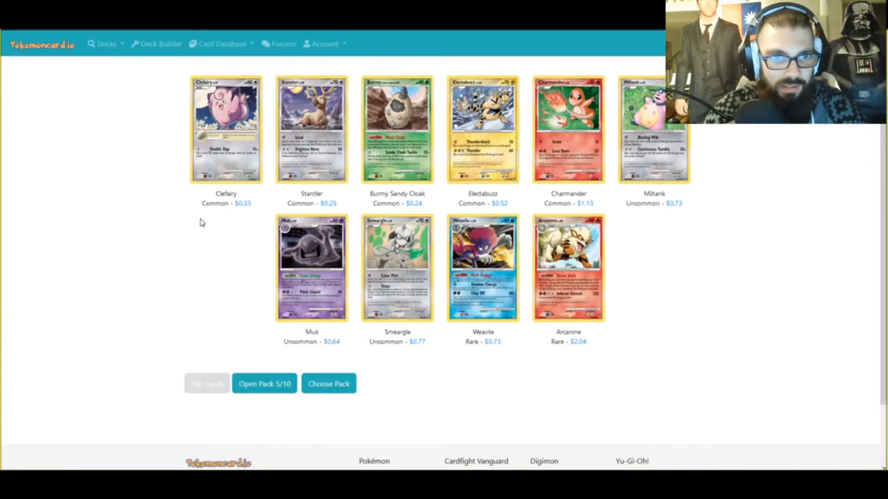
mouse_move(568, 275)
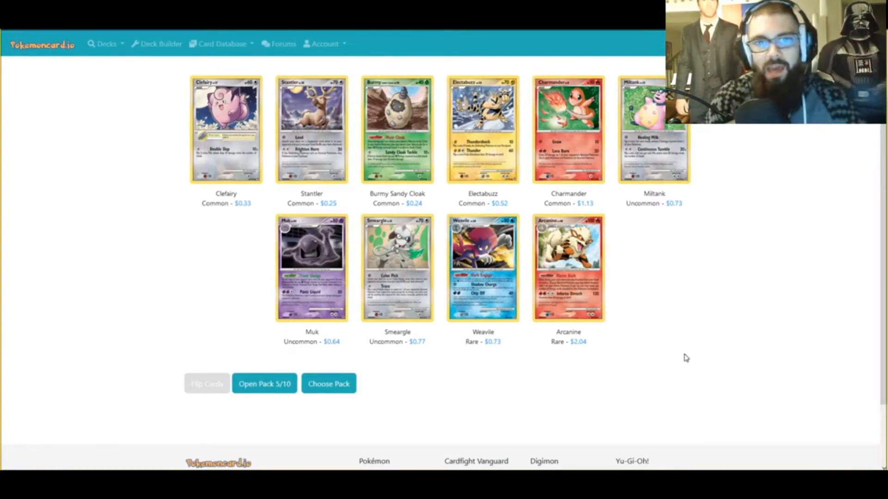
mouse_move(257, 161)
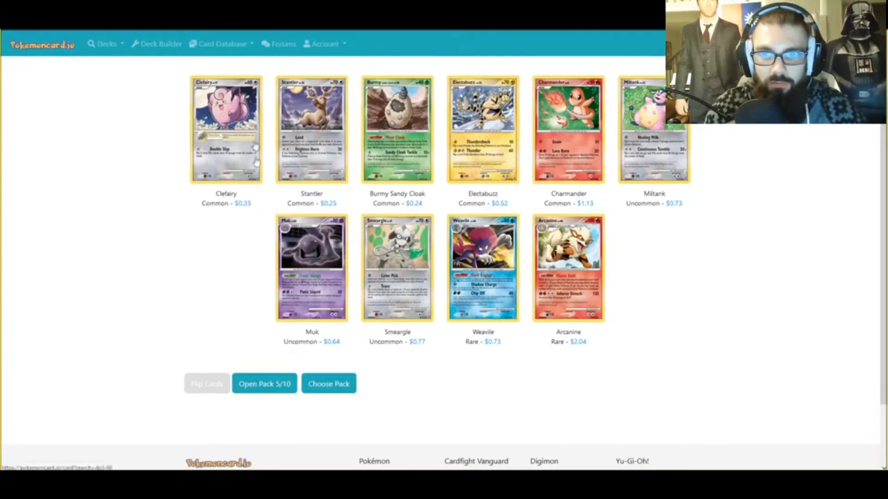
mouse_move(539, 187)
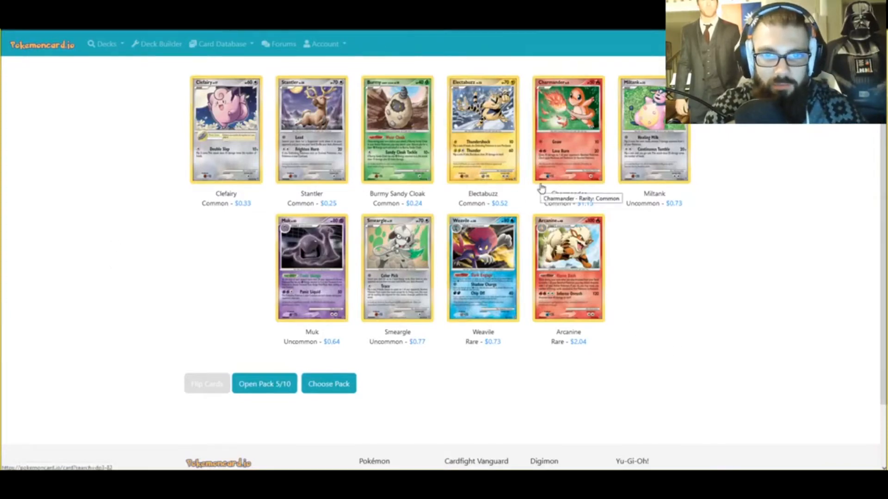
mouse_move(512, 230)
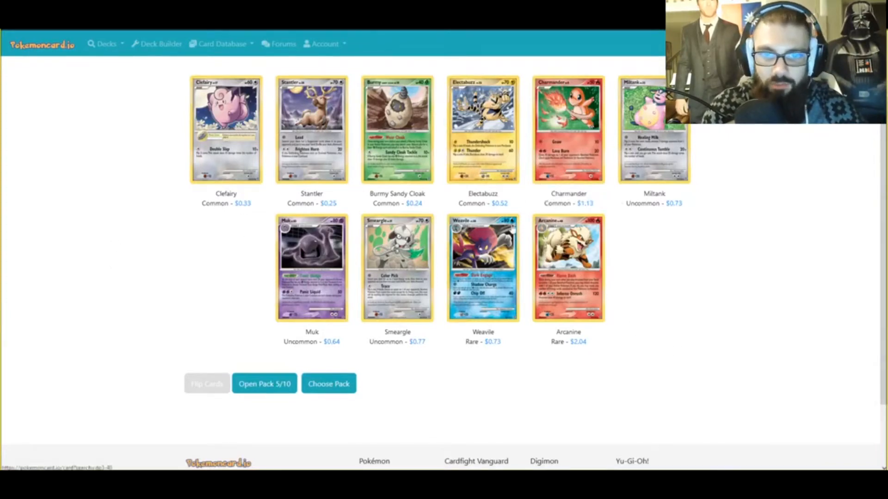
mouse_move(521, 238)
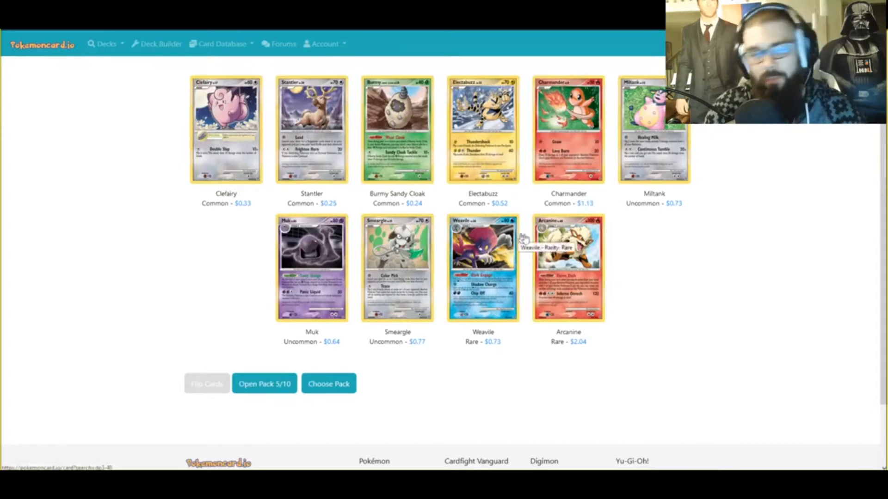
click(264, 383)
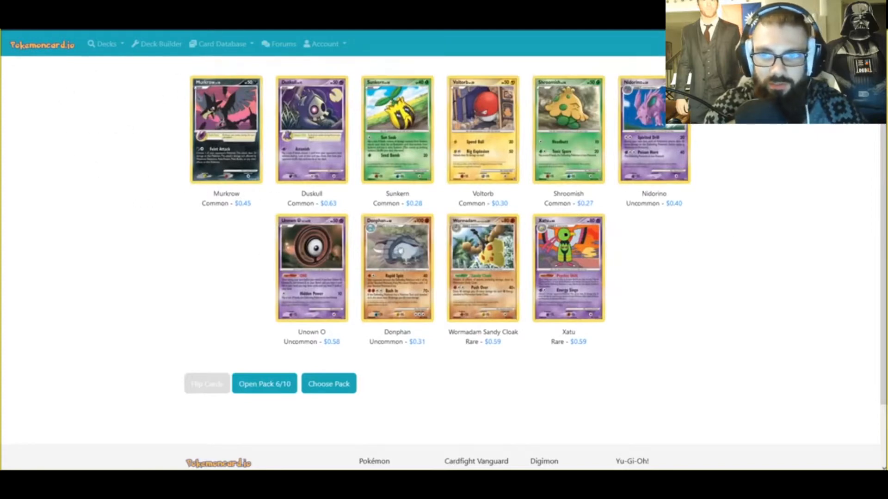
mouse_move(660, 150)
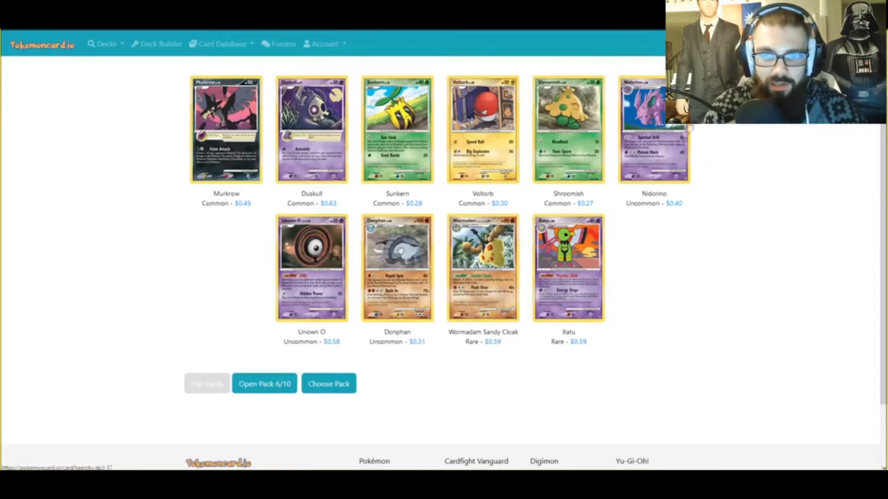
mouse_move(667, 159)
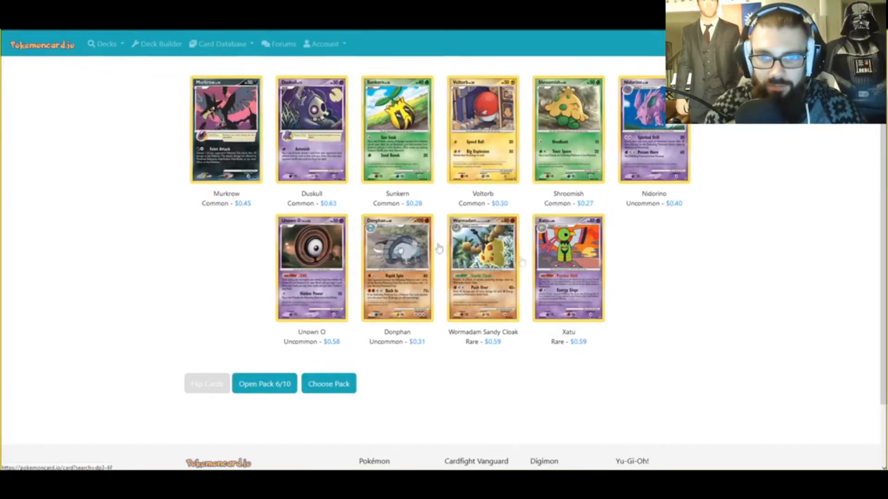
- Open more packs, revealing Plusle, Wormadam Trash Cloak, Weavile and Sharpedo rares
click(264, 383)
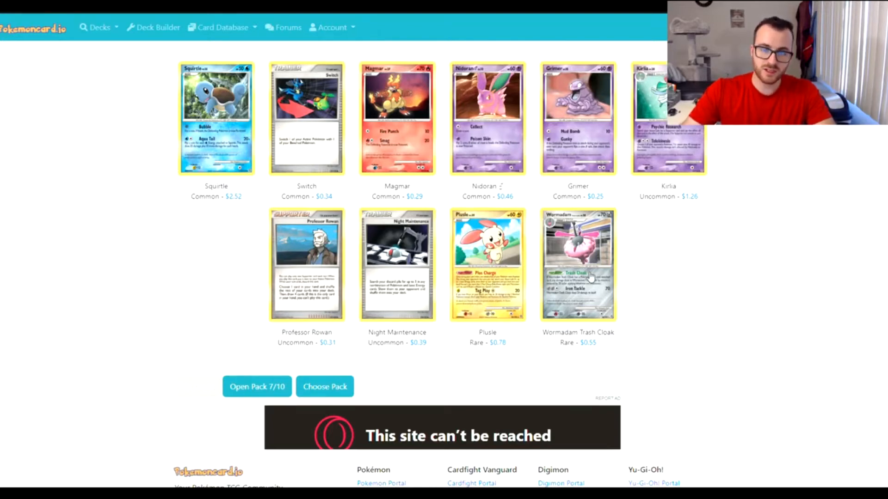
mouse_move(595, 300)
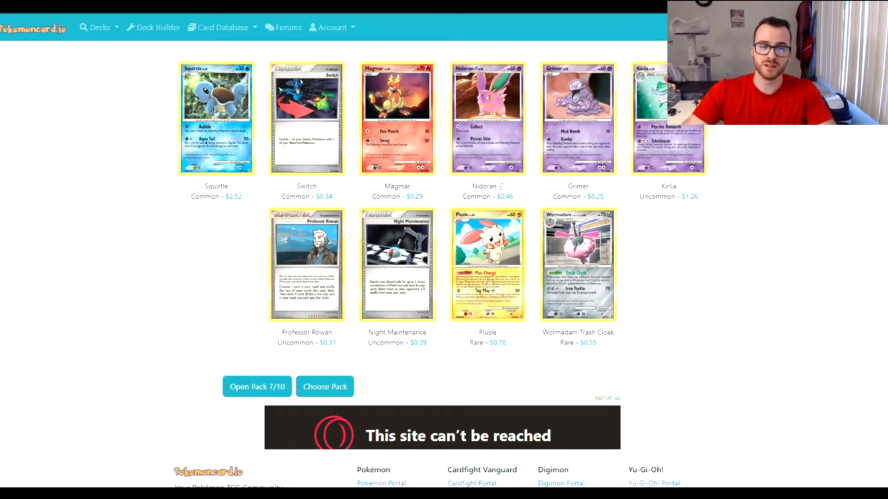
click(256, 387)
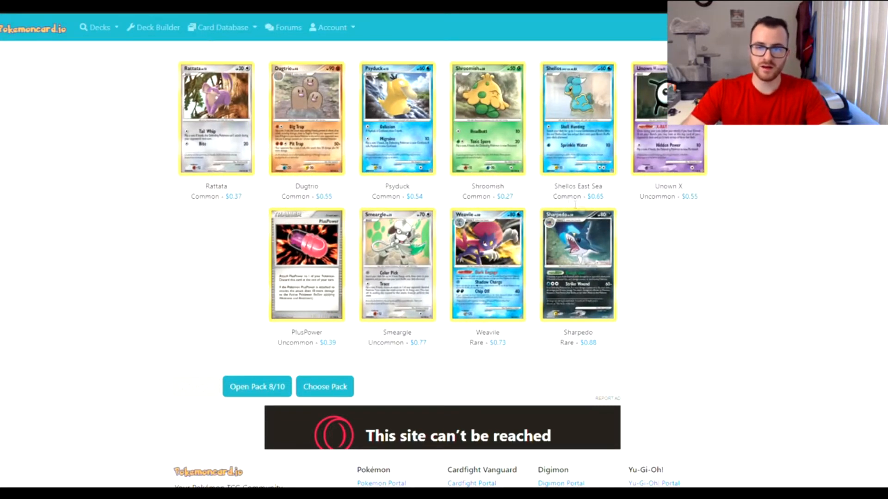
mouse_move(597, 120)
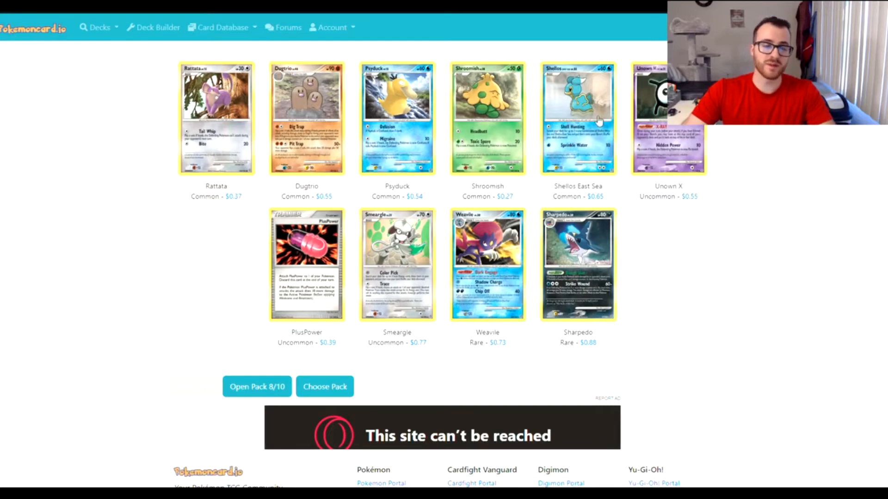
mouse_move(427, 308)
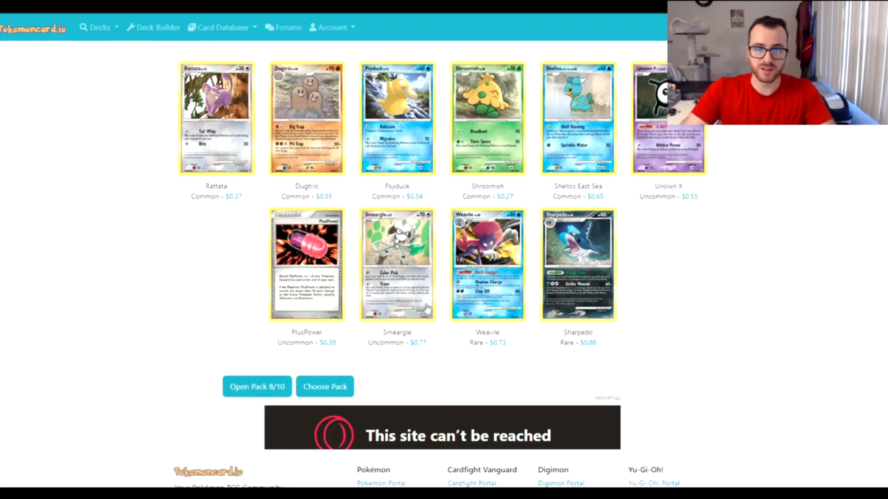
mouse_move(388, 251)
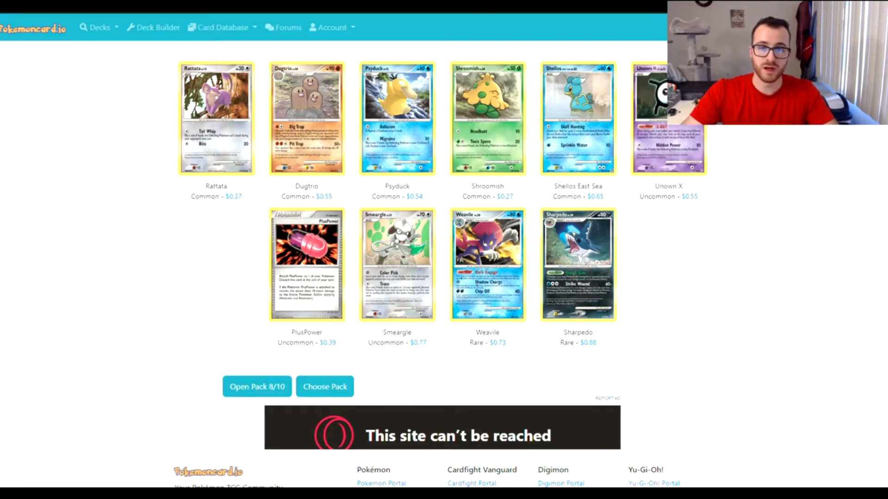
mouse_move(484, 123)
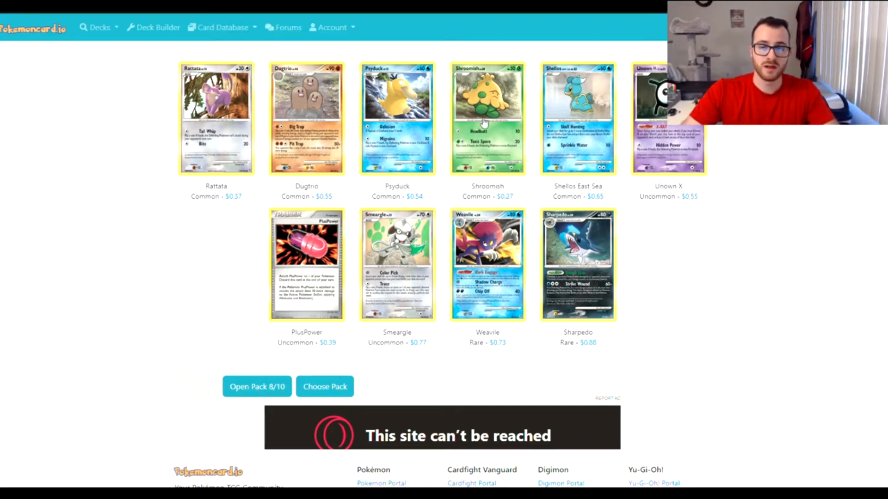
click(256, 387)
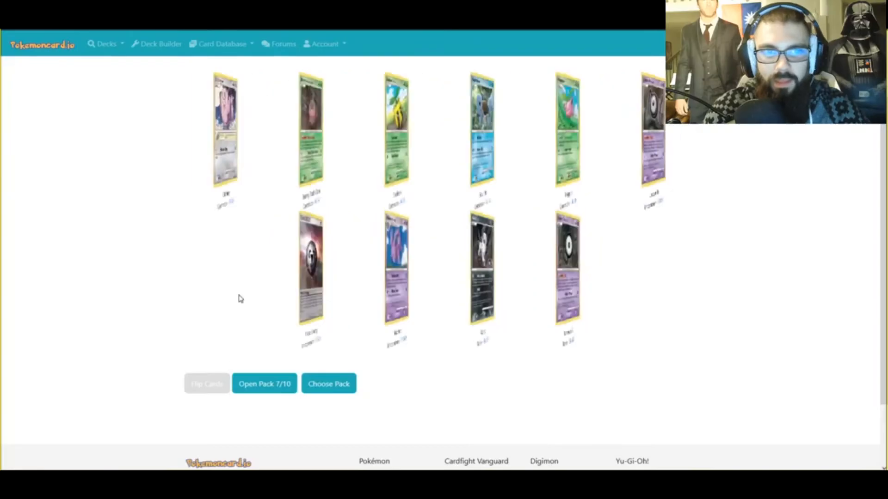
- Open the eighth Secret Wonders pack, revealing Qwilfish, Grimer, Charmeleon and Electivire
click(207, 384)
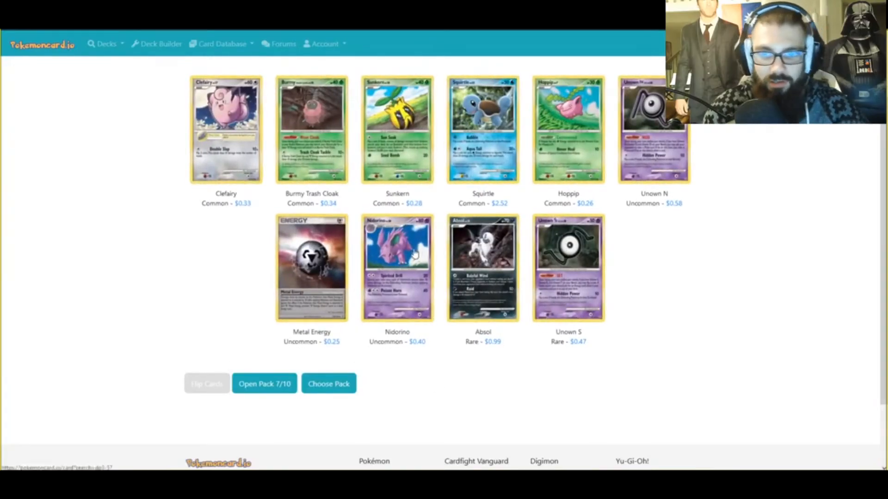
mouse_move(414, 255)
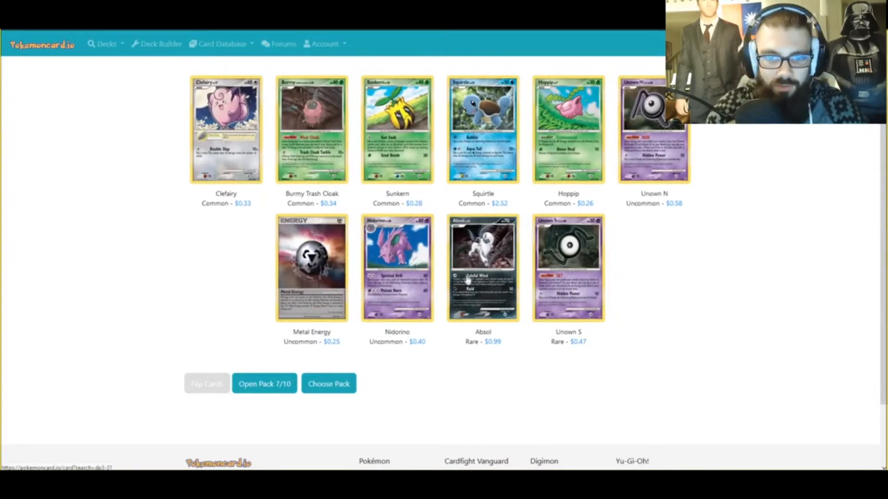
mouse_move(467, 278)
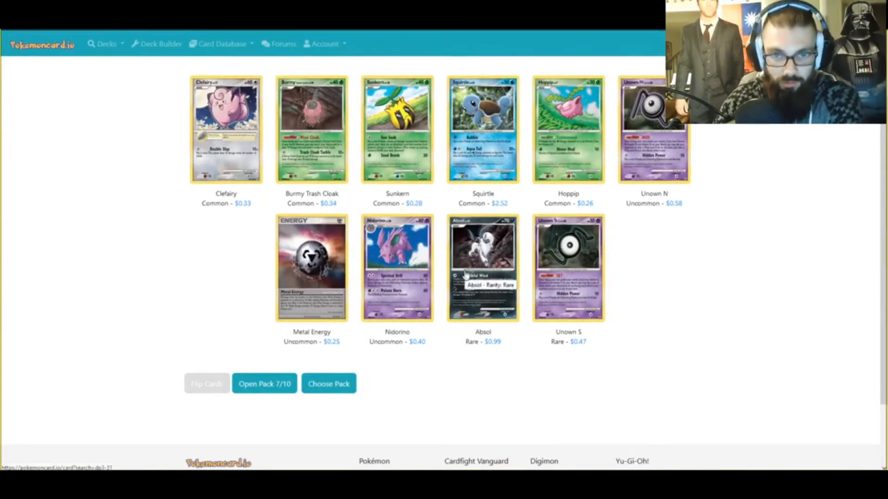
click(264, 383)
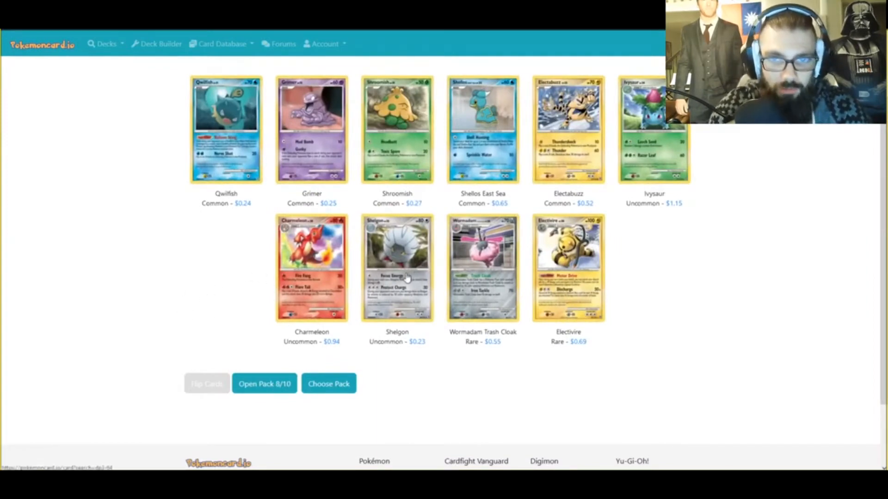
mouse_move(407, 278)
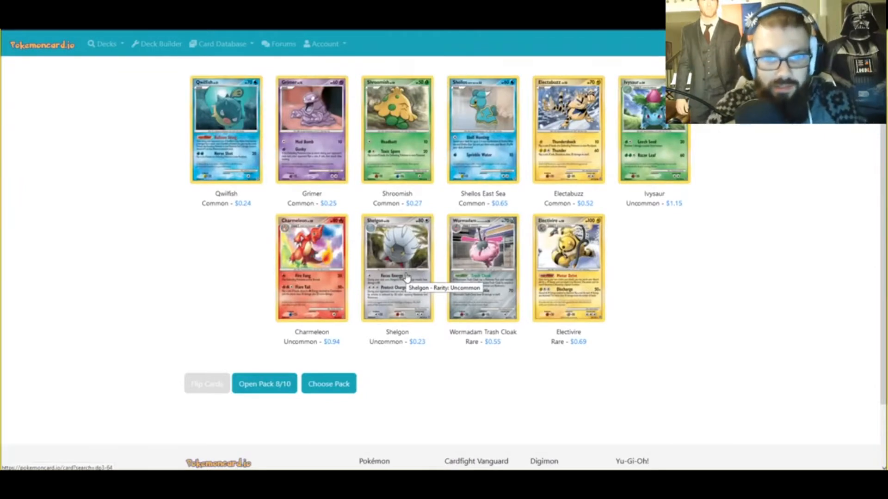
mouse_move(493, 221)
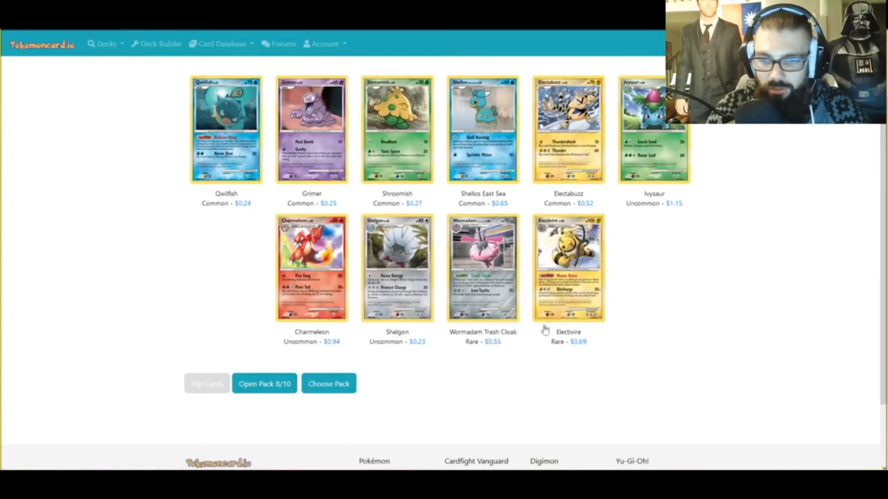
mouse_move(621, 304)
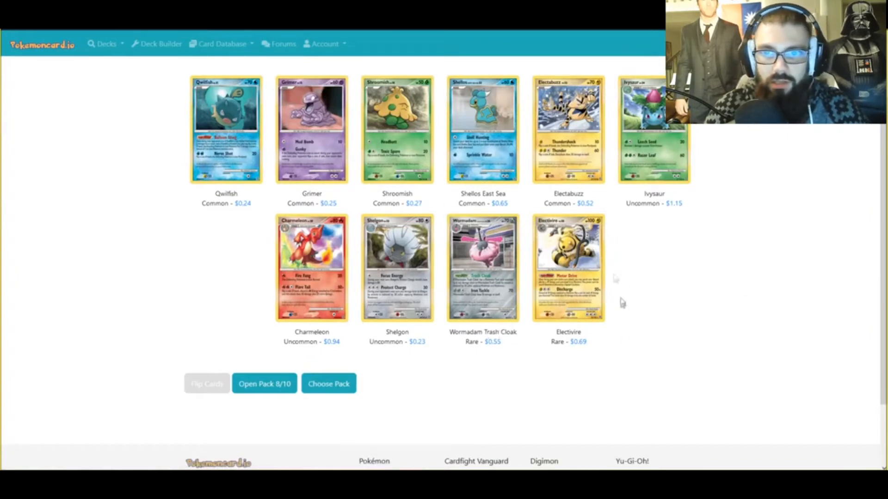
mouse_move(544, 173)
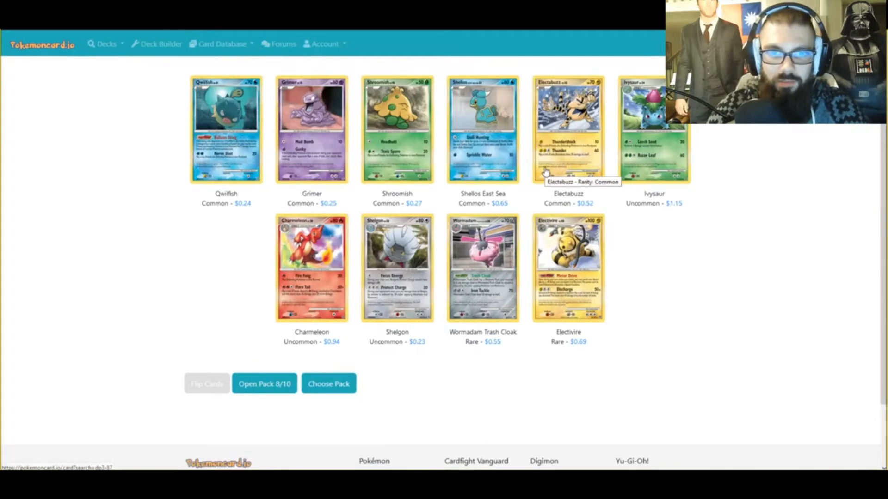
mouse_move(396, 128)
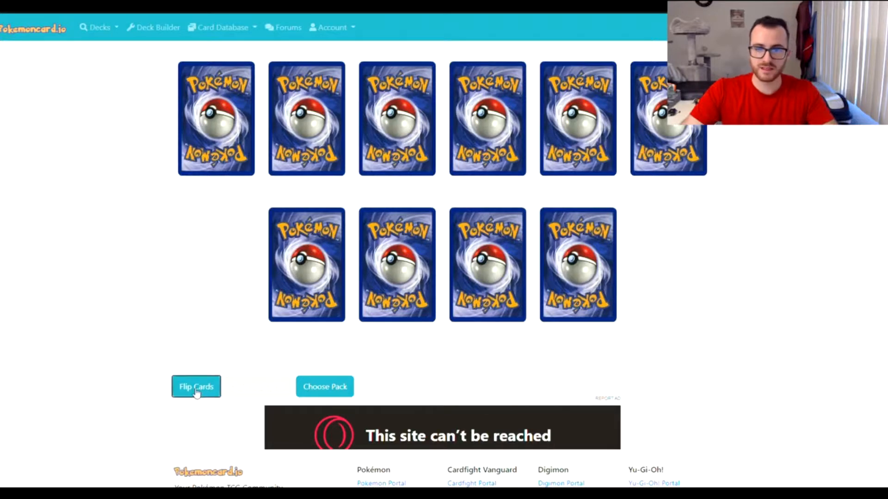
- Flip the ninth pack, then open and flip the tenth, showing Mothim, Electrode, Furret and Golem
click(196, 386)
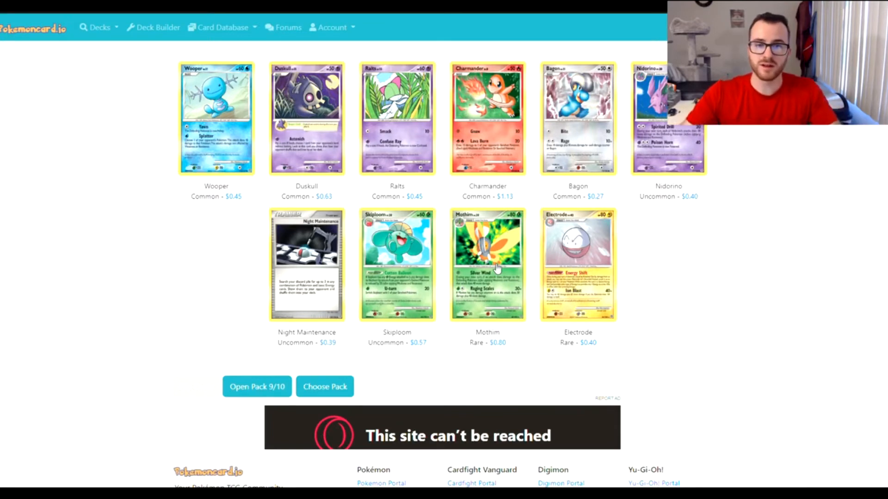
mouse_move(469, 133)
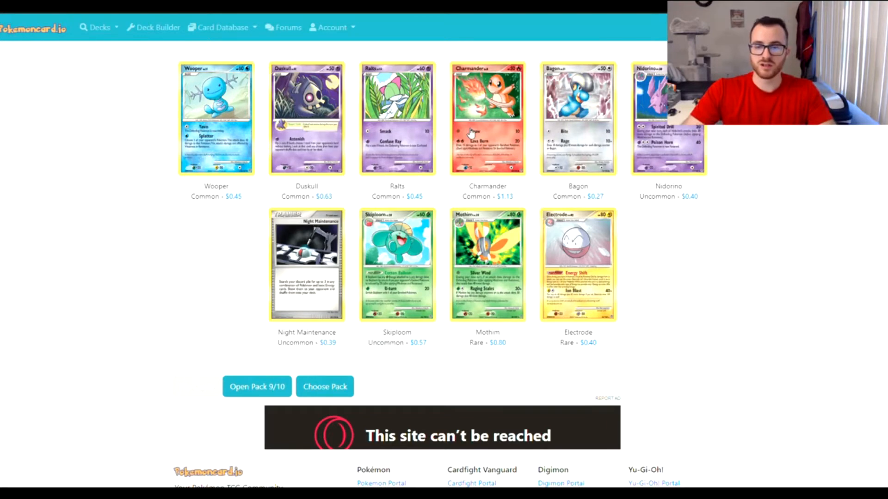
mouse_move(337, 156)
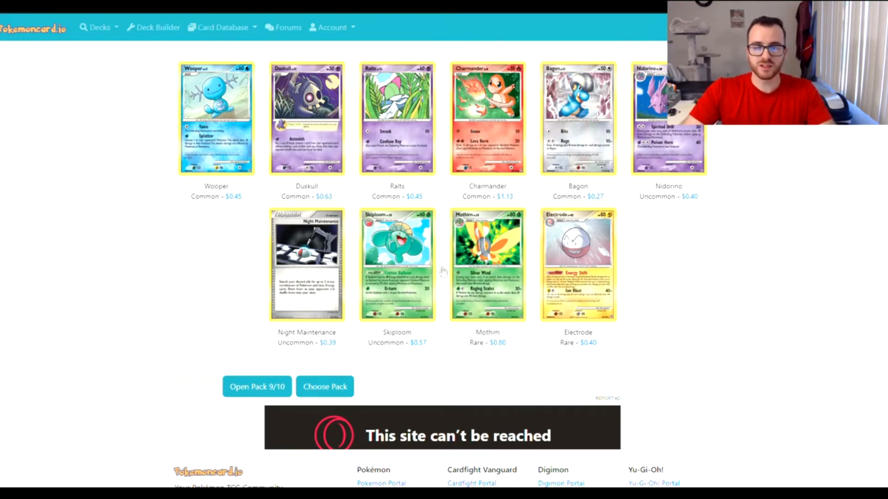
click(257, 387)
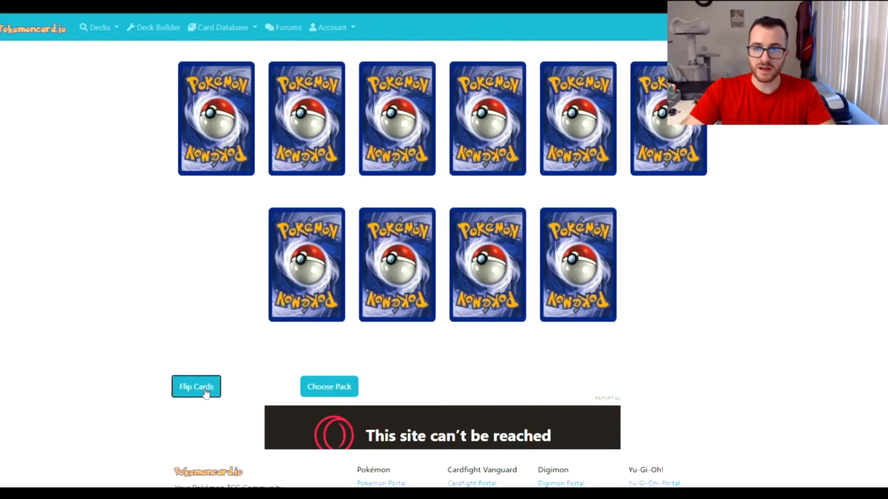
click(196, 387)
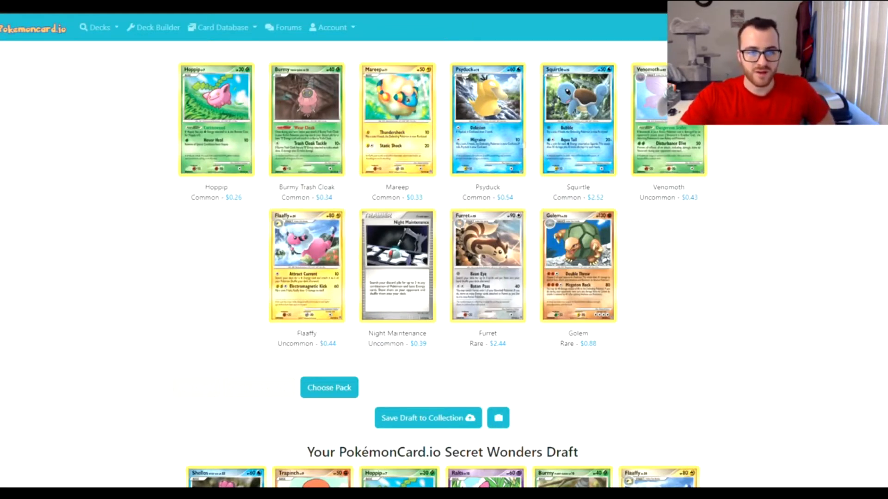
mouse_move(351, 129)
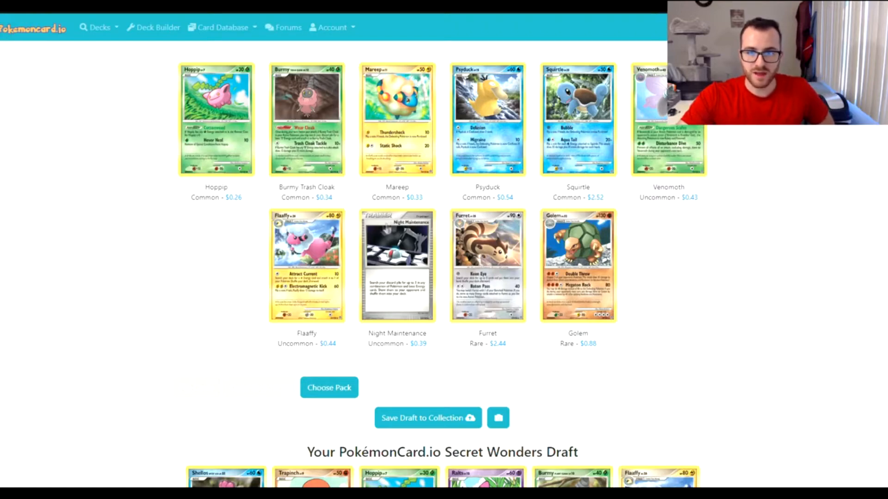
- Scroll through the new Secret Wonders pack's cards, including the Xatu and Sunflora rares
scroll(down, 3)
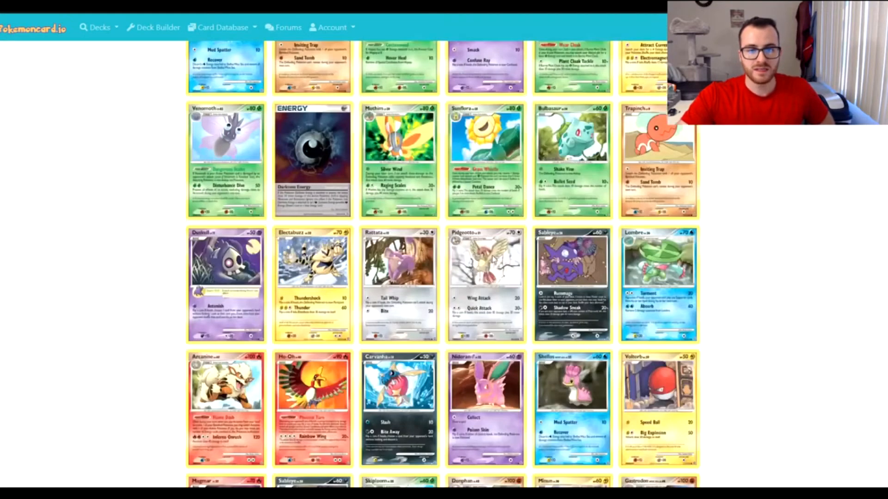
scroll(down, 3)
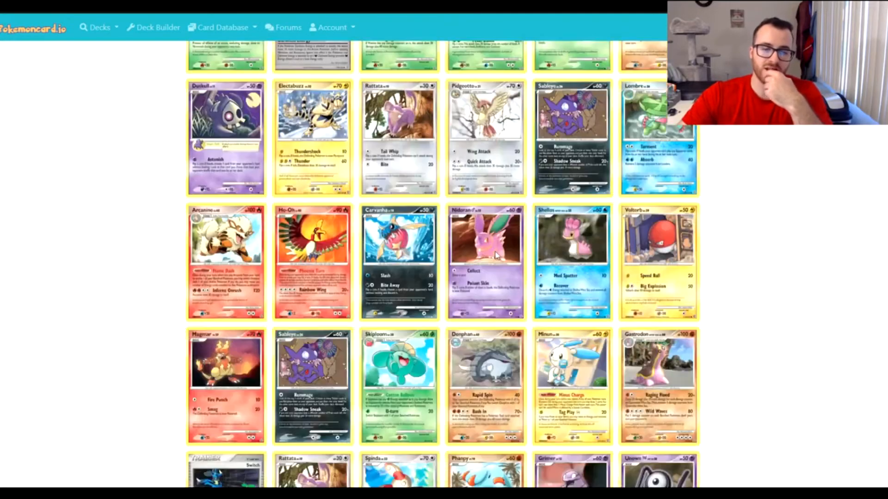
mouse_move(493, 264)
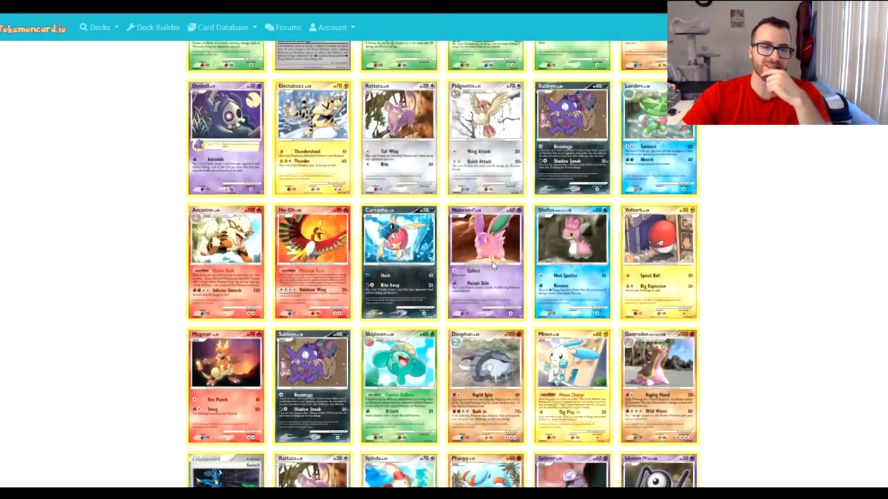
scroll(down, 3)
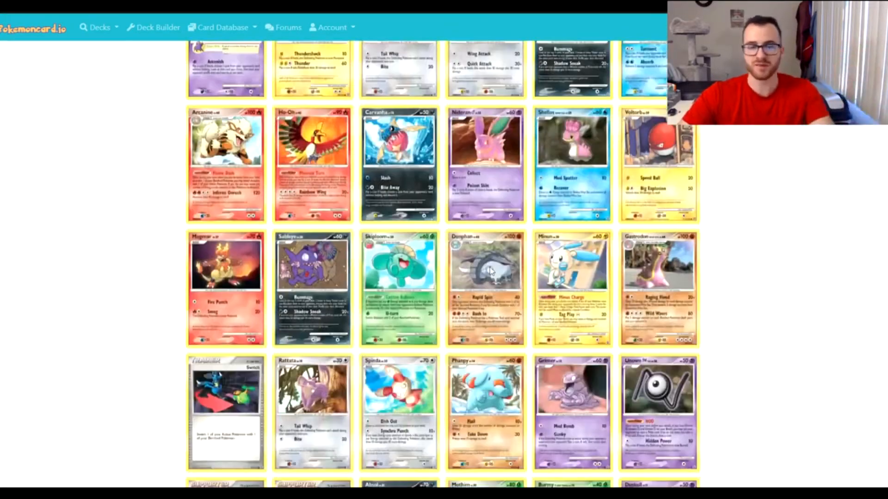
scroll(up, 3)
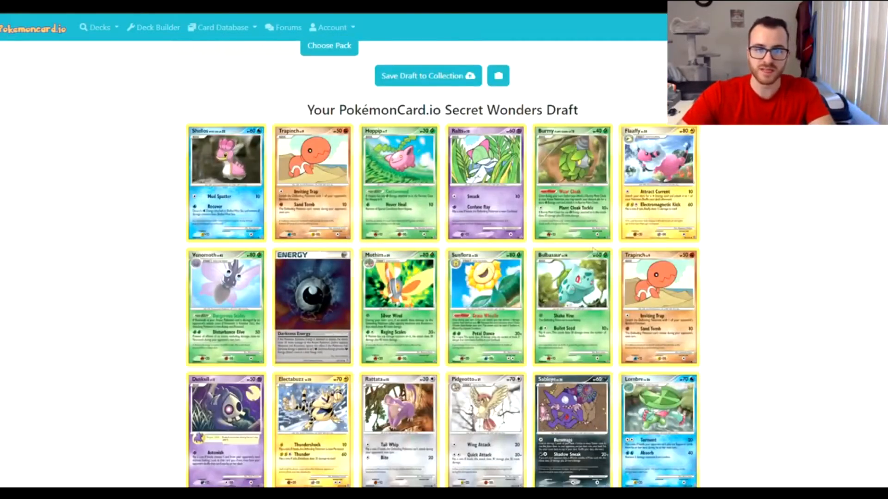
scroll(down, 3)
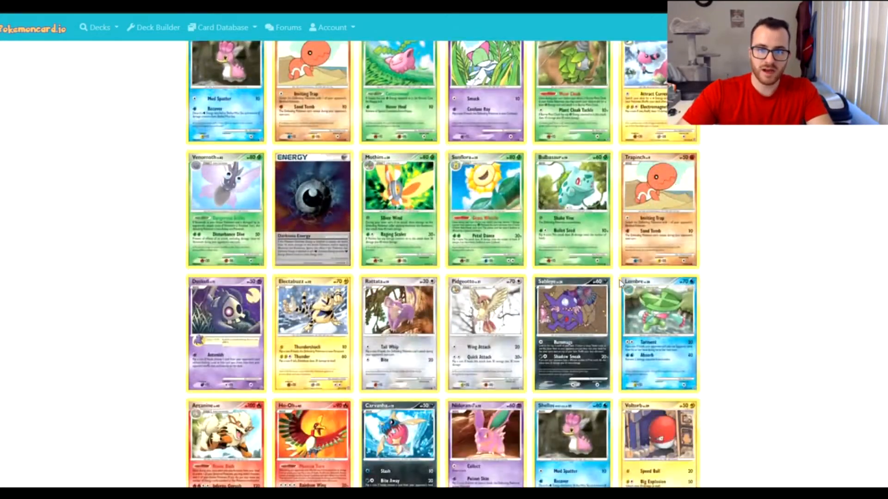
scroll(down, 3)
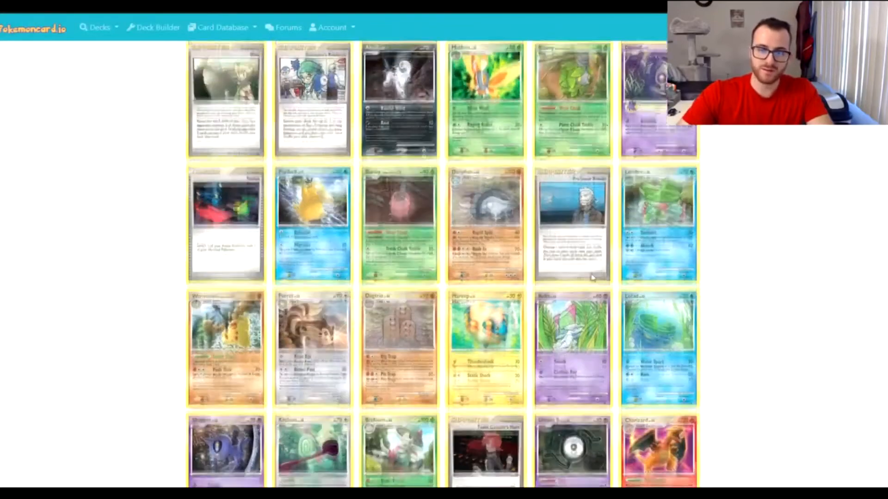
scroll(down, 3)
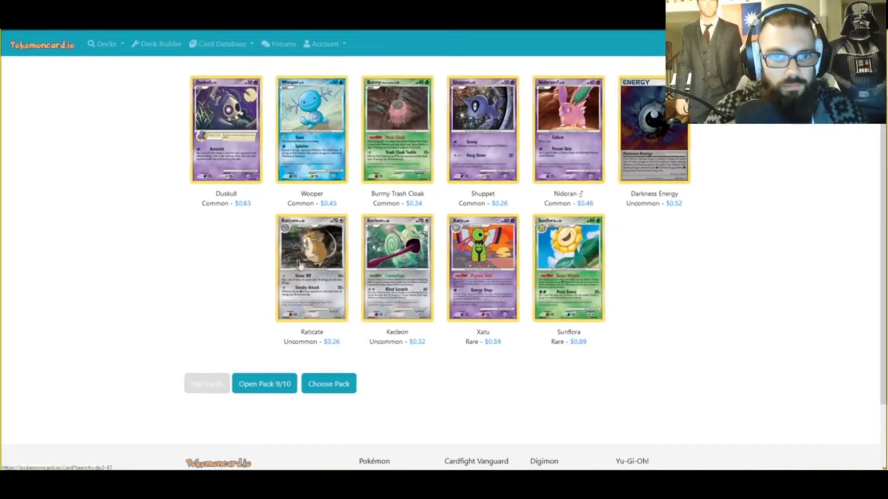
mouse_move(685, 246)
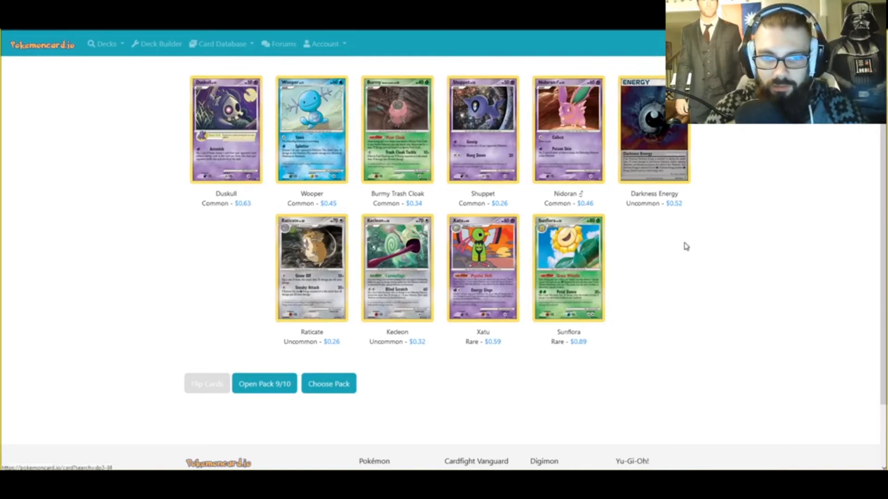
- Open the last pack and review Gastrodon East Sea, Mothim and the draft summary
click(264, 384)
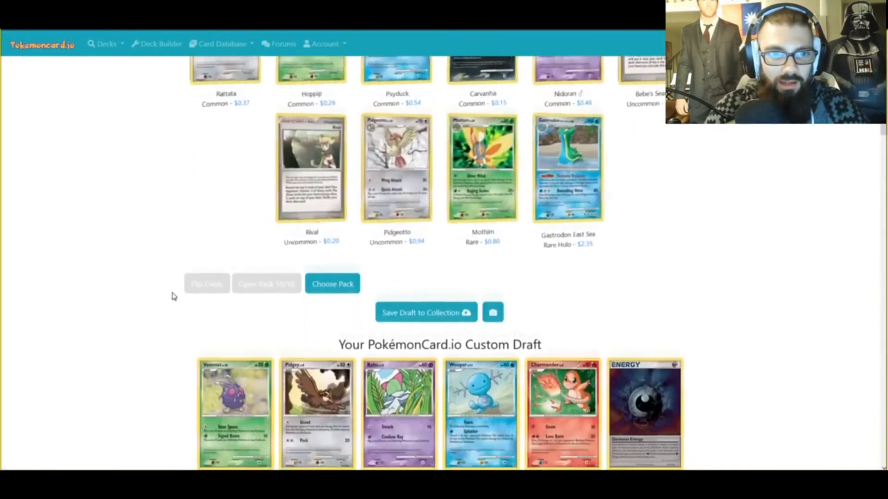
scroll(up, 3)
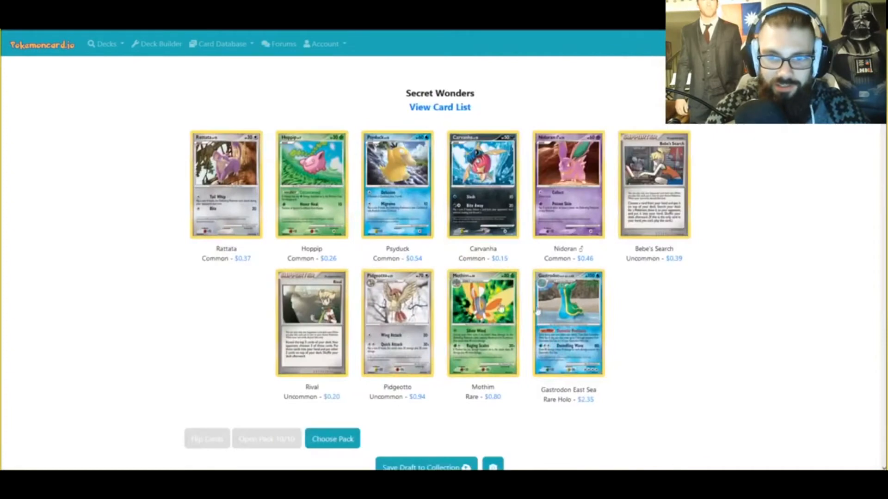
scroll(down, 3)
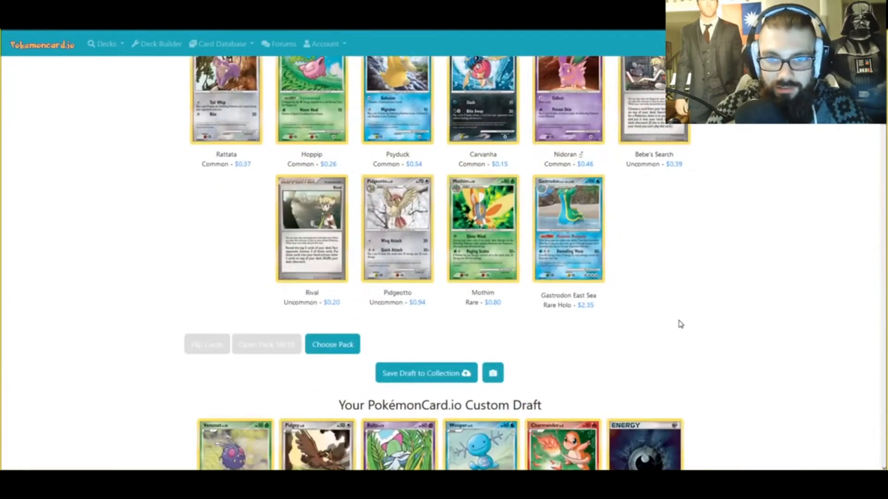
scroll(up, 3)
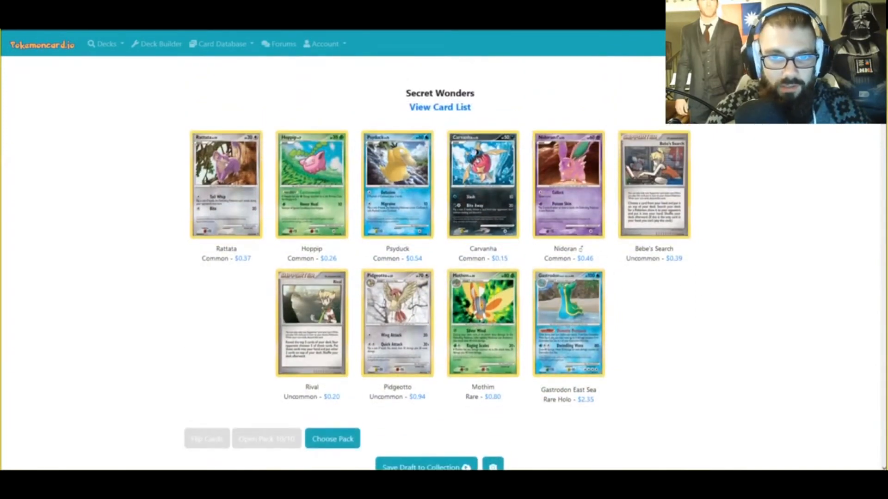
mouse_move(427, 241)
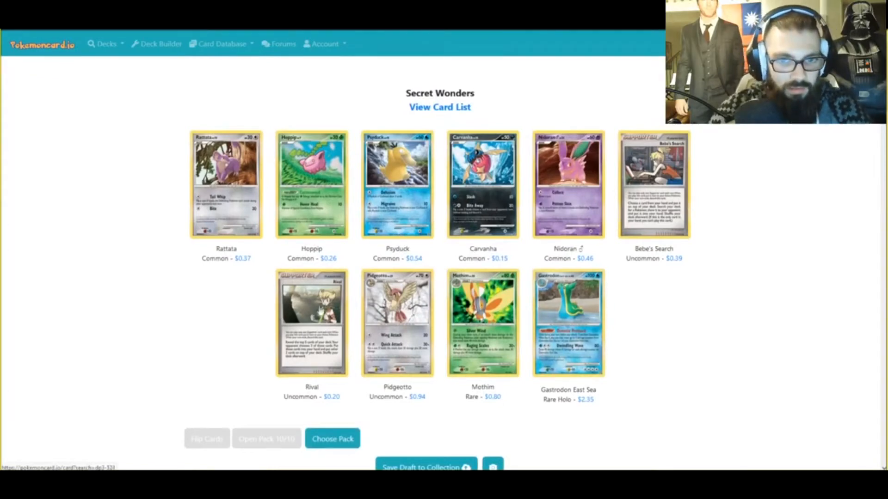
mouse_move(416, 127)
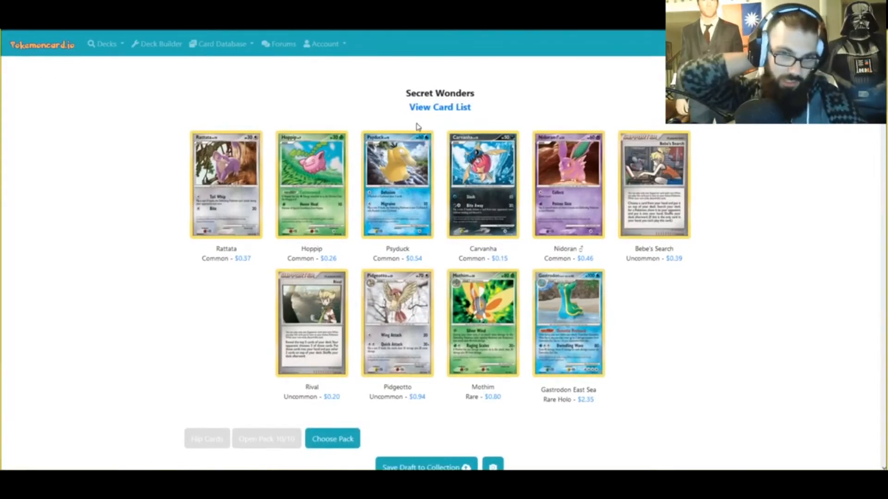
mouse_move(685, 202)
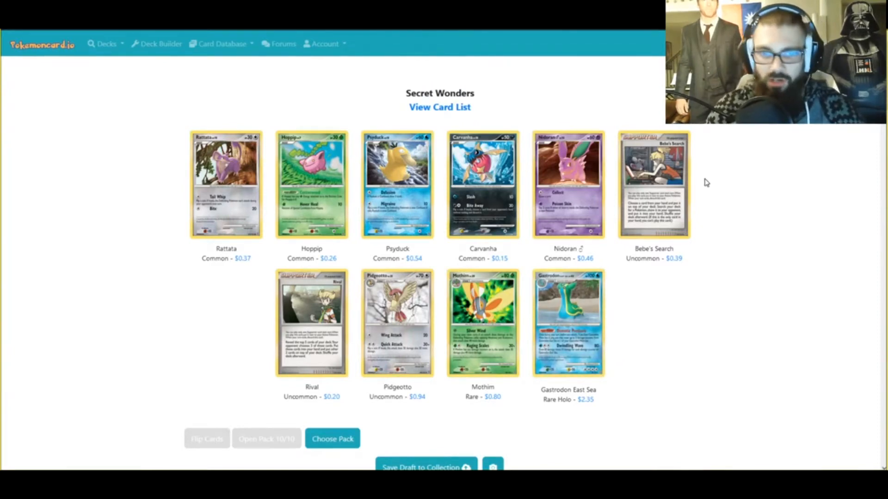
mouse_move(126, 159)
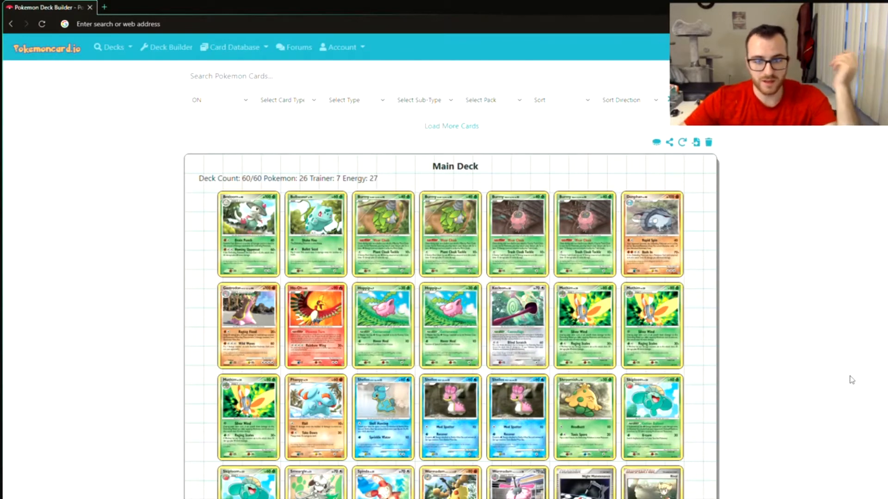
mouse_move(712, 343)
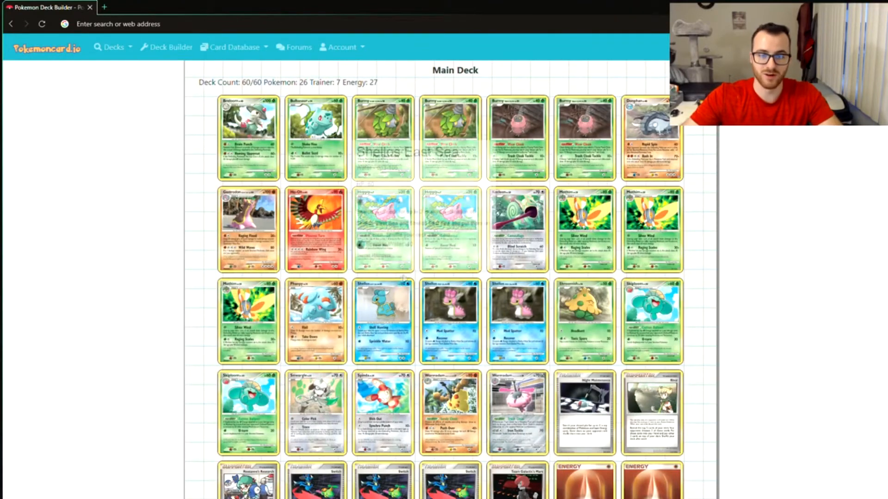
mouse_move(476, 252)
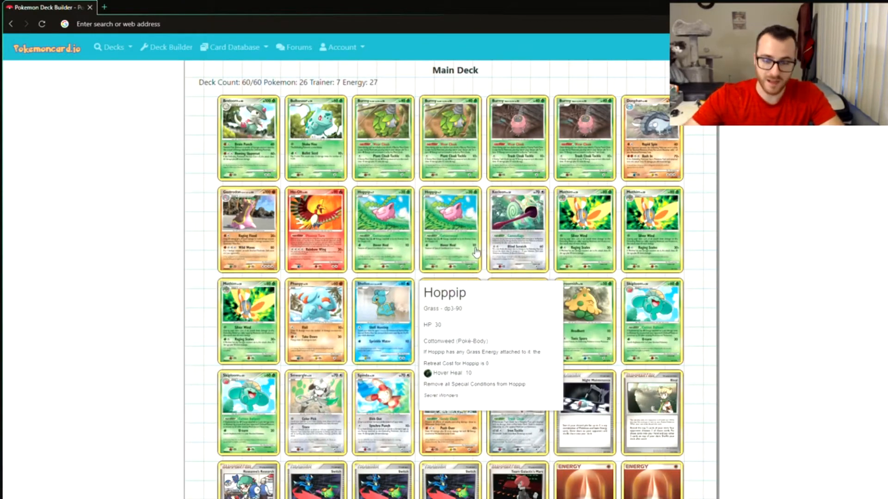
mouse_move(199, 231)
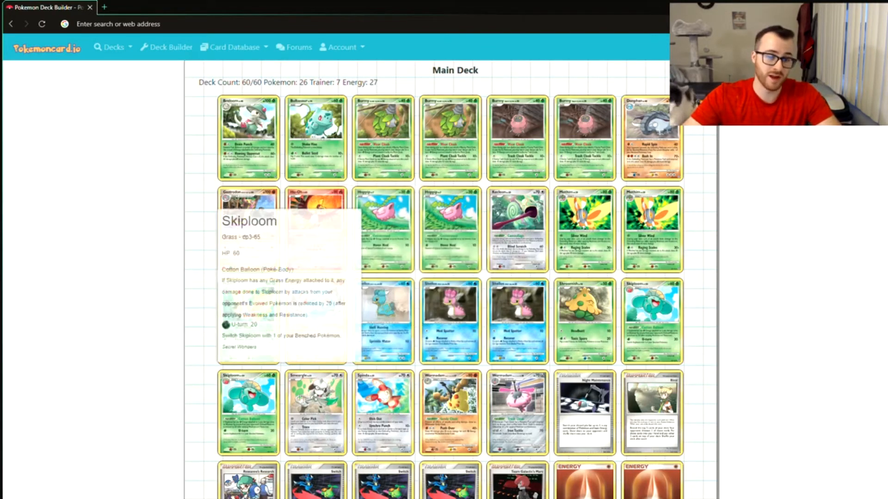
mouse_move(315, 408)
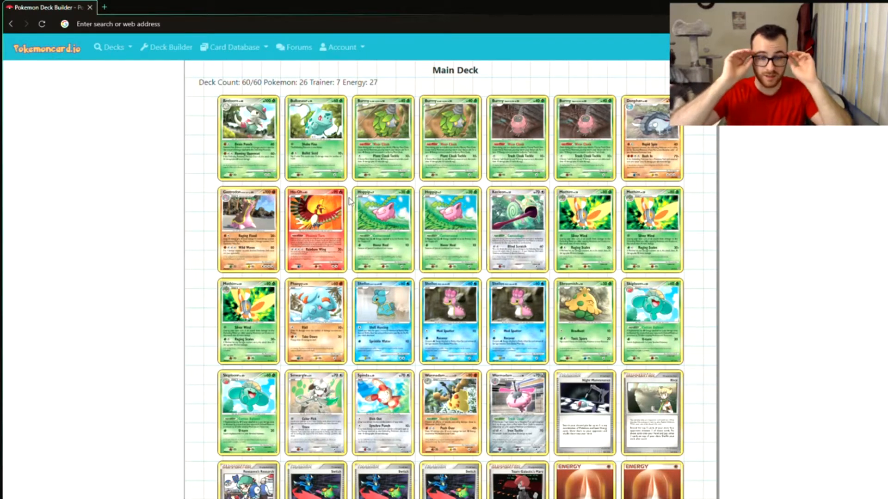
mouse_move(315, 229)
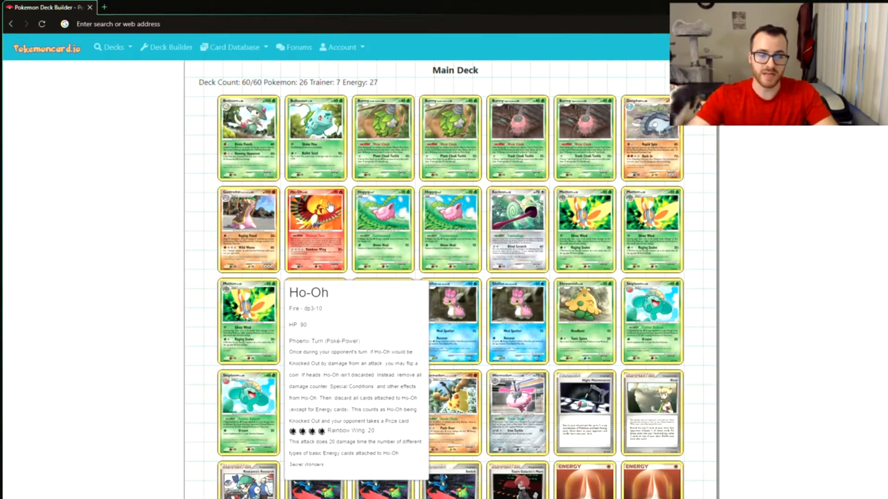
mouse_move(327, 246)
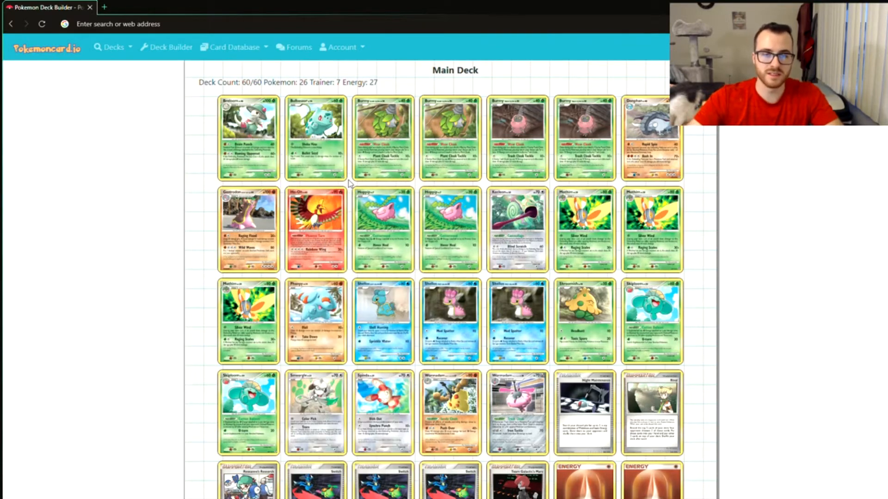
mouse_move(325, 232)
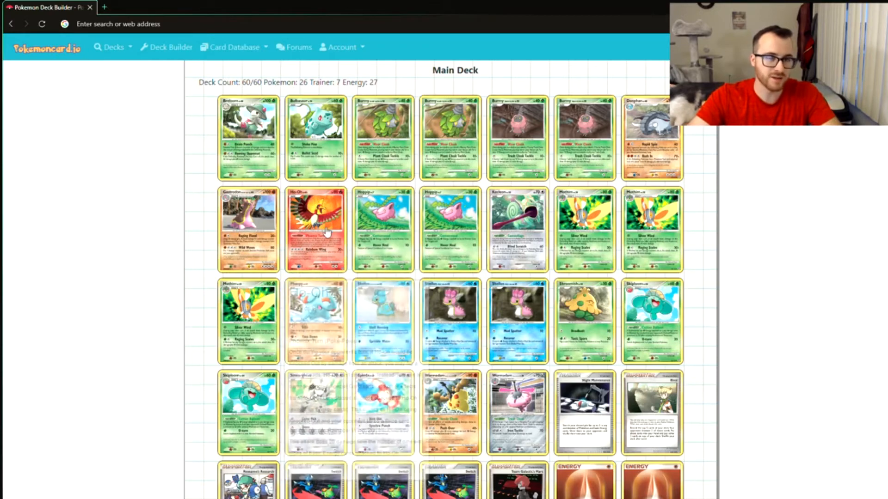
mouse_move(315, 230)
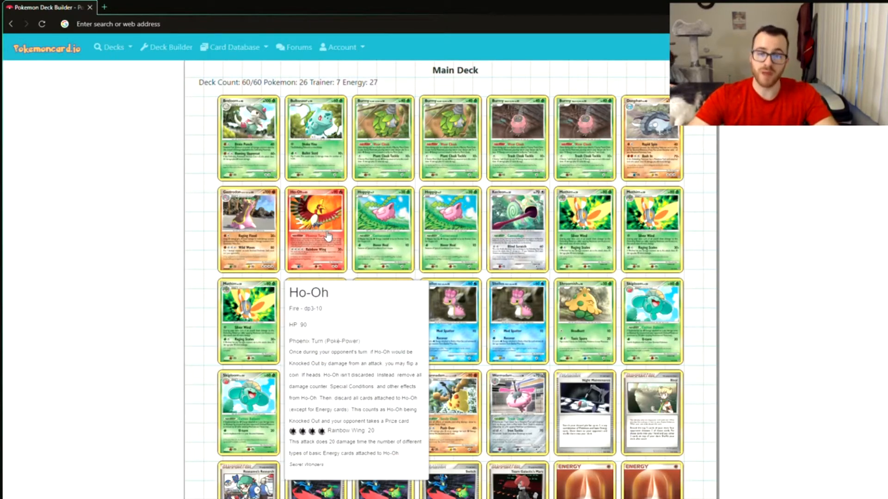
mouse_move(515, 230)
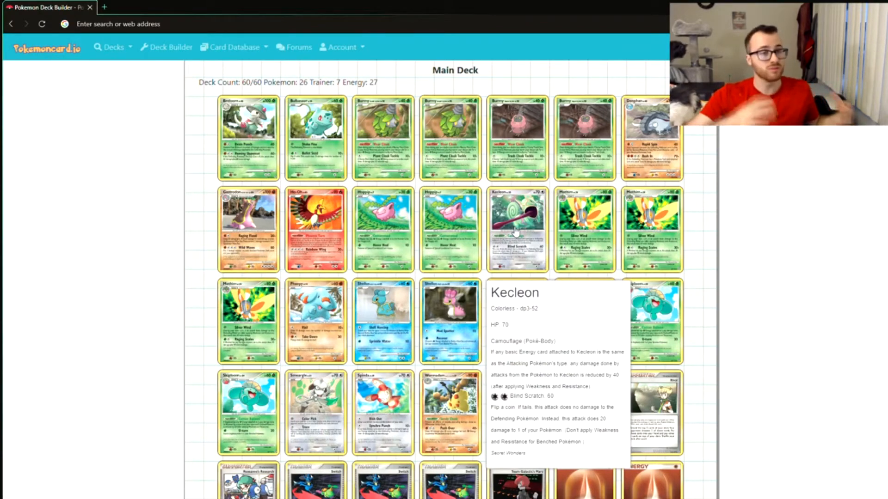
scroll(down, 3)
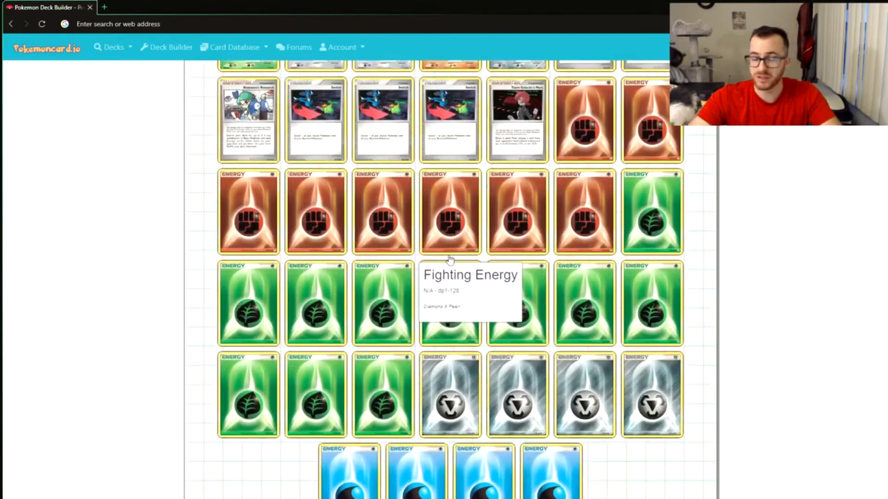
scroll(up, 3)
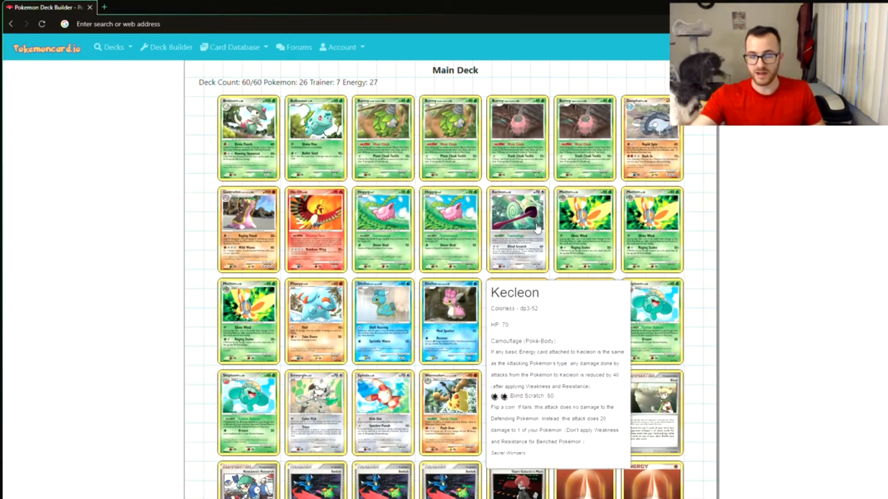
mouse_move(315, 136)
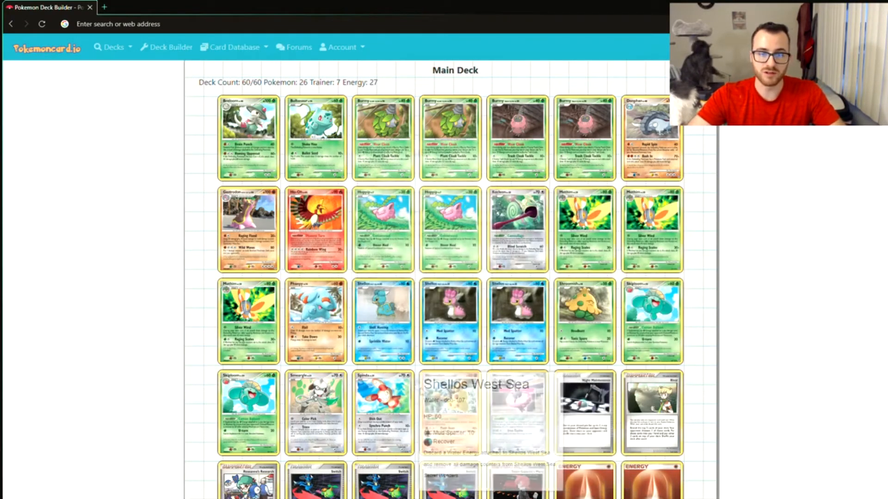
mouse_move(450, 326)
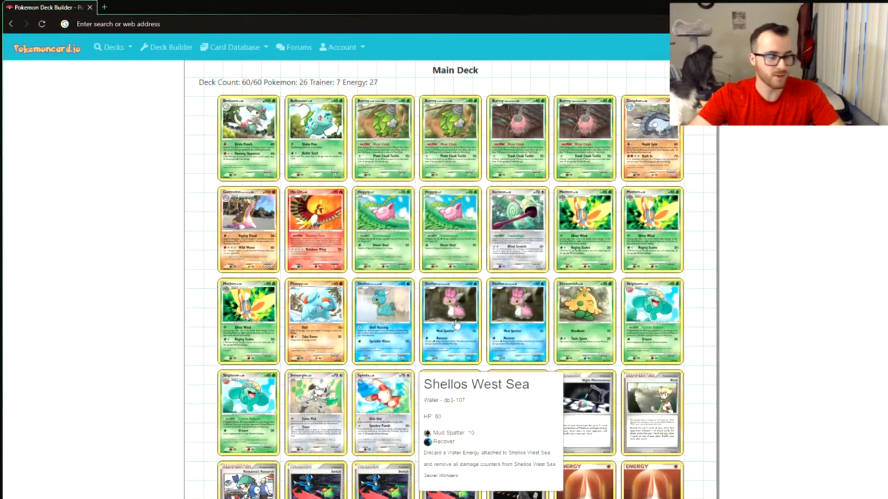
scroll(down, 3)
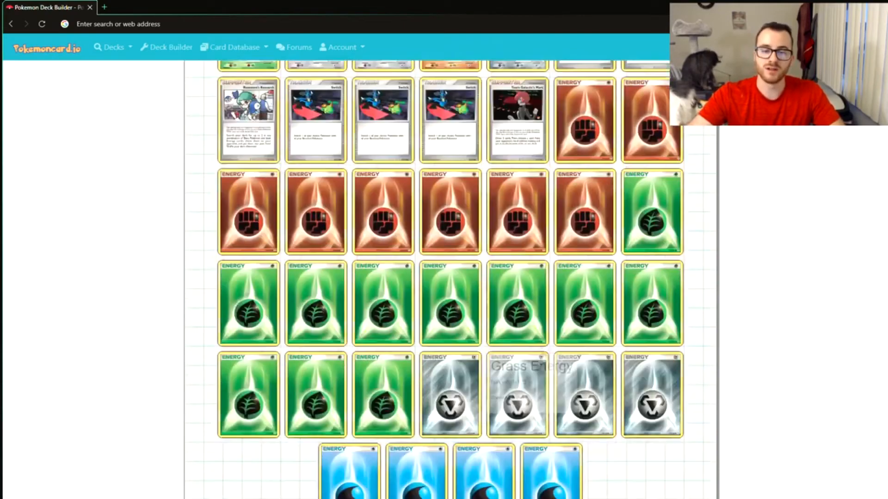
scroll(up, 3)
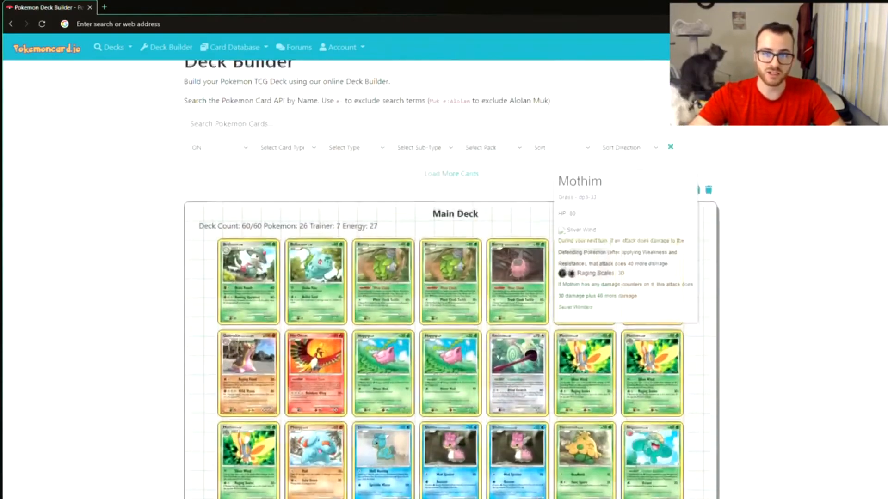
scroll(down, 3)
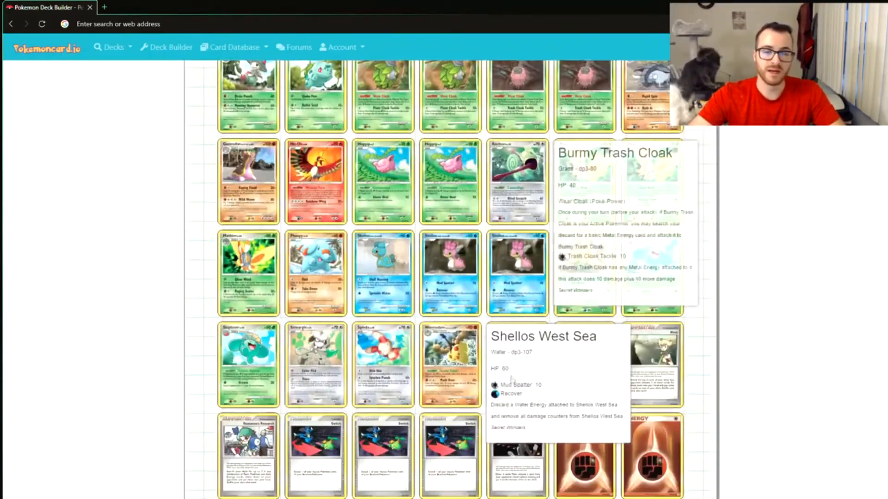
scroll(down, 3)
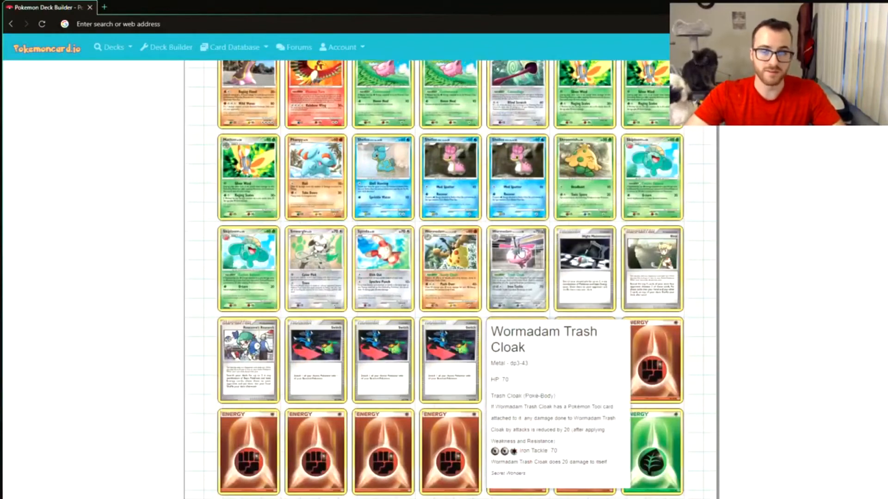
scroll(up, 3)
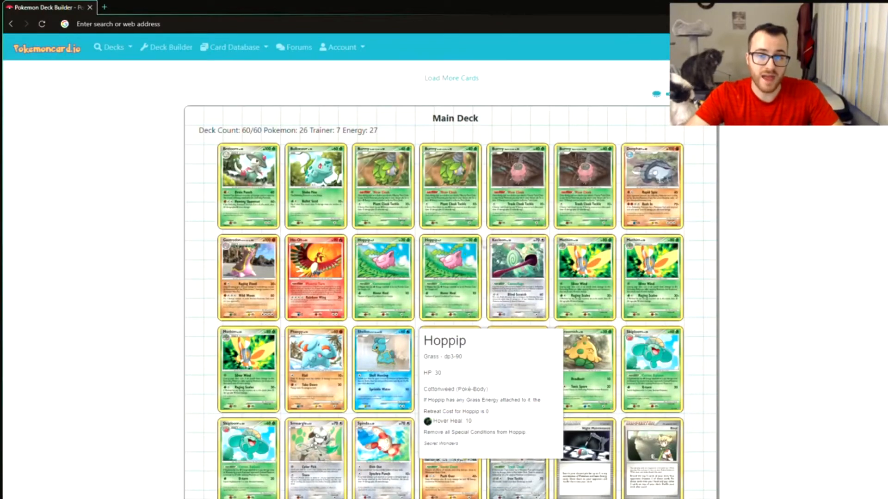
mouse_move(517, 187)
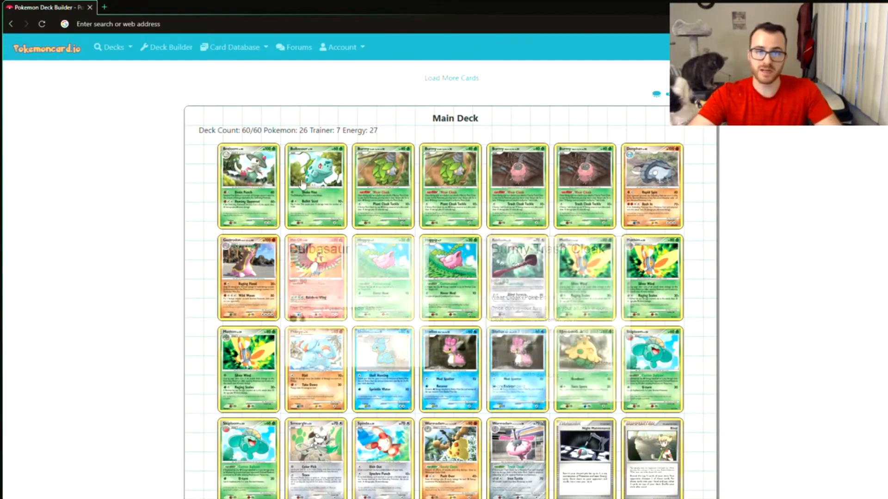
mouse_move(315, 186)
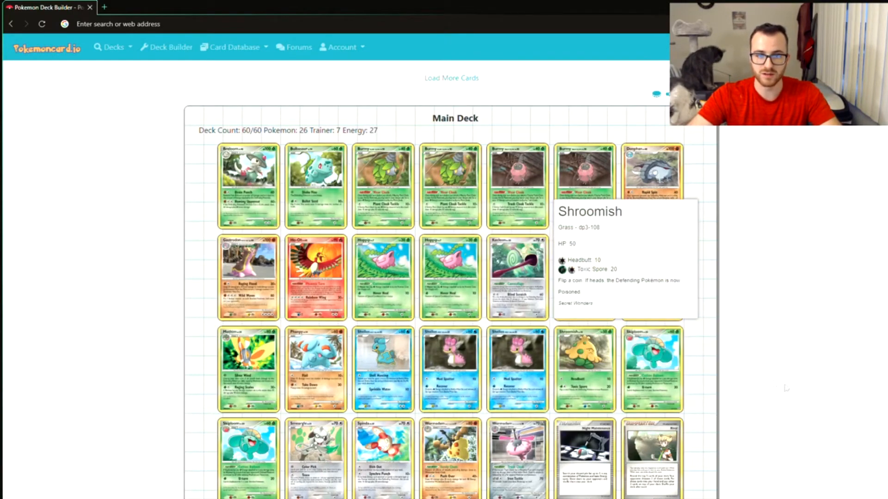
scroll(down, 3)
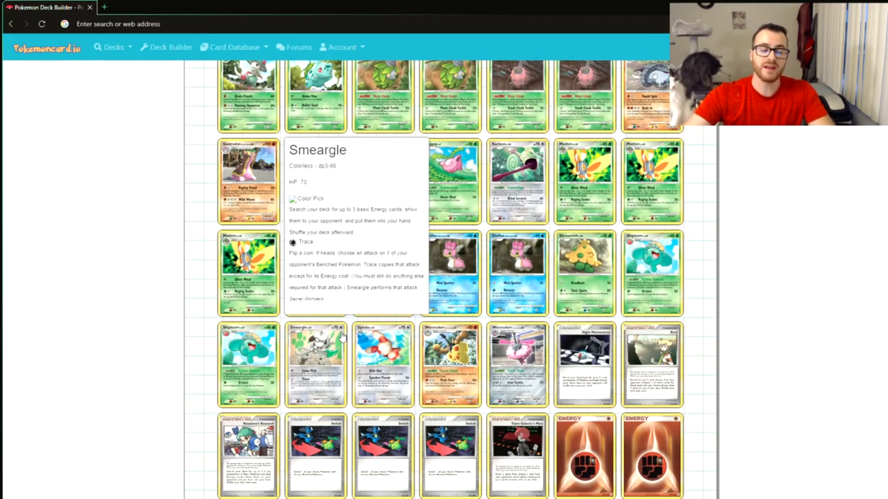
scroll(down, 3)
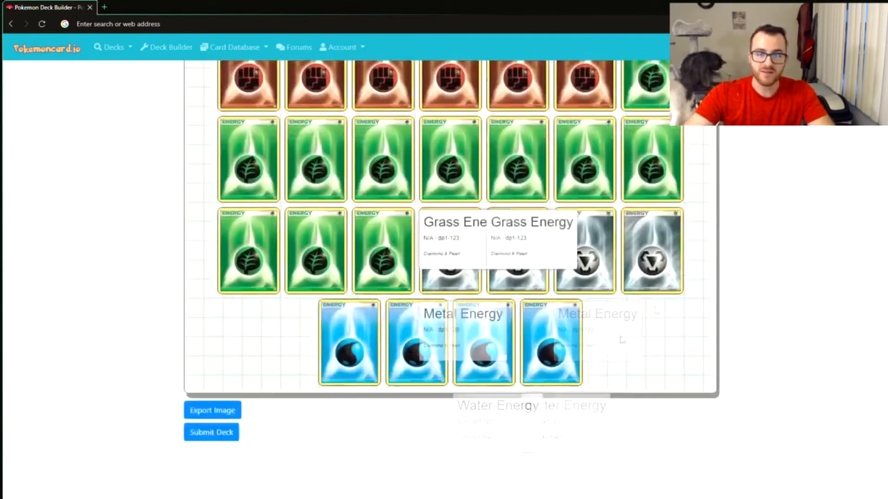
scroll(up, 3)
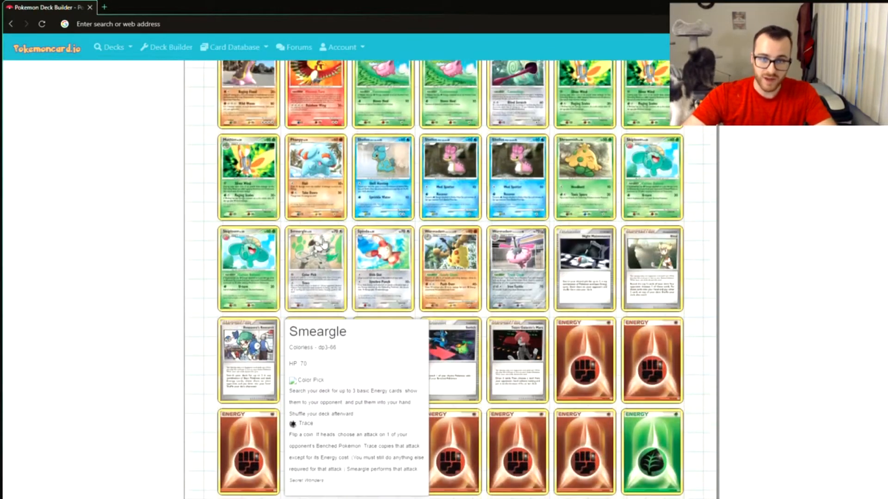
scroll(up, 3)
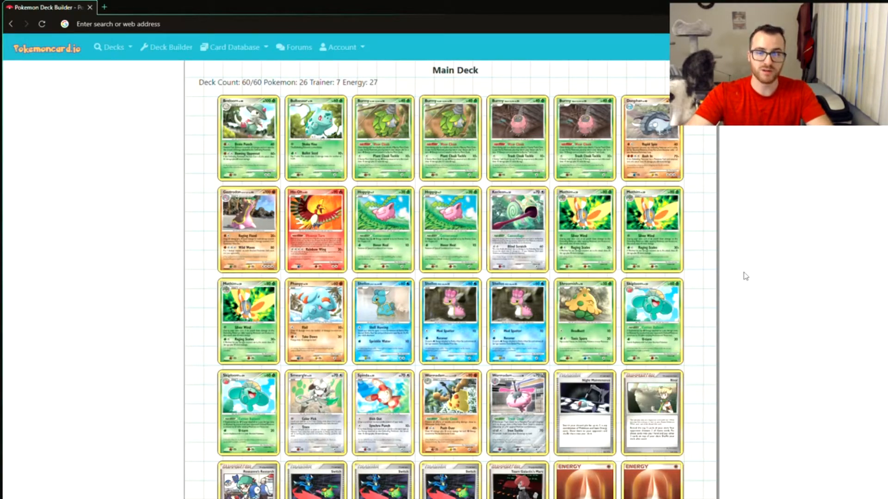
scroll(down, 3)
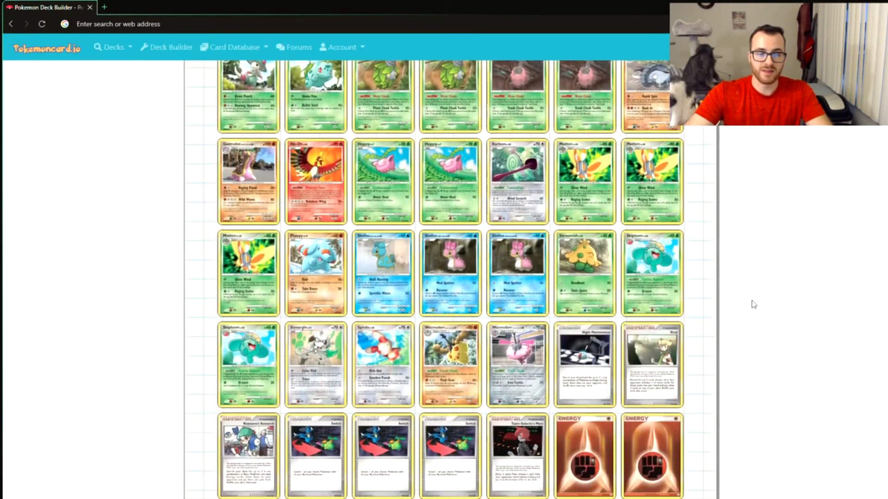
mouse_move(735, 309)
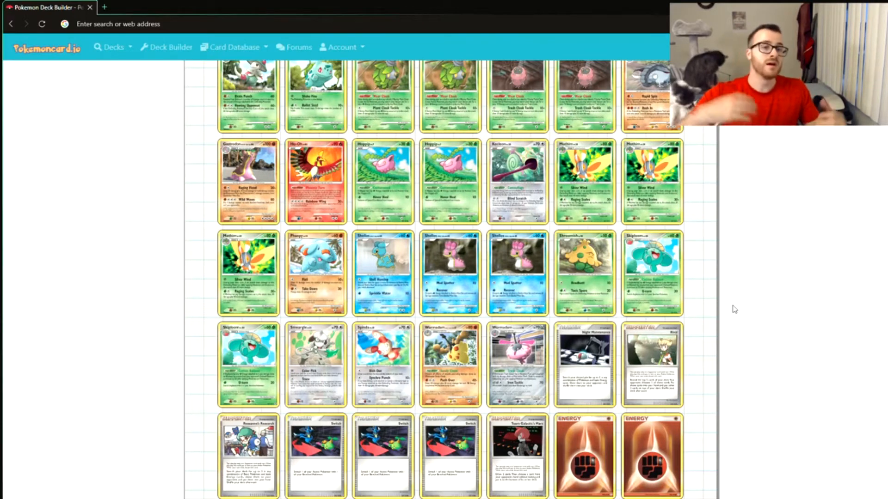
mouse_move(730, 305)
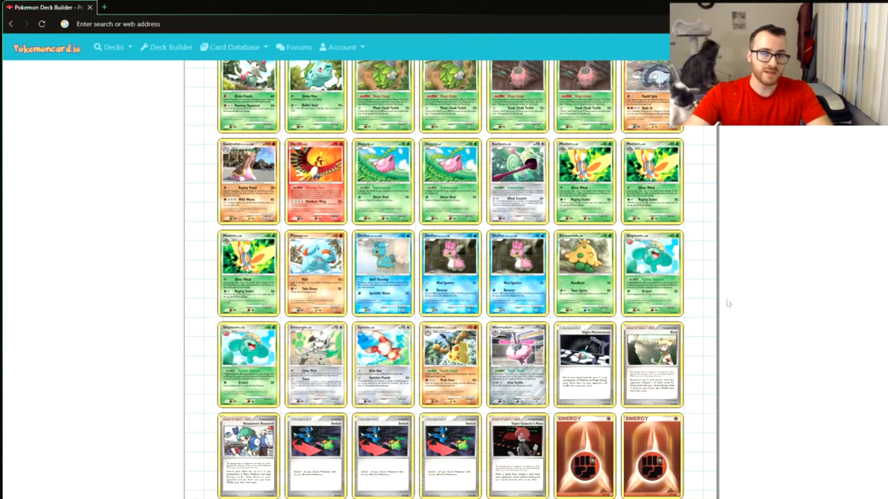
mouse_move(760, 316)
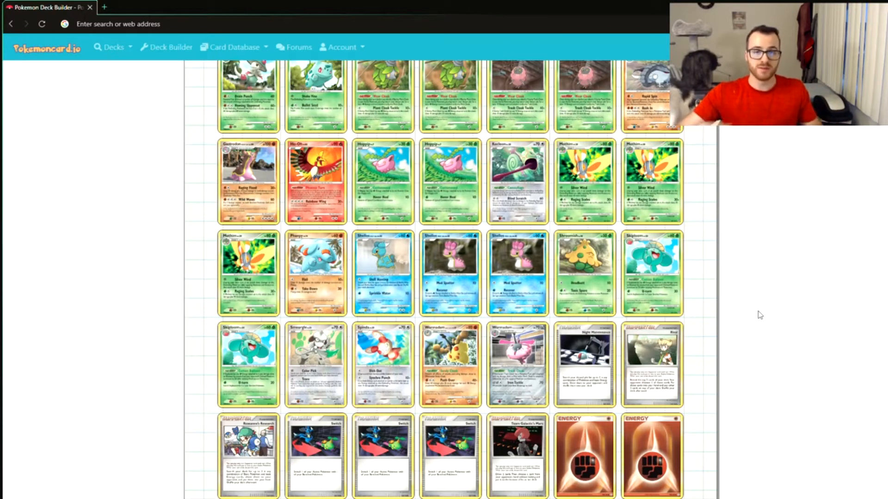
mouse_move(792, 258)
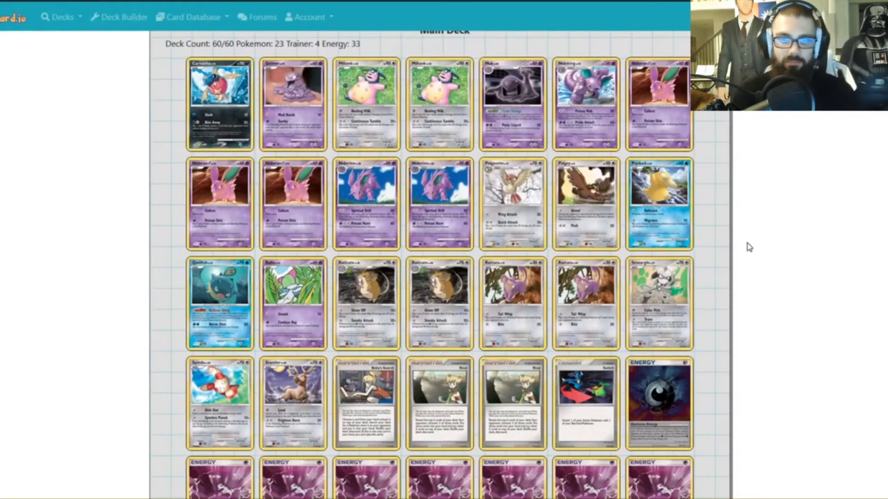
mouse_move(760, 235)
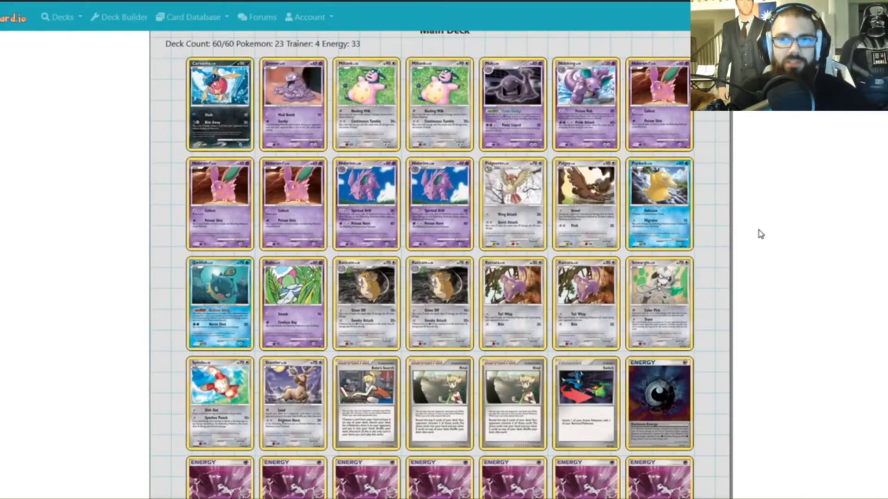
mouse_move(441, 119)
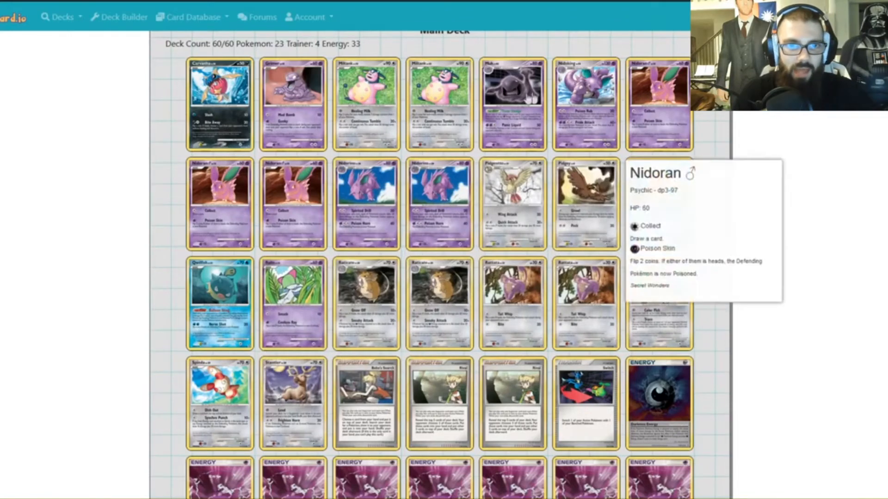
mouse_move(742, 204)
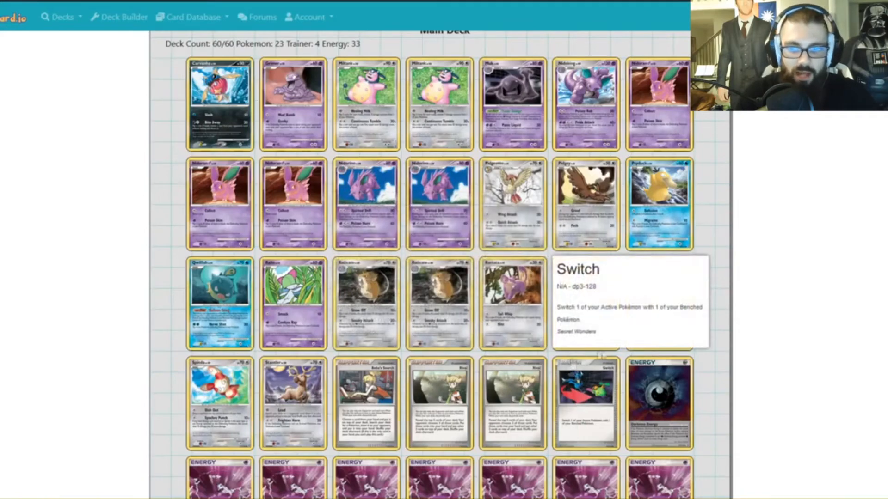
scroll(down, 3)
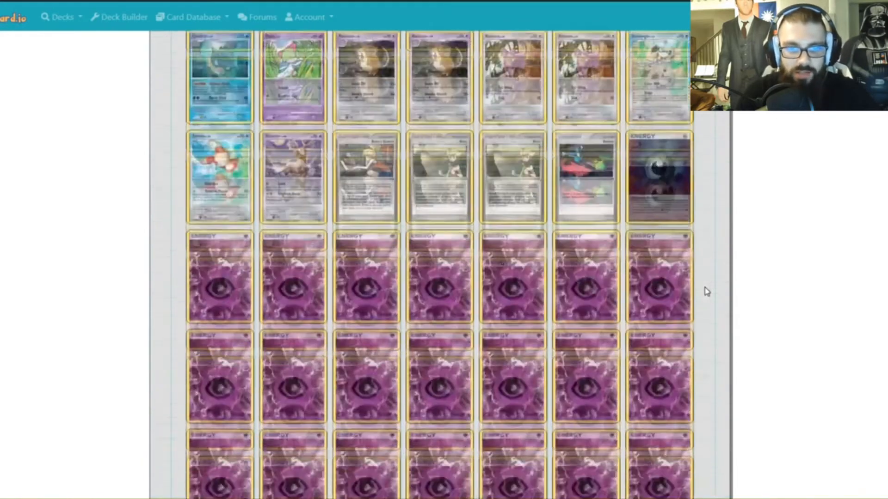
scroll(down, 3)
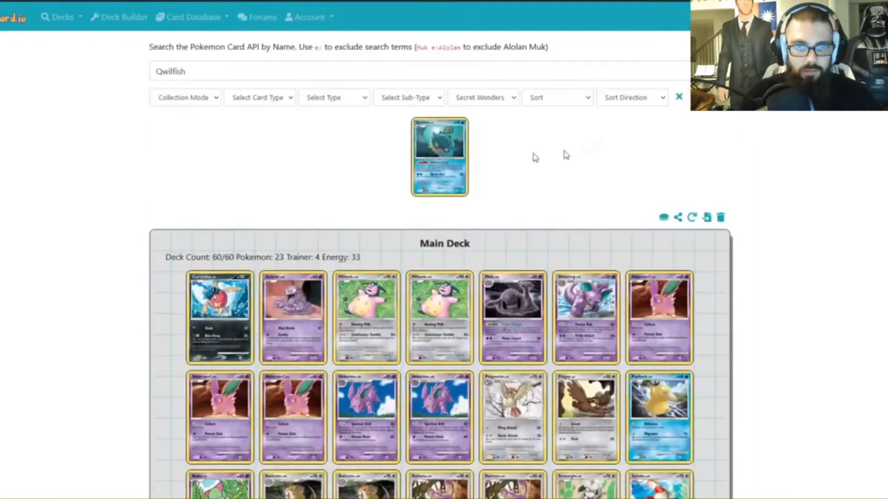
mouse_move(439, 156)
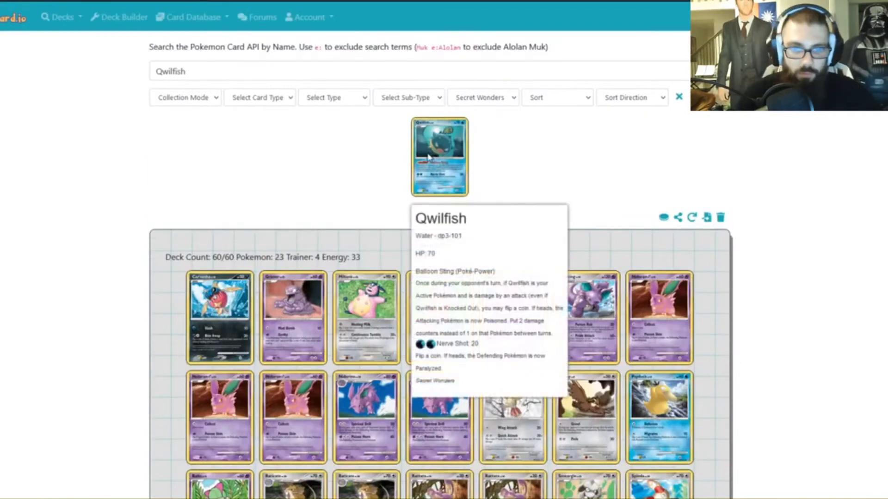
scroll(down, 3)
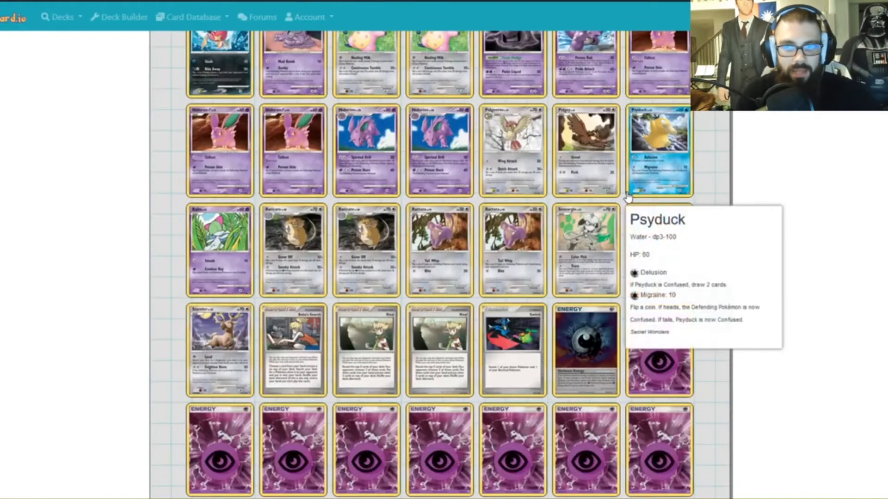
scroll(up, 3)
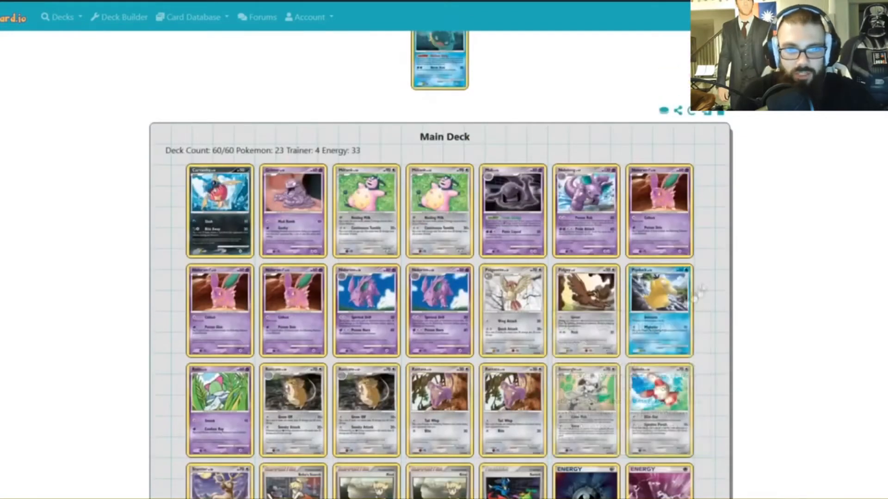
mouse_move(171, 194)
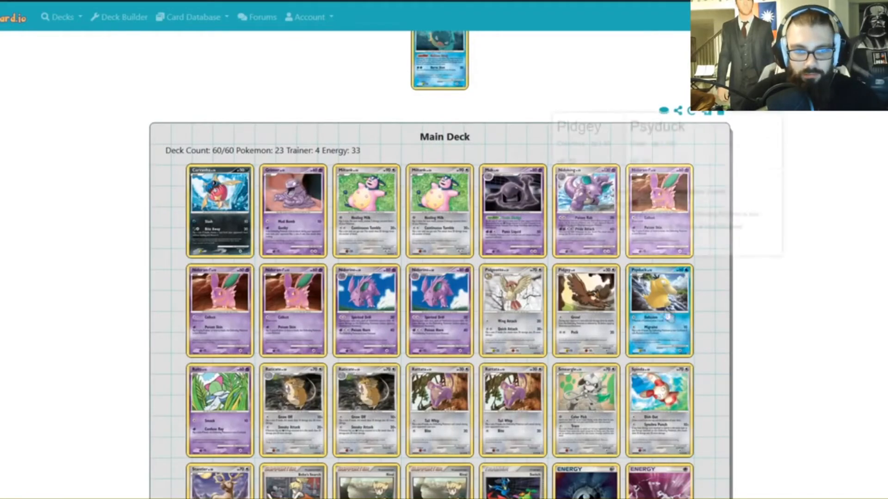
scroll(down, 3)
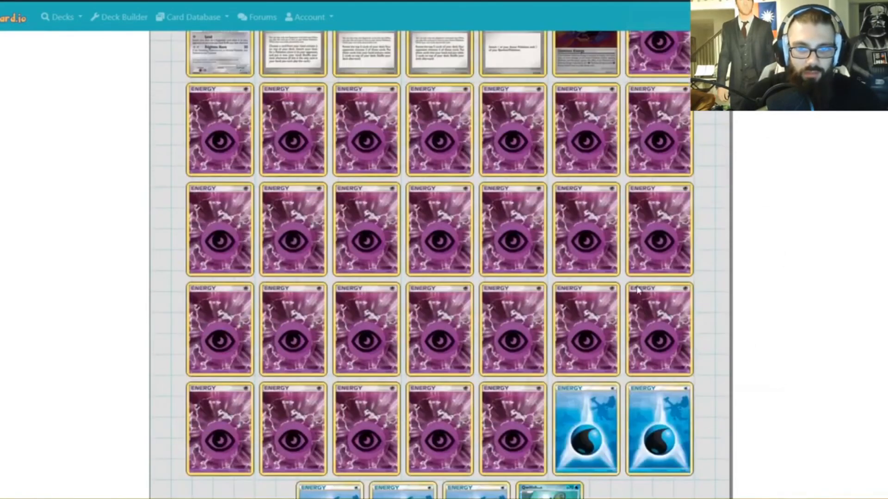
scroll(up, 3)
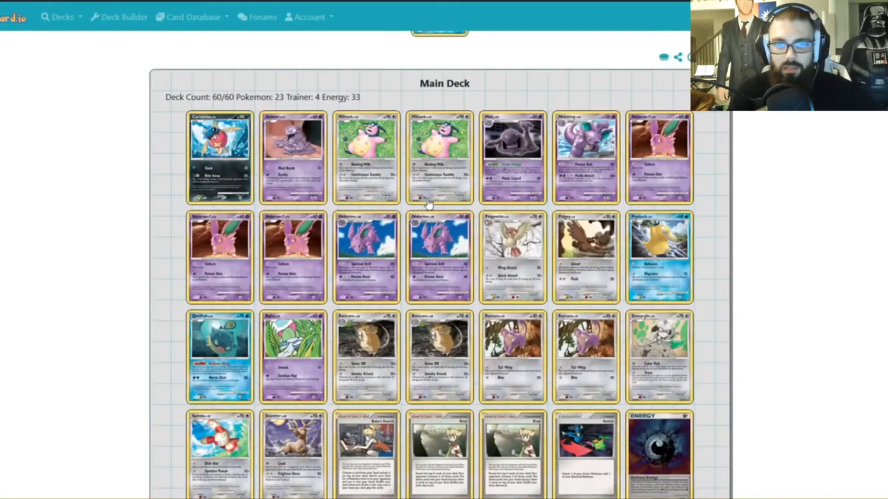
mouse_move(736, 344)
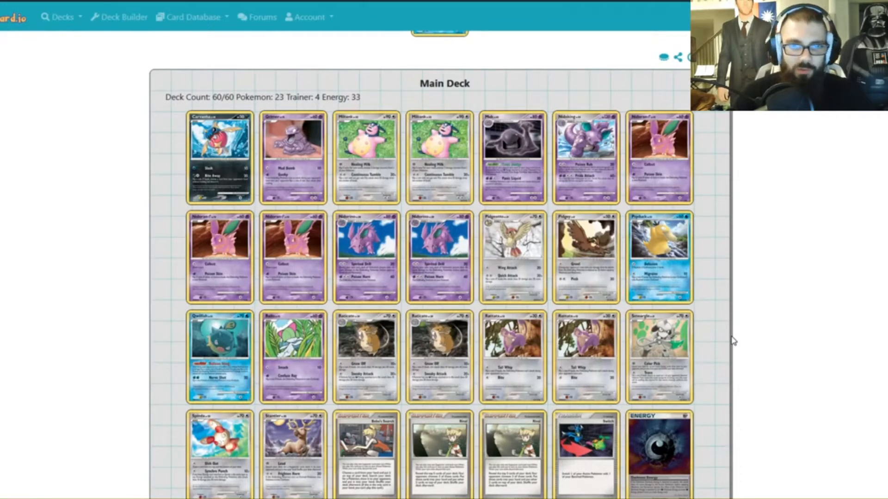
mouse_move(756, 317)
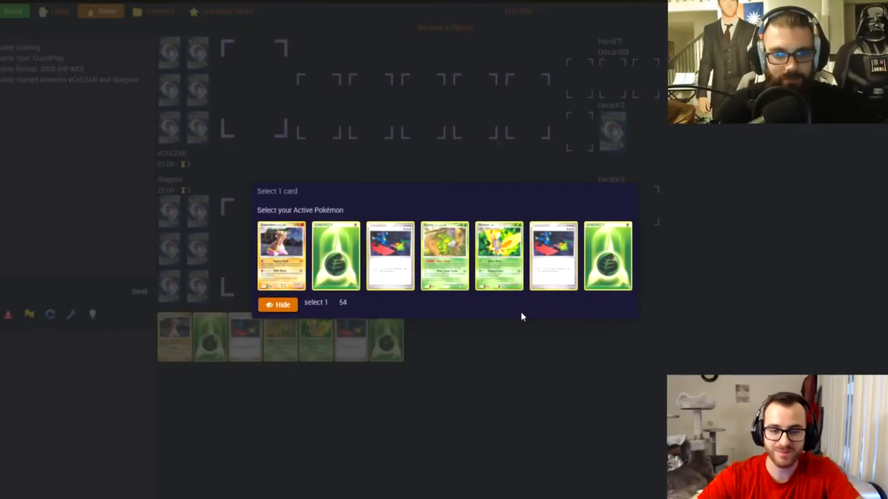
- Confirm Burmy Plant Cloak as active, attach Grass Energy, and Tackle Spinda for 20
click(280, 256)
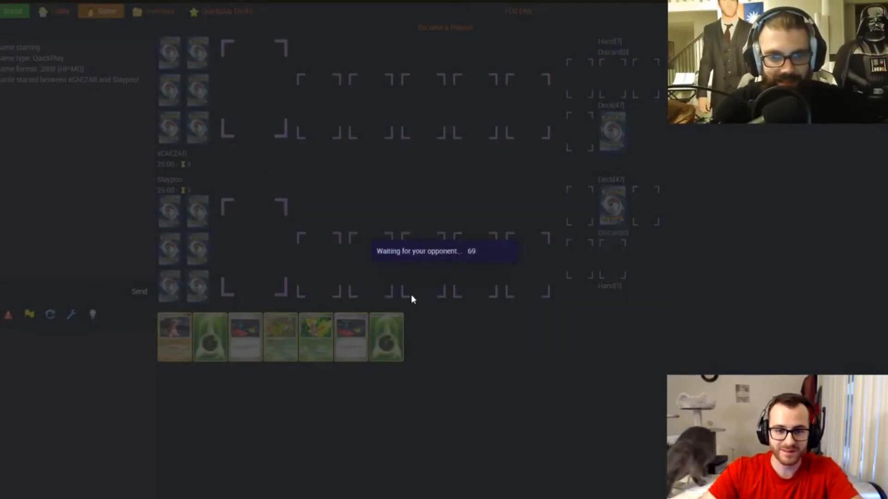
mouse_move(444, 273)
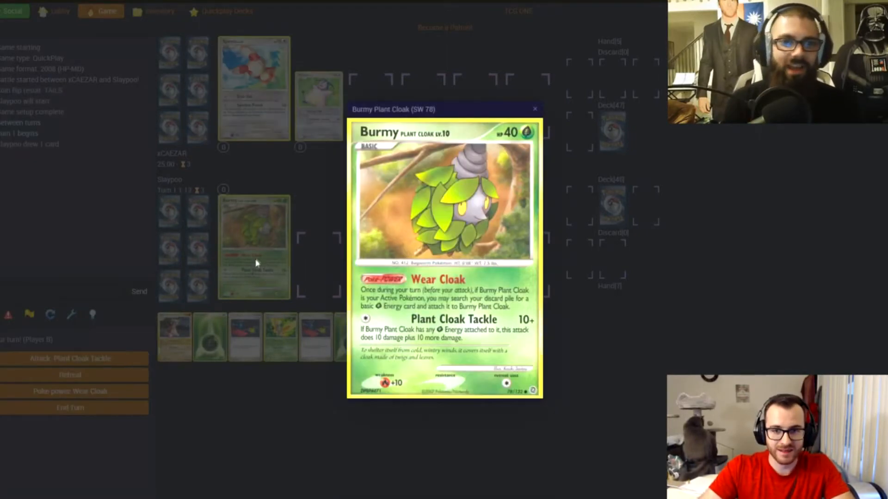
mouse_move(566, 197)
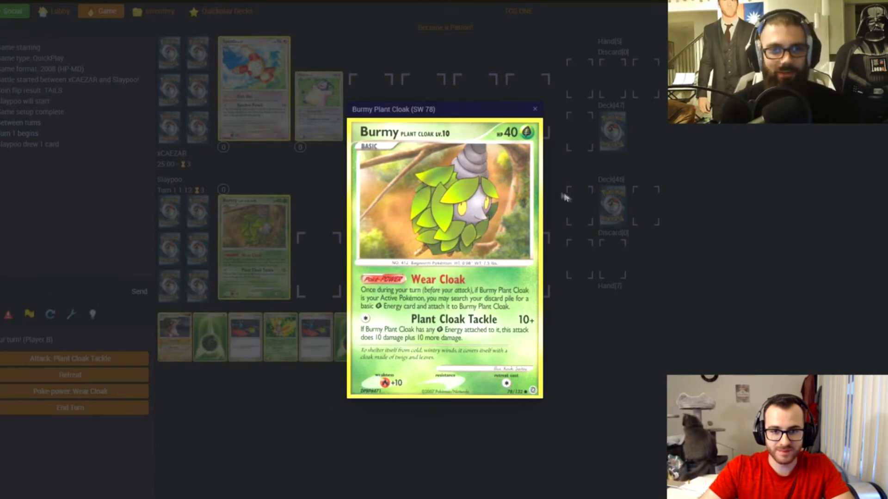
click(534, 108)
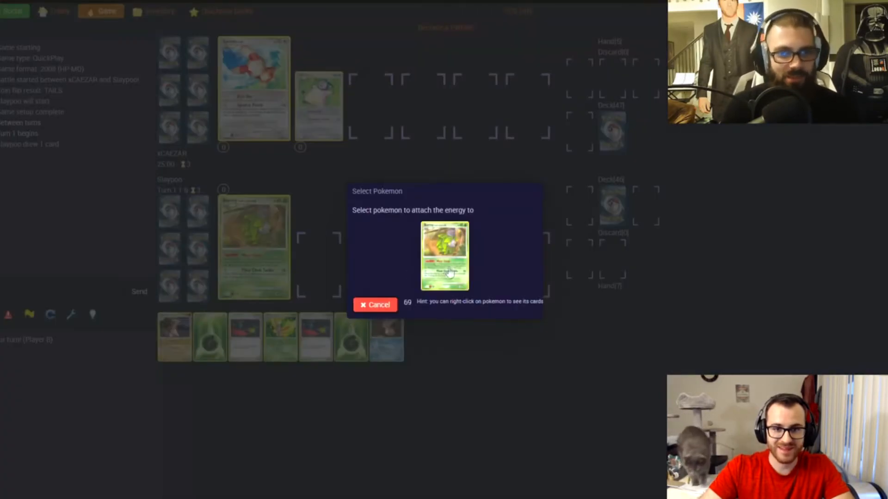
click(445, 255)
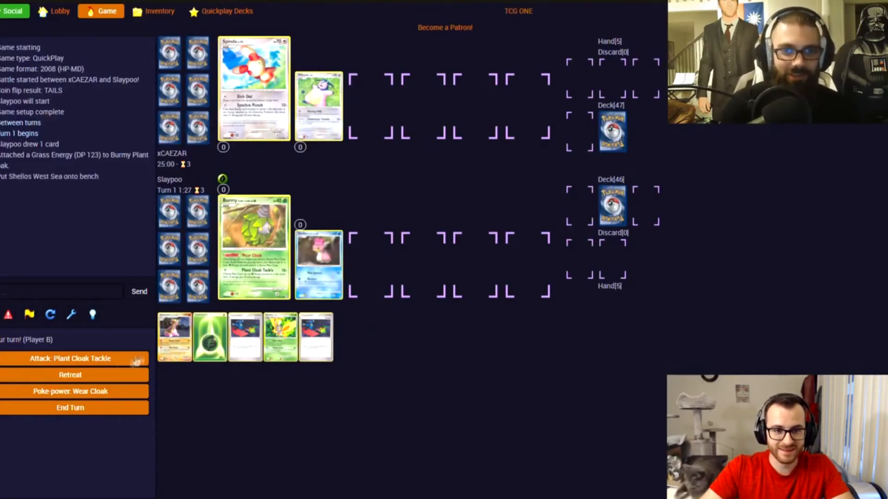
click(70, 358)
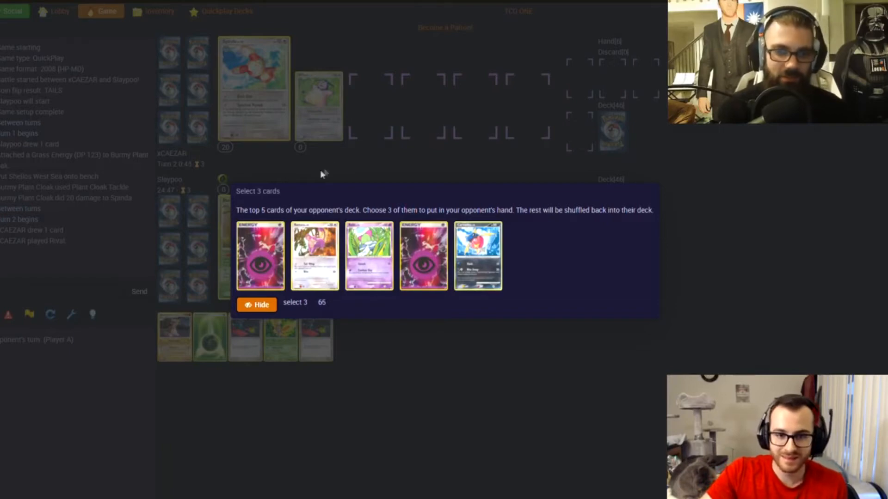
- Send Carvanha, Ralts and Rattata from xCAEZAR's top five cards to their hand
click(256, 304)
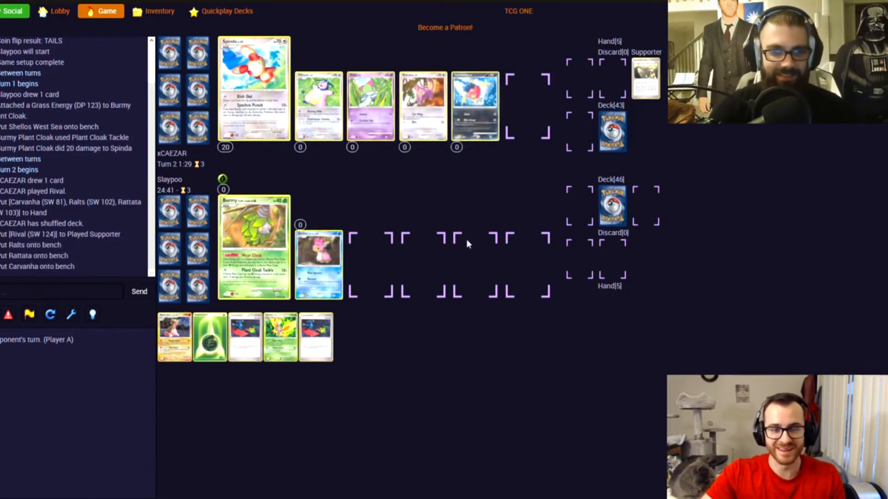
mouse_move(428, 207)
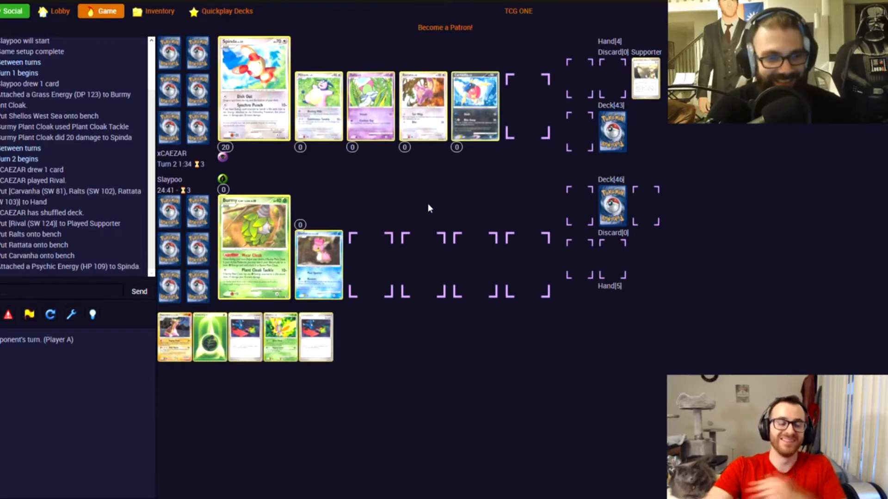
mouse_move(444, 218)
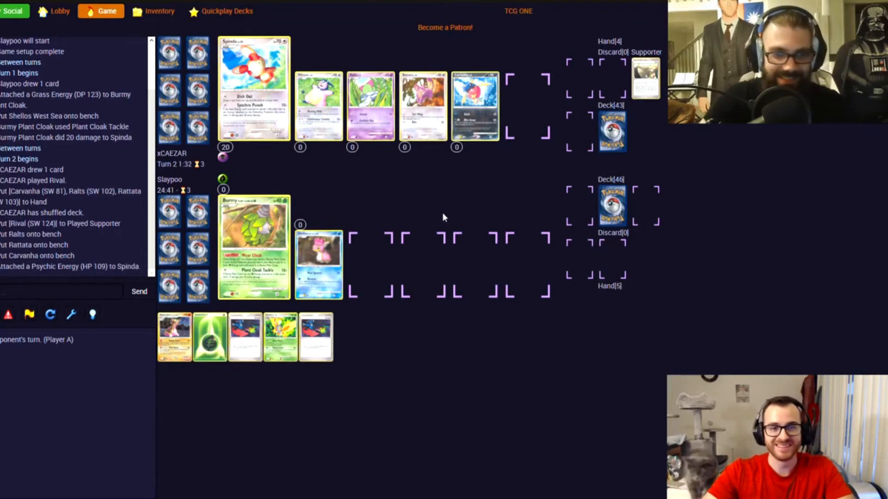
mouse_move(452, 218)
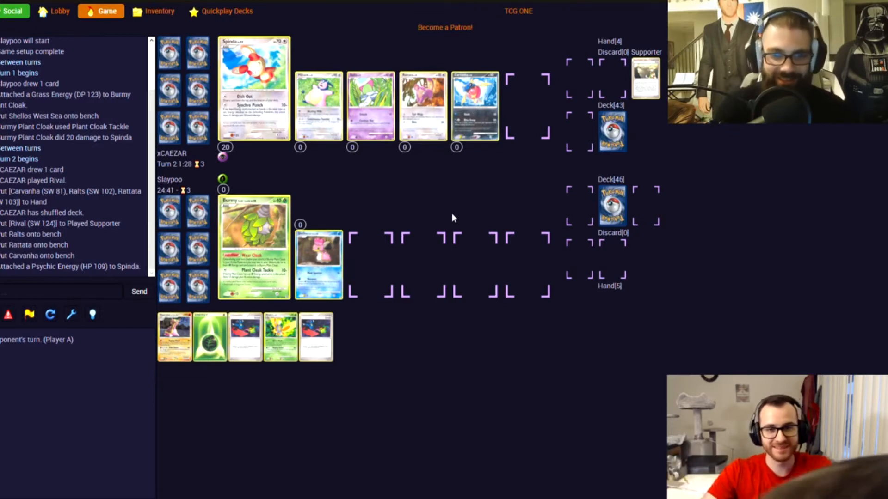
mouse_move(399, 190)
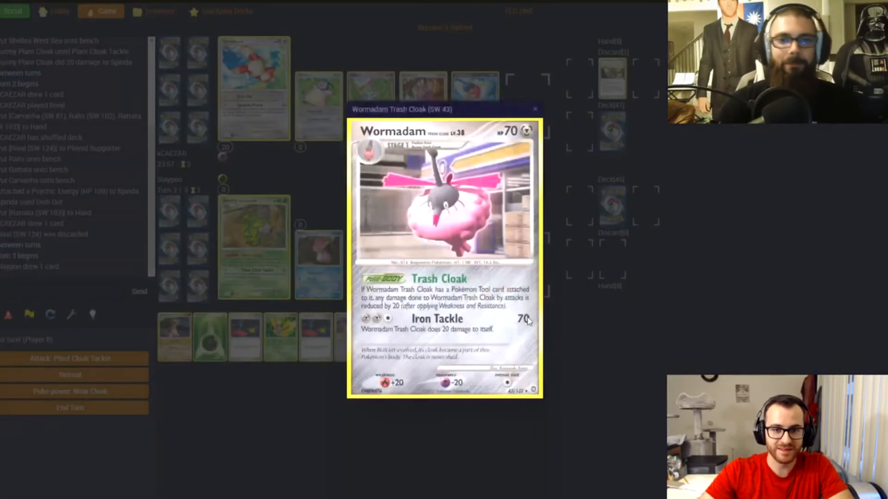
mouse_move(586, 262)
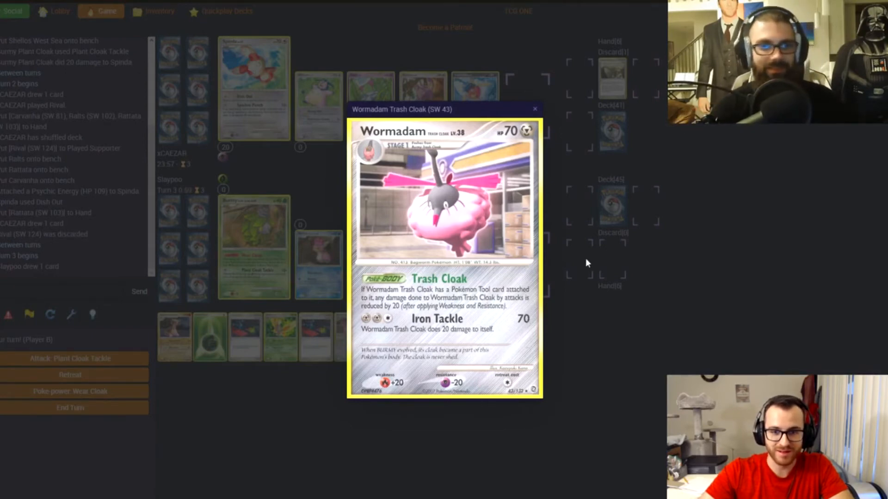
- Inspect the evolved Mothim and Gastrodon West Sea stacks, closing the card previews
click(535, 108)
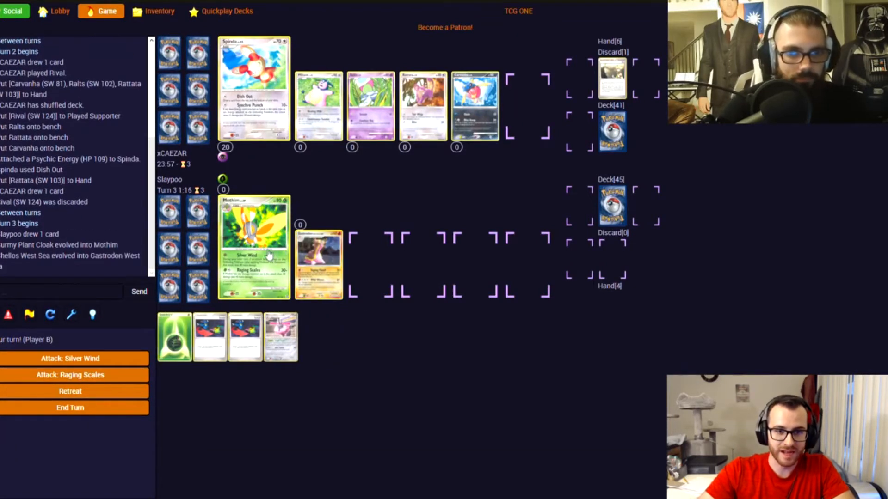
click(254, 246)
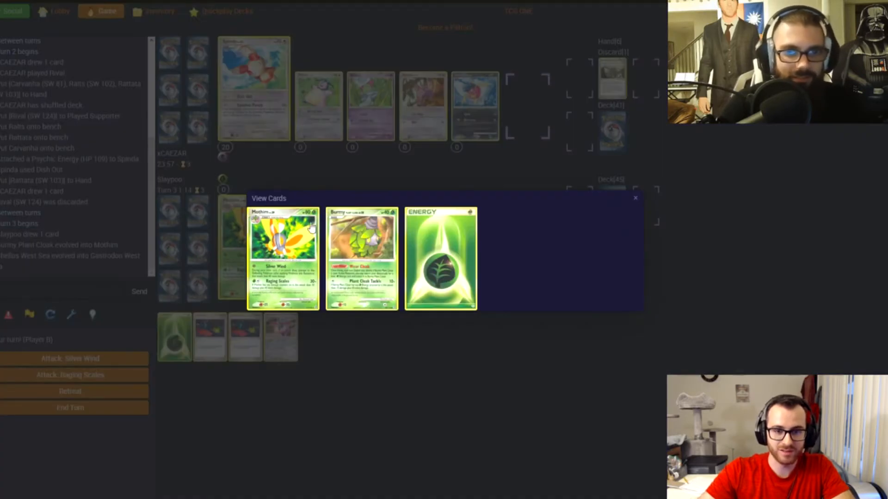
mouse_move(635, 206)
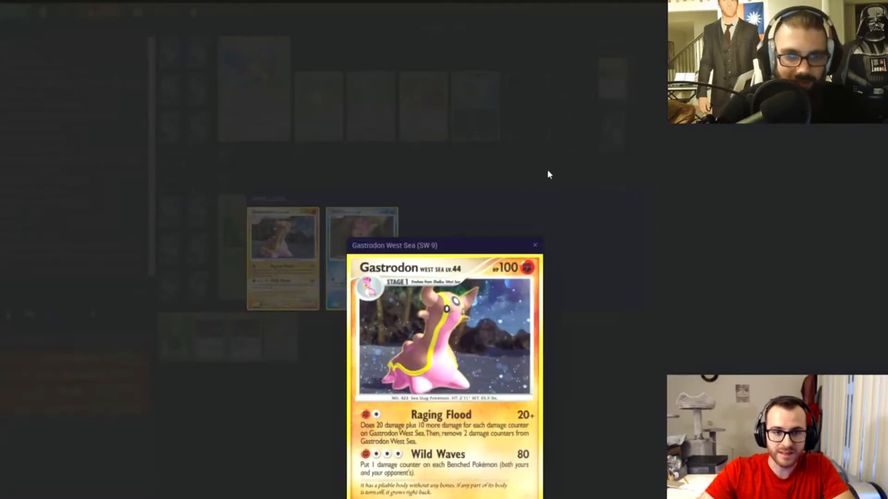
click(534, 245)
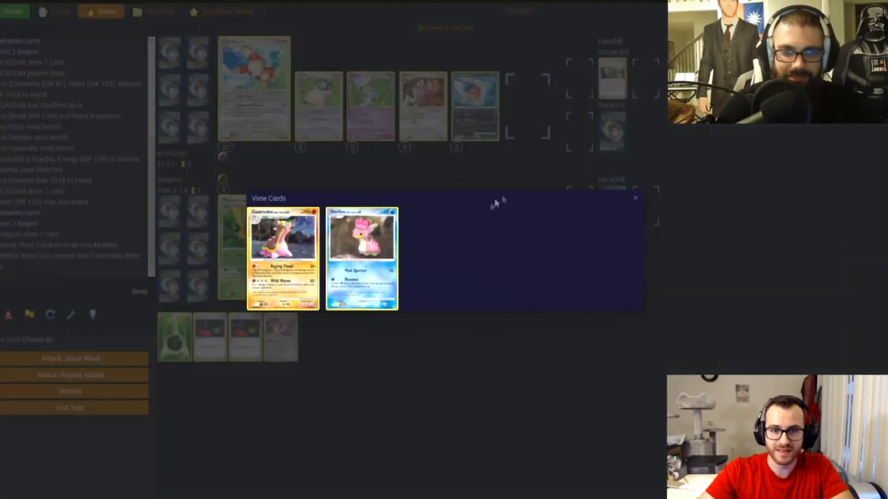
click(634, 198)
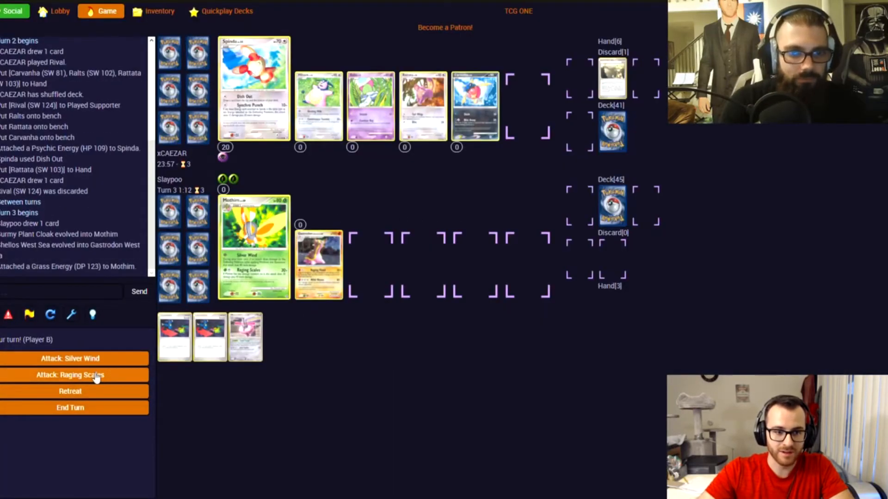
- Hit Spinda with Mothim's Raging Scales, review Mothim's attacks, then attack again for the knockout
click(70, 375)
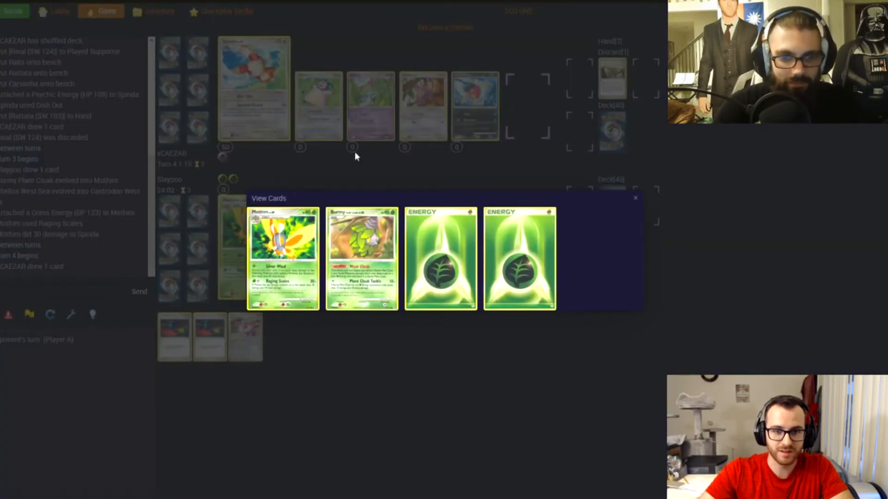
click(635, 198)
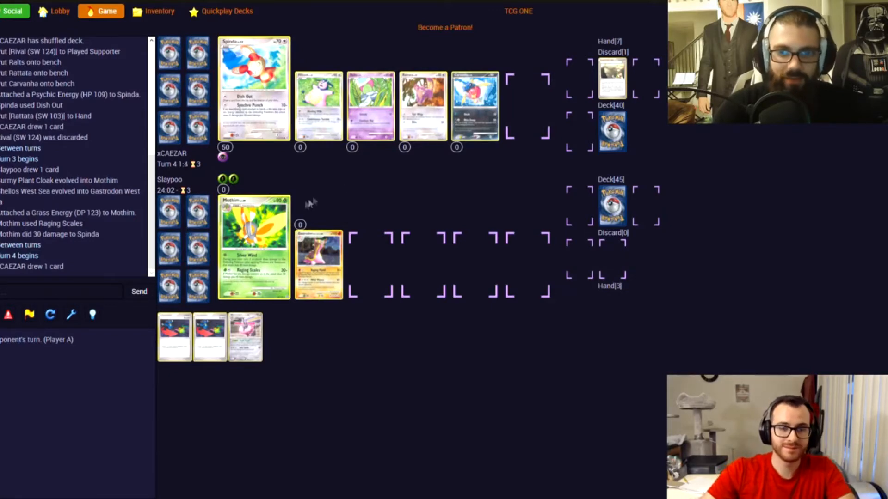
click(255, 246)
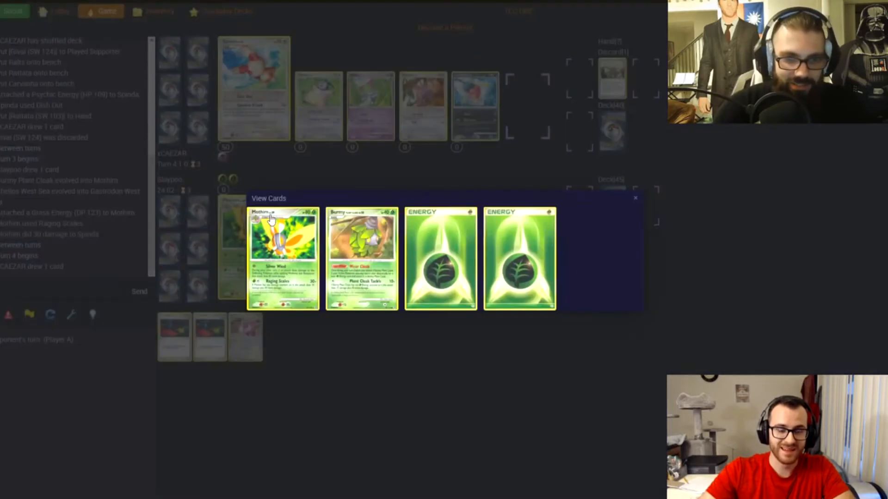
click(283, 258)
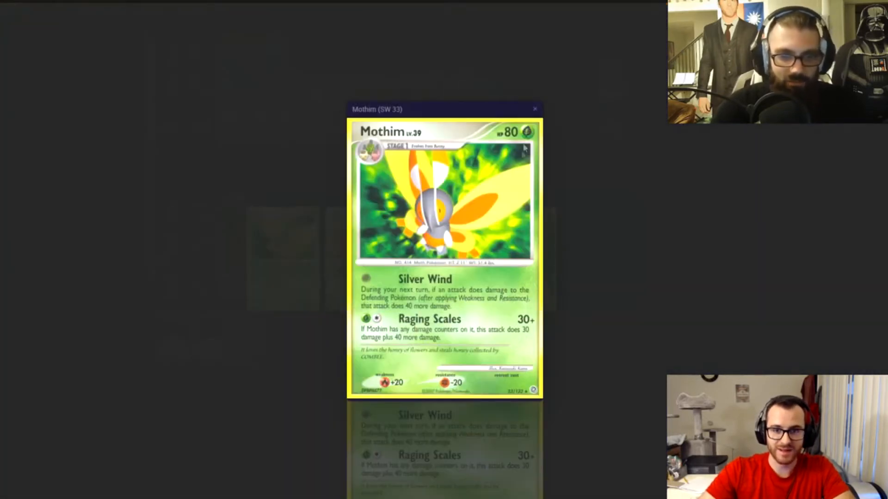
click(534, 108)
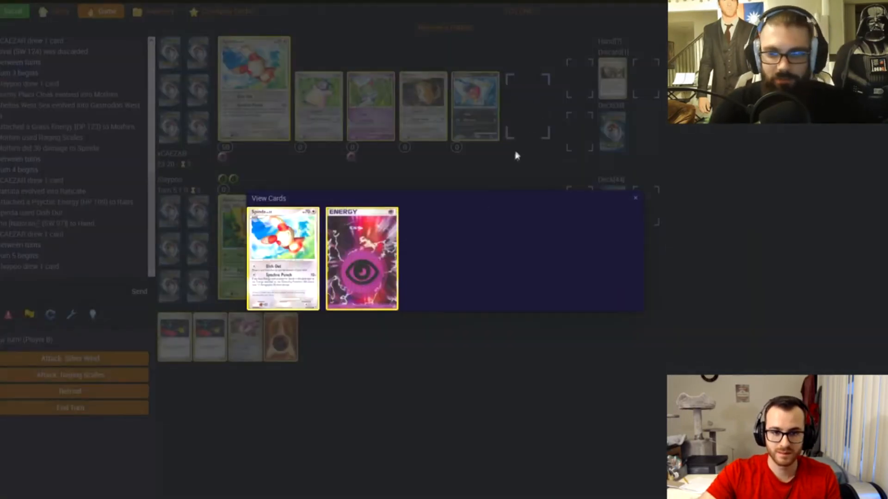
click(362, 258)
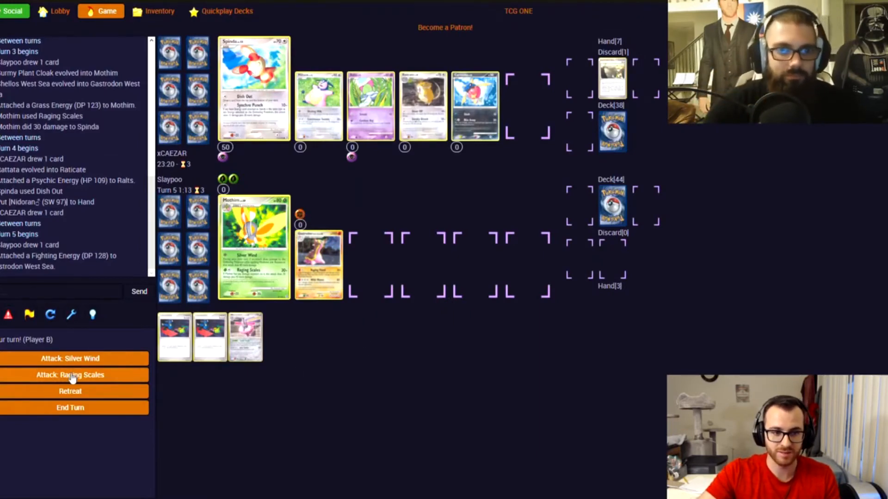
click(71, 375)
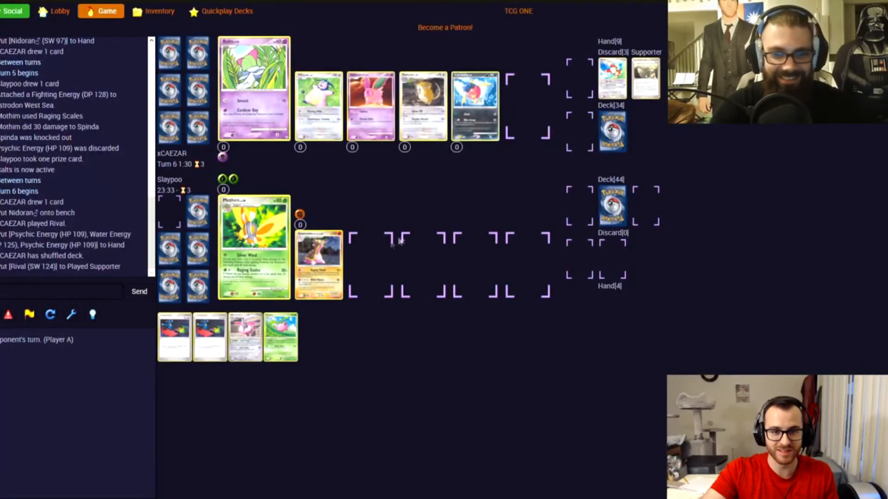
mouse_move(413, 202)
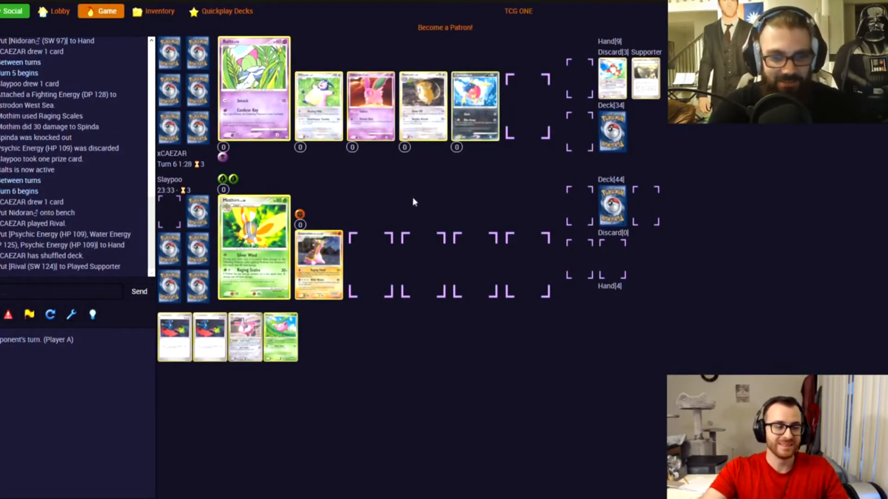
mouse_move(425, 180)
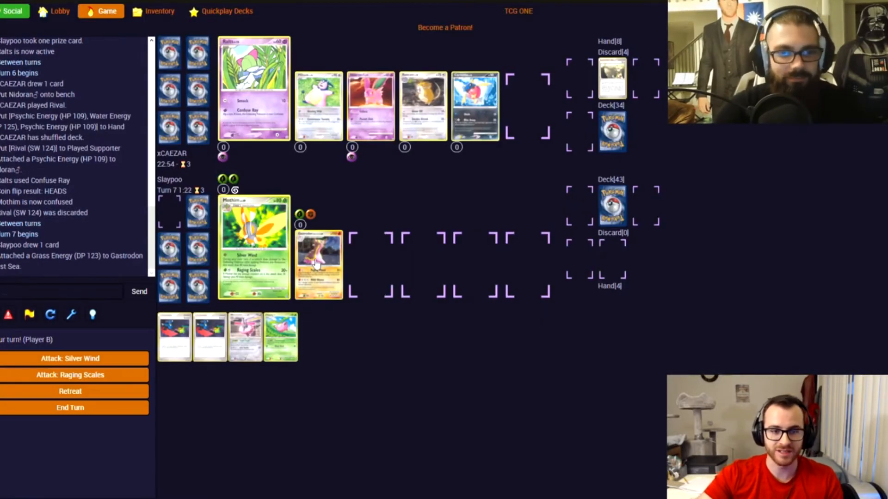
- Check Gastrodon West Sea's stack with its attached Grass Energy, then close the views
click(318, 264)
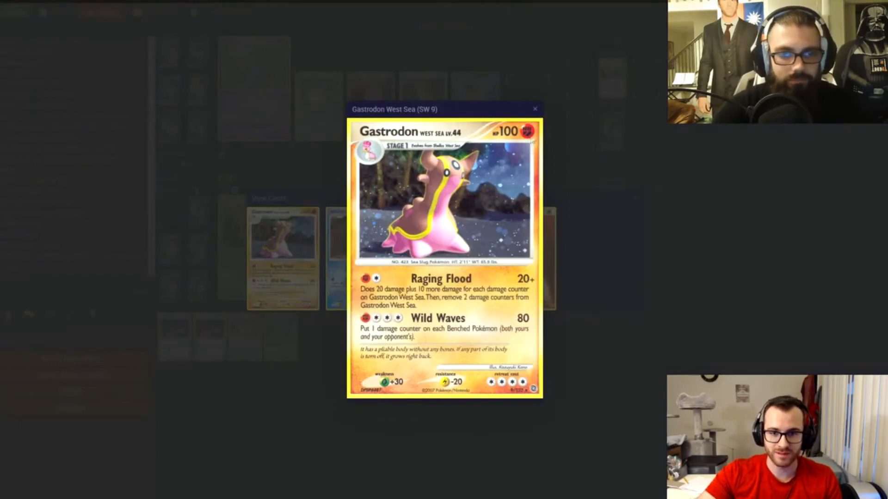
click(534, 108)
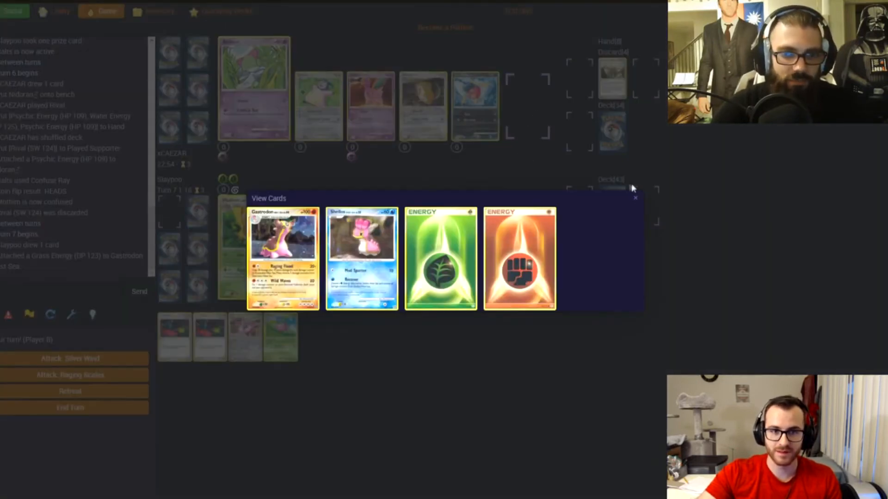
click(635, 197)
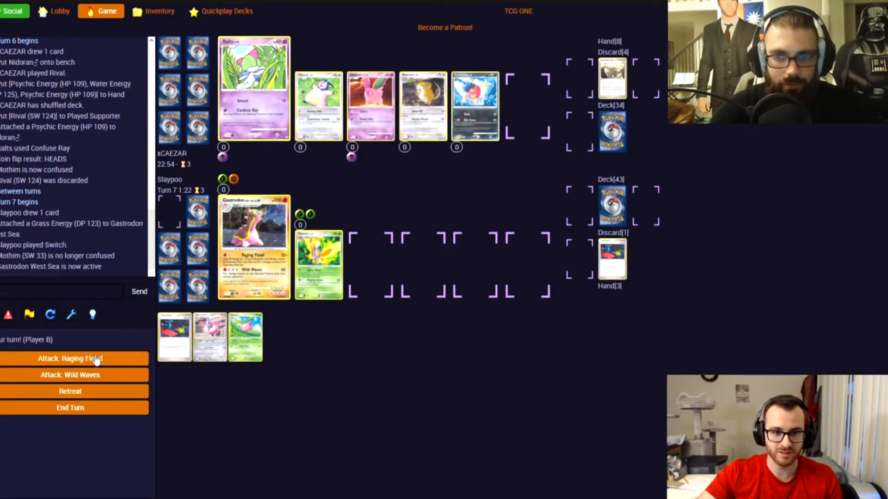
- Strike Ralts twice with Gastrodon West Sea's Raging Flood, dealing 20 each time
click(70, 358)
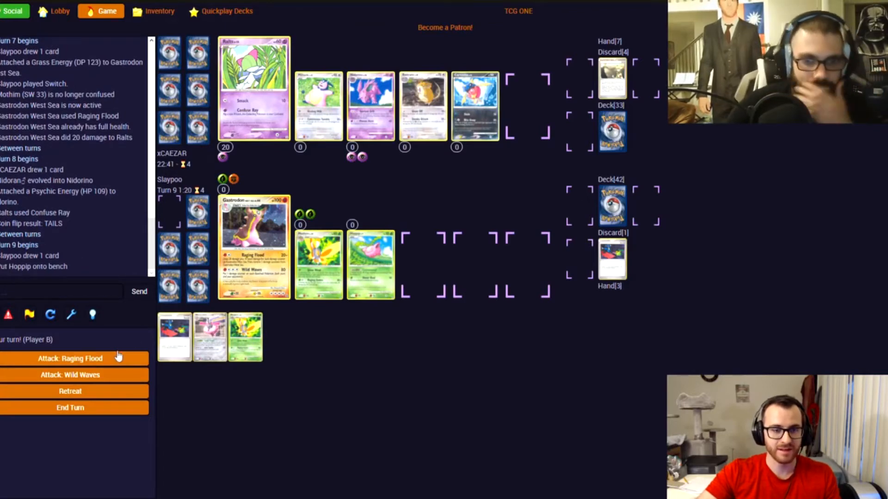
click(71, 359)
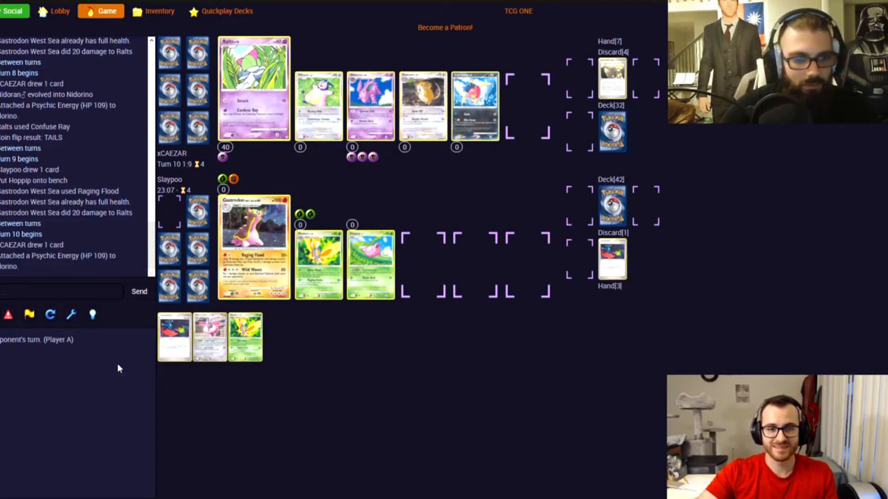
click(255, 249)
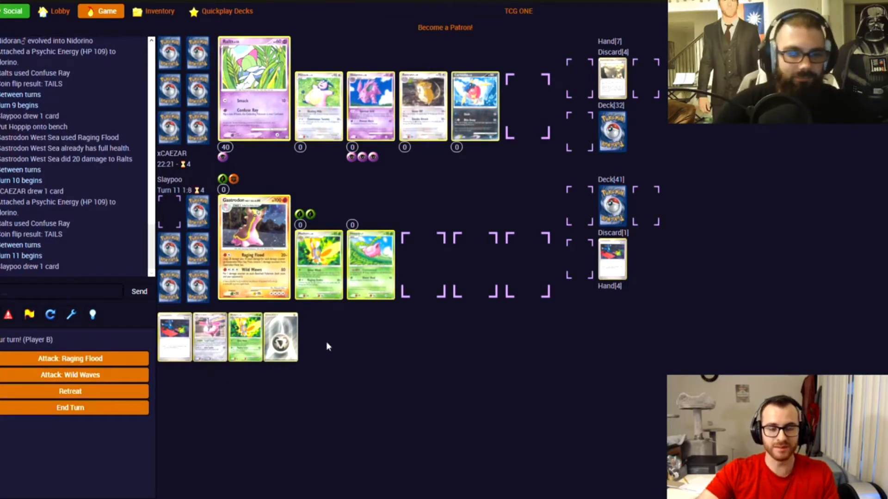
mouse_move(300, 334)
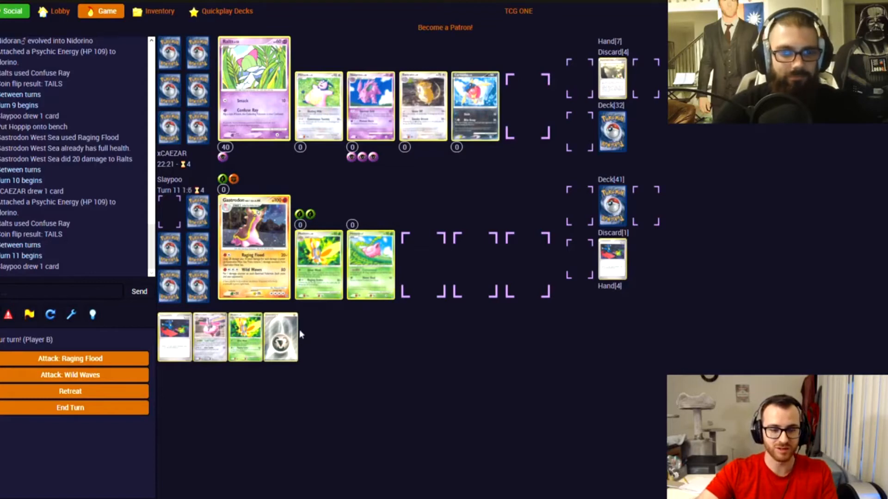
mouse_move(290, 335)
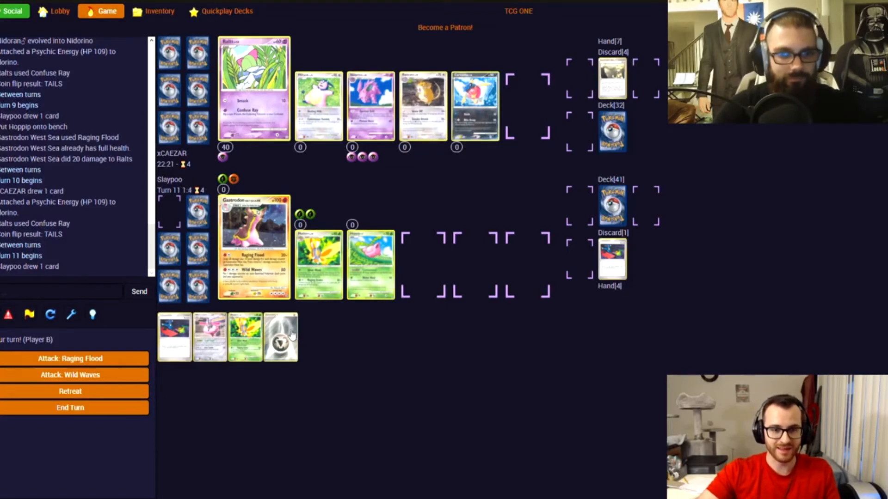
- Knock out the opponent's Ralts with Gastrodon West Sea's Raging Flood
click(280, 337)
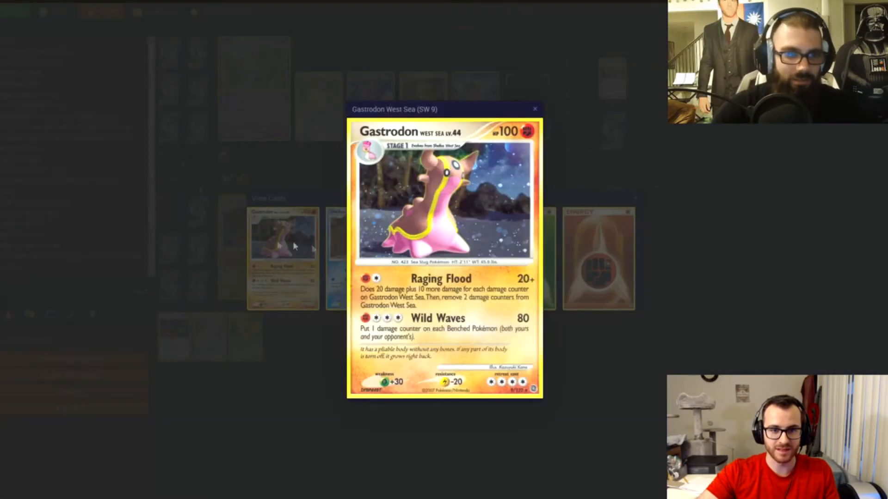
mouse_move(544, 124)
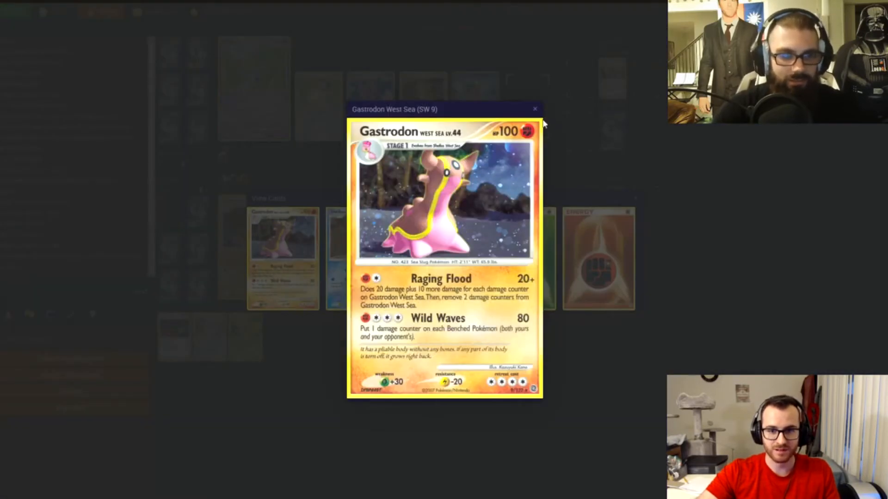
click(534, 109)
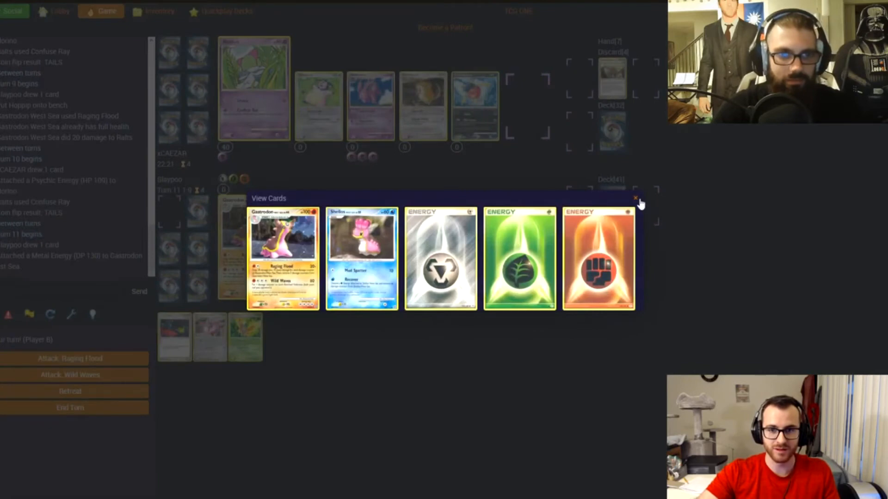
click(635, 198)
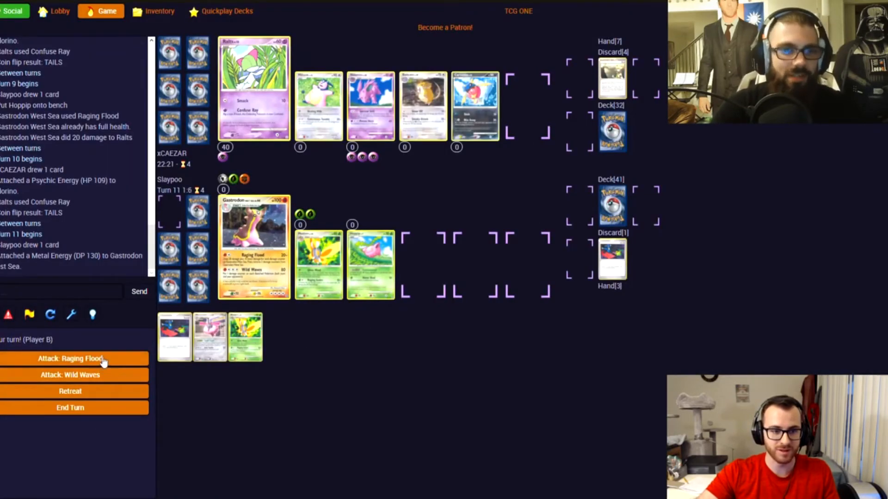
click(69, 358)
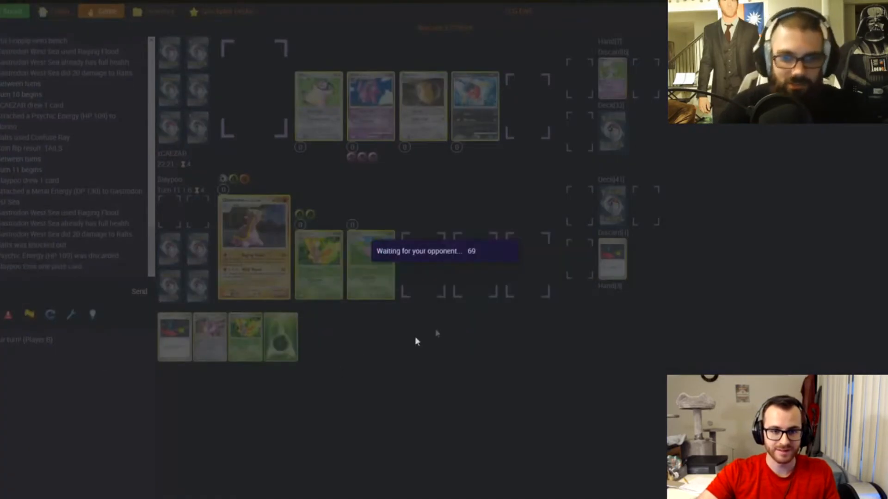
mouse_move(477, 313)
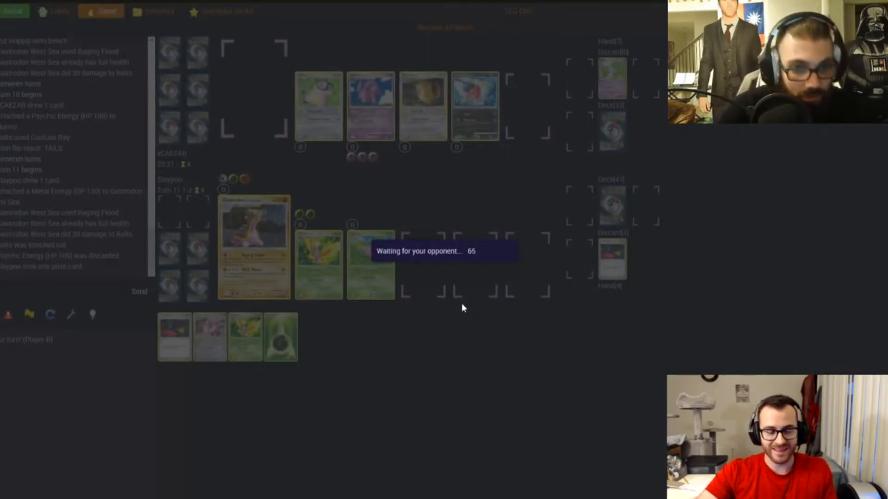
mouse_move(387, 303)
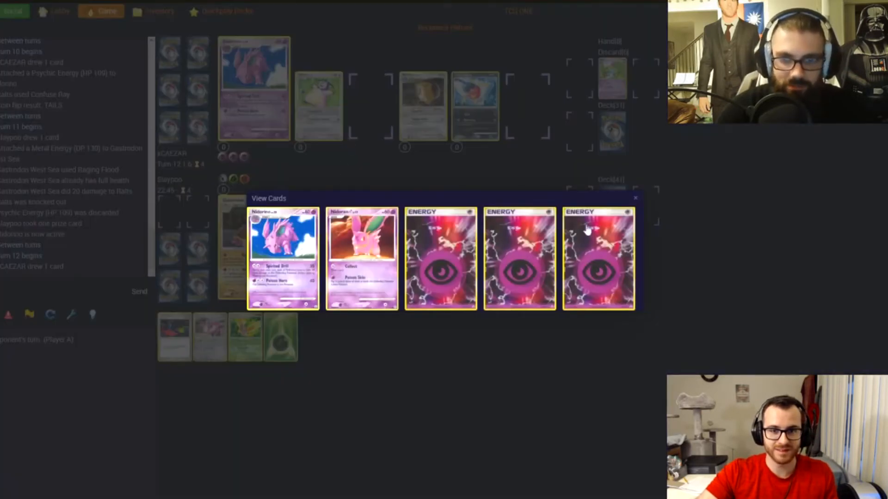
- Inspect the opponent's new active Nidorino card and its attached cards
click(283, 257)
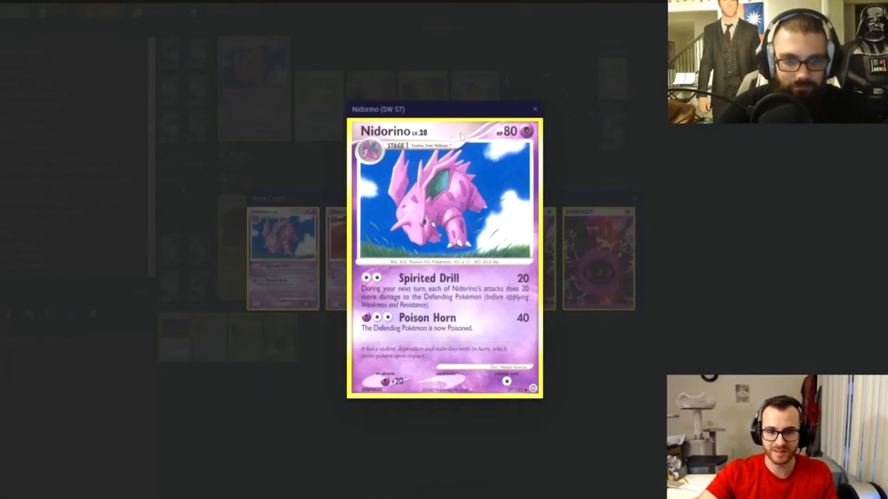
click(534, 108)
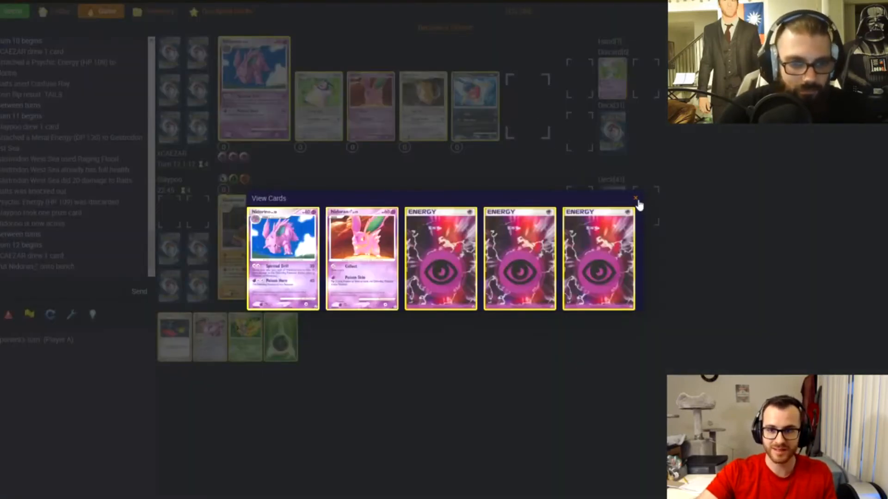
click(636, 199)
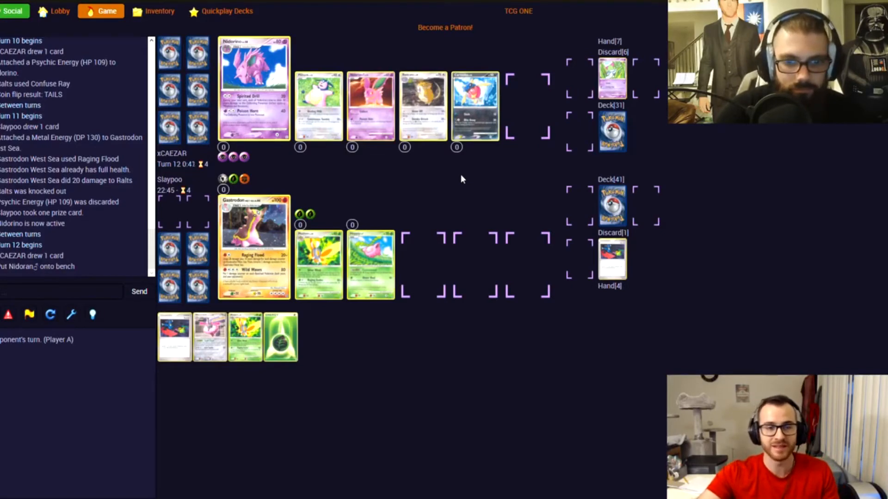
mouse_move(461, 236)
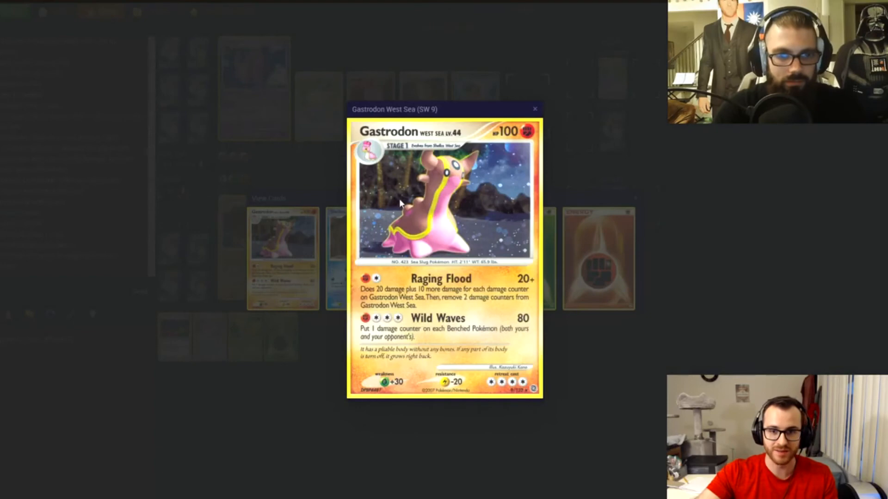
- Dismiss the Gastrodon preview, then pick a Grass Energy from hand after Nidorino's Poison Horn
click(534, 108)
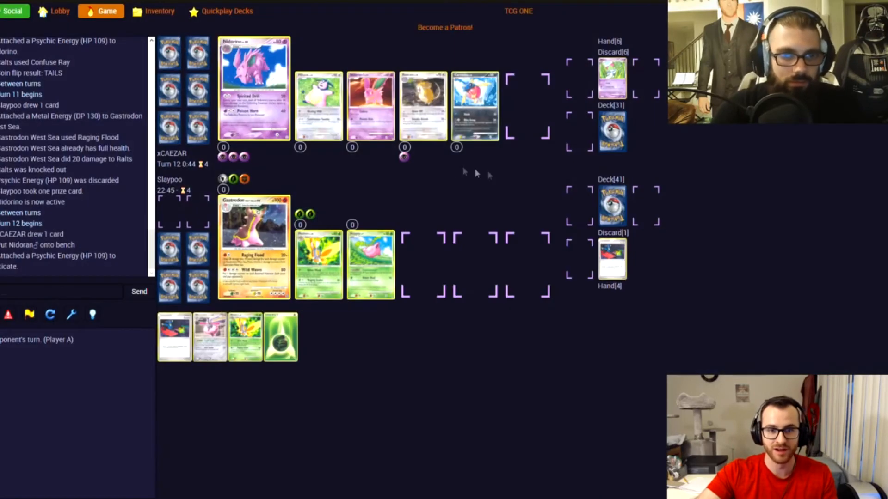
mouse_move(422, 166)
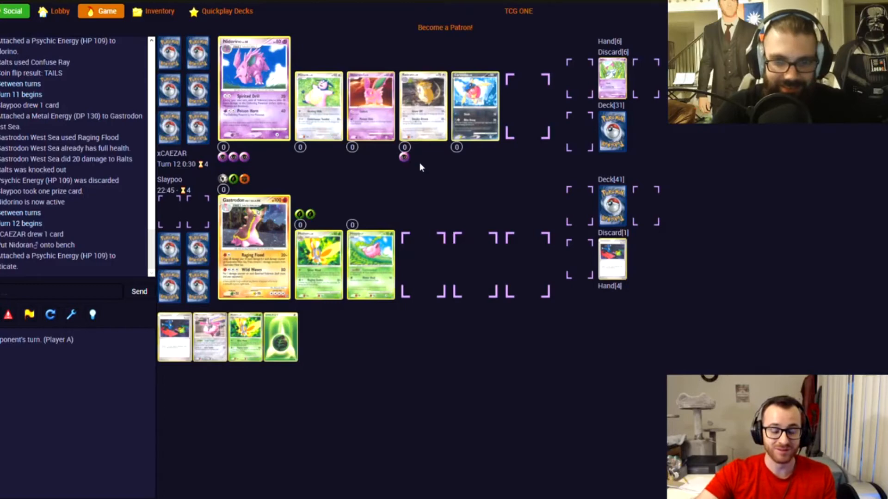
mouse_move(404, 202)
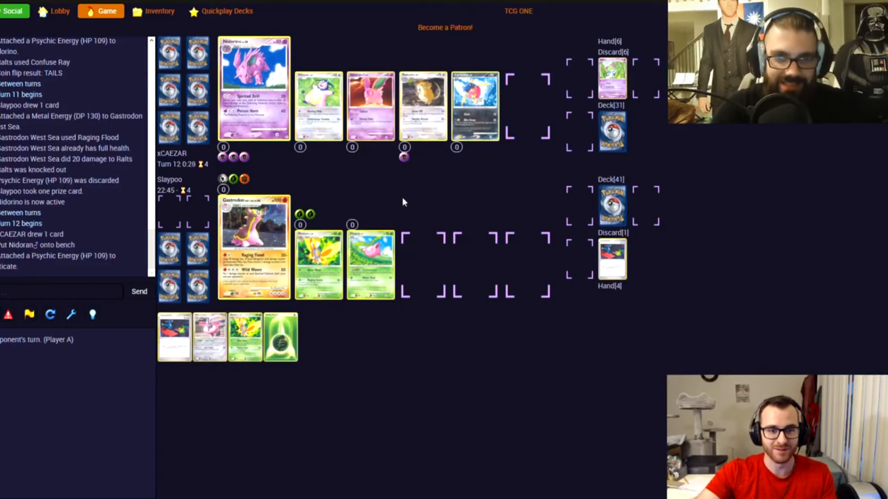
mouse_move(404, 199)
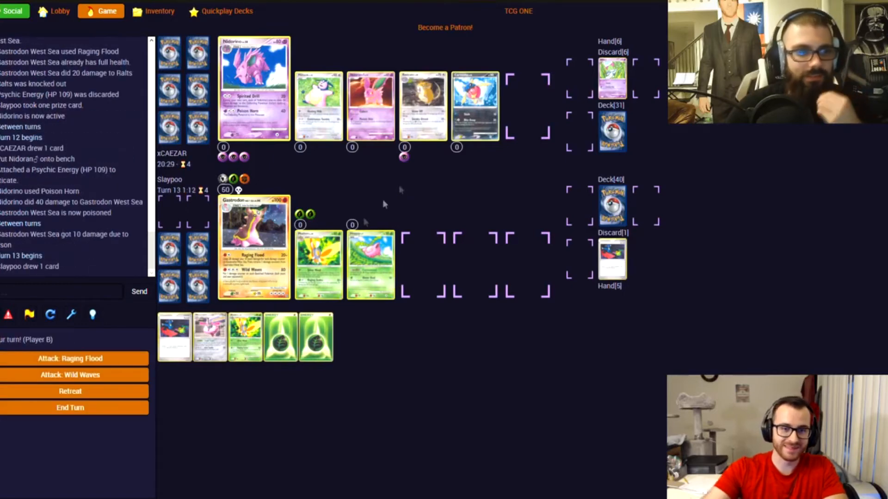
click(280, 337)
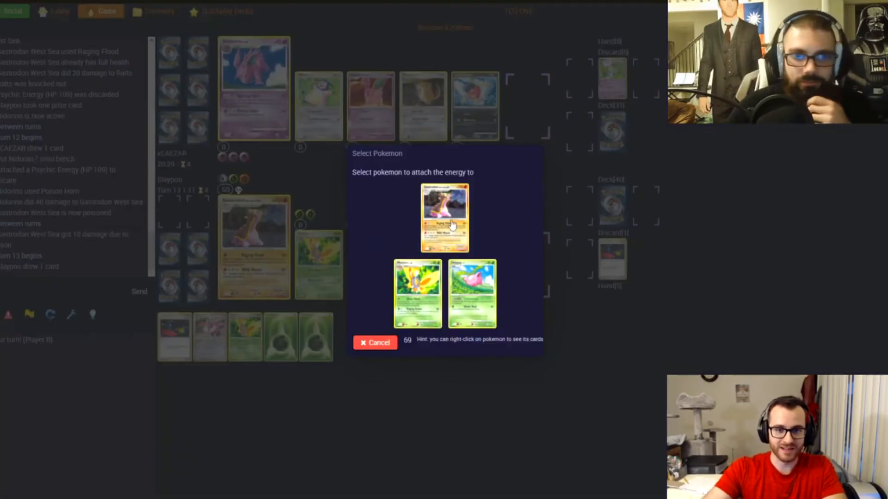
- Attach Grass Energy to Gastrodon West Sea, knock out Nidorino with Wild Waves, take a prize
click(444, 217)
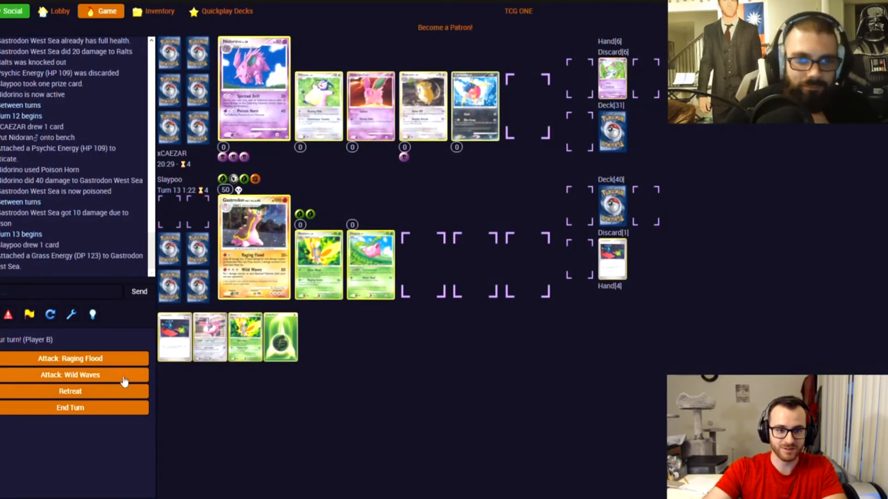
click(70, 375)
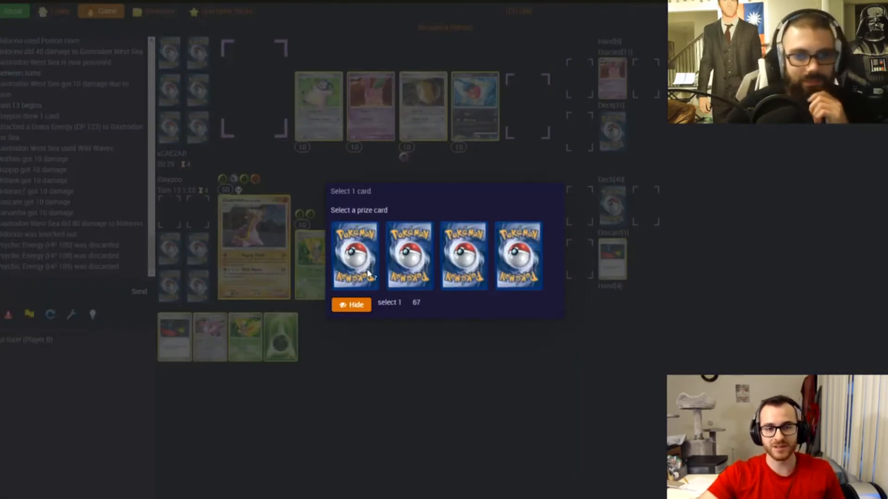
click(356, 256)
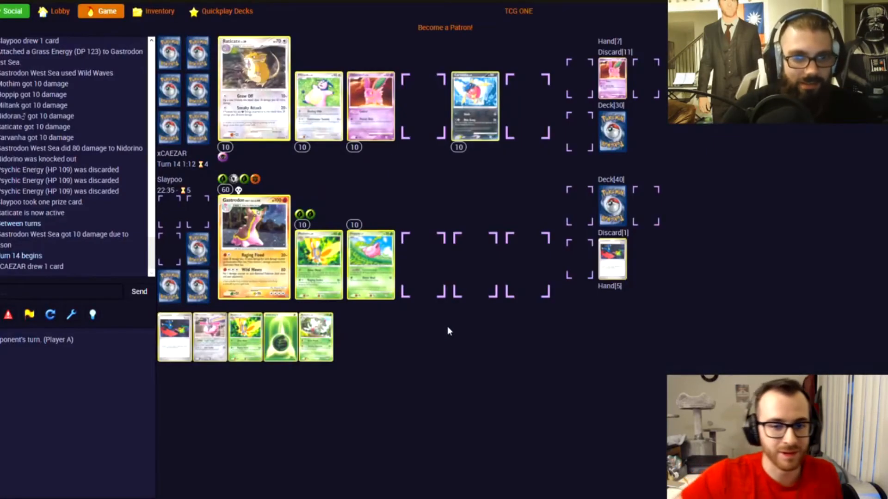
mouse_move(407, 294)
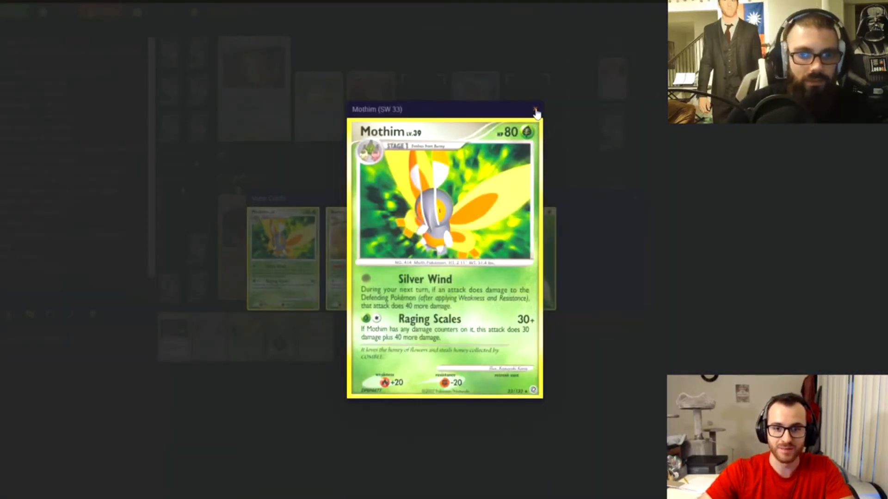
- Knock out Raticate with Mothim's Raging Scales and take a prize card
click(535, 109)
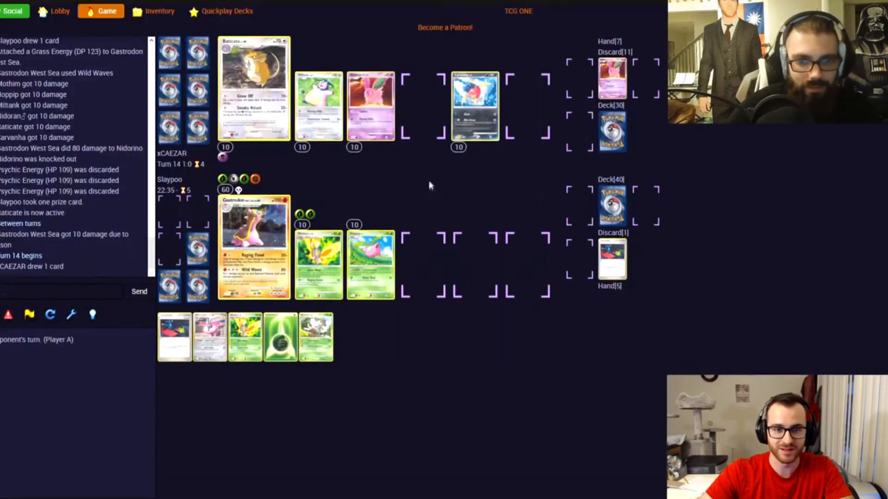
mouse_move(424, 189)
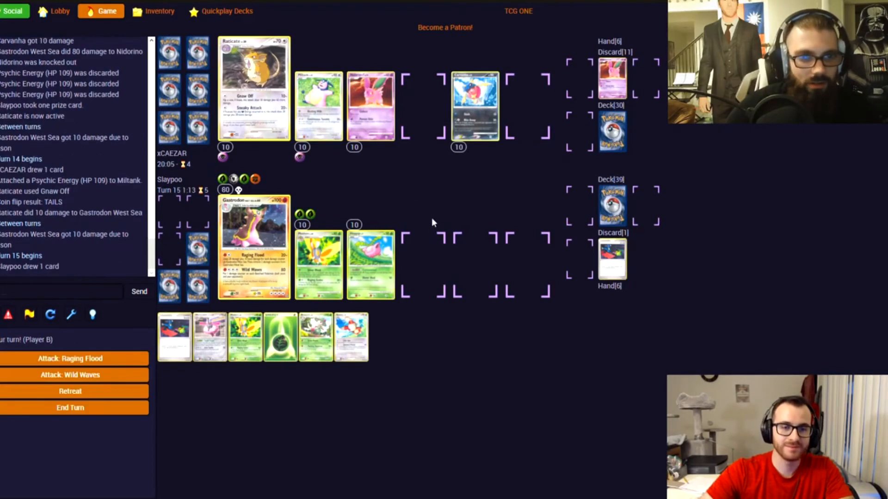
mouse_move(388, 212)
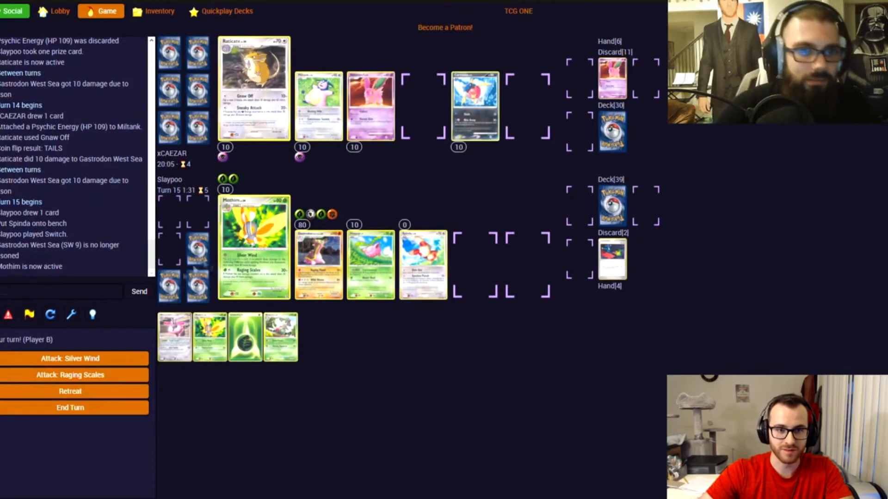
mouse_move(125, 313)
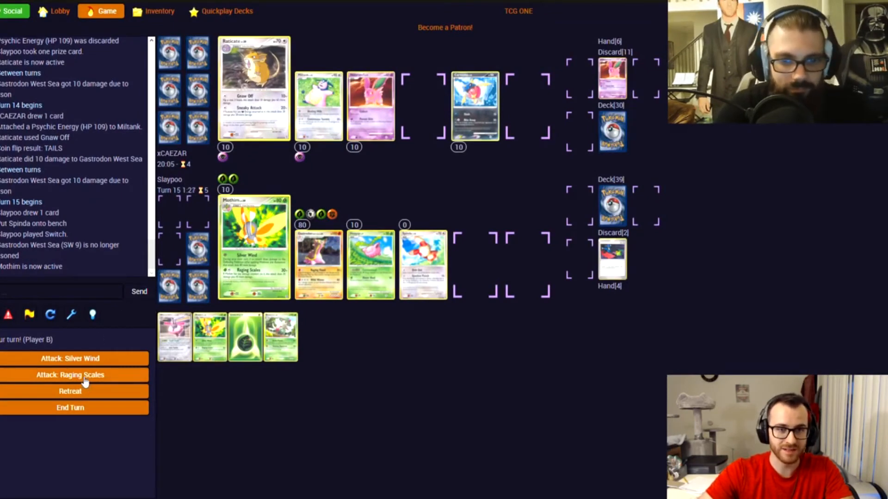
click(70, 375)
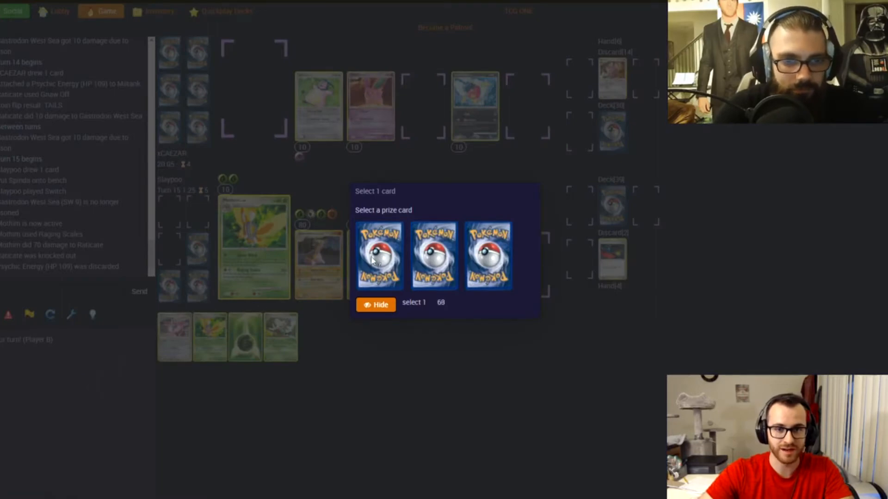
click(378, 255)
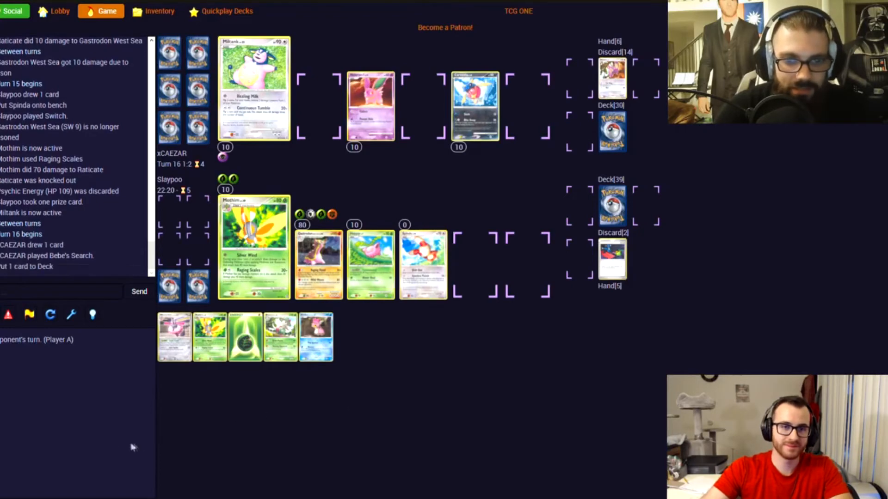
mouse_move(139, 416)
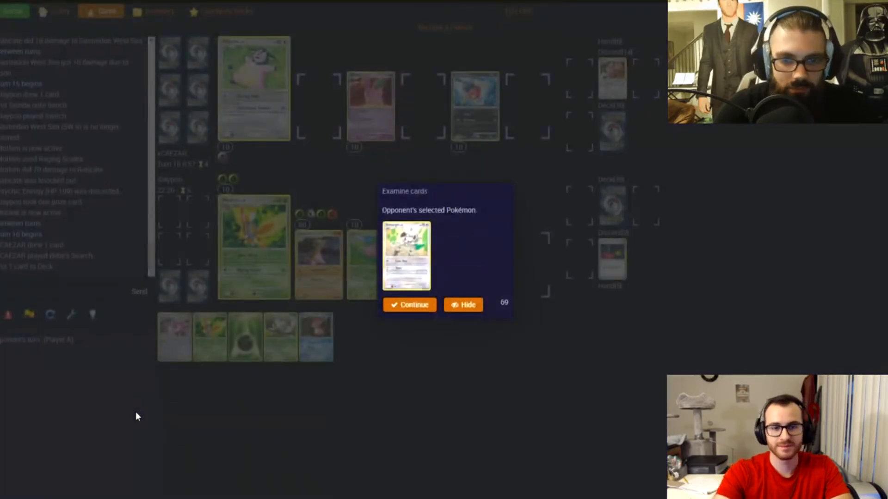
- Acknowledge the opponent's chosen Pokémon to continue the turn
click(409, 304)
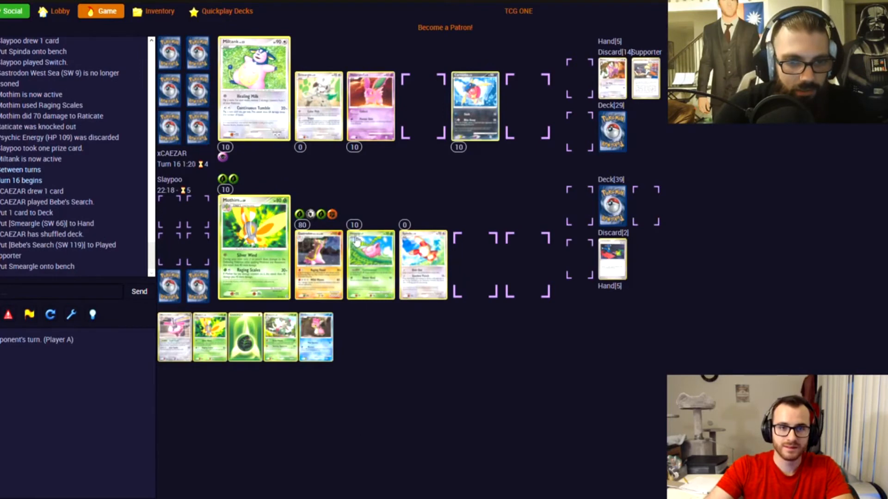
mouse_move(302, 167)
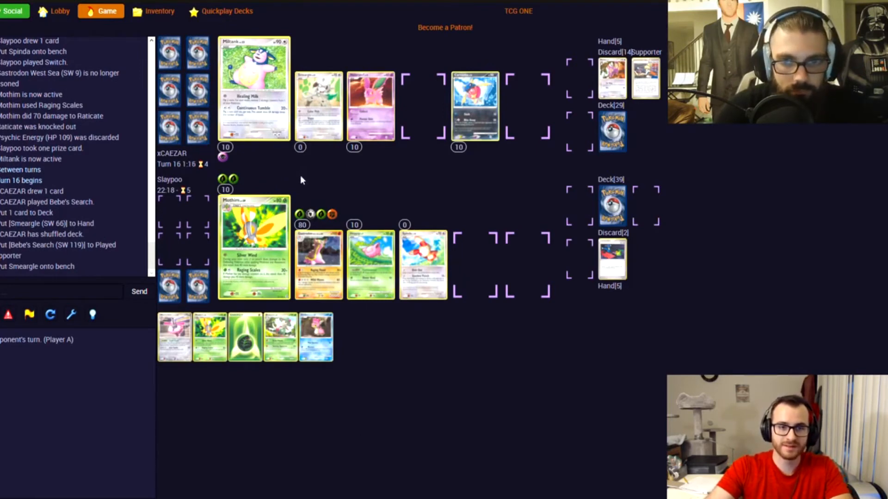
mouse_move(294, 173)
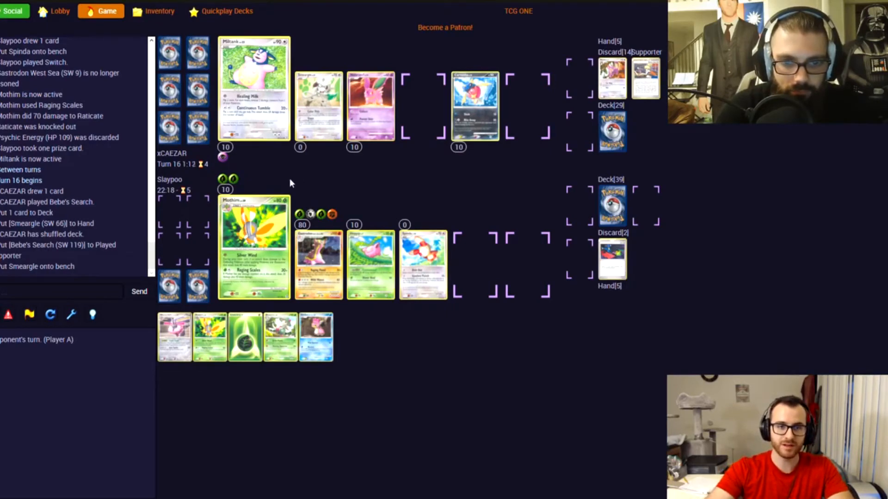
mouse_move(325, 194)
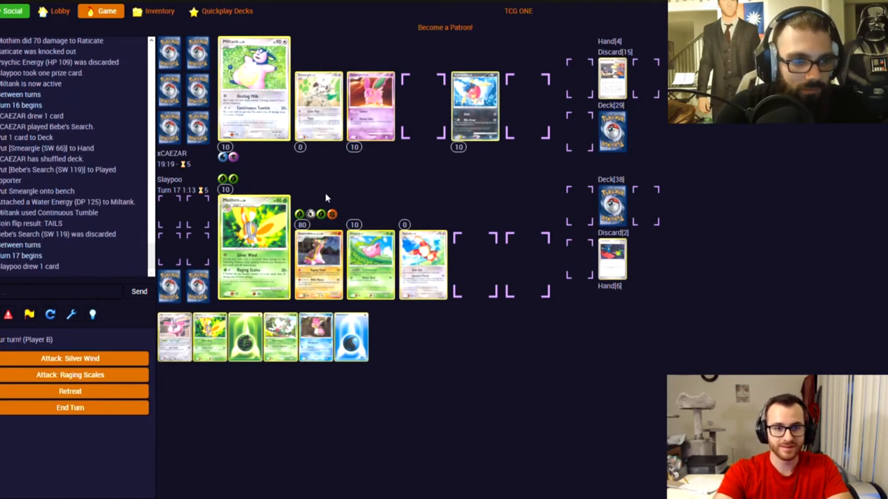
mouse_move(86, 250)
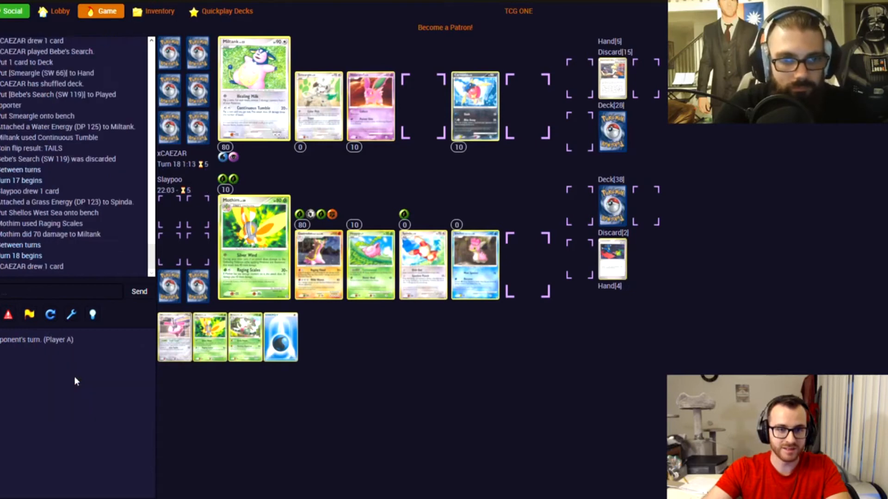
mouse_move(213, 244)
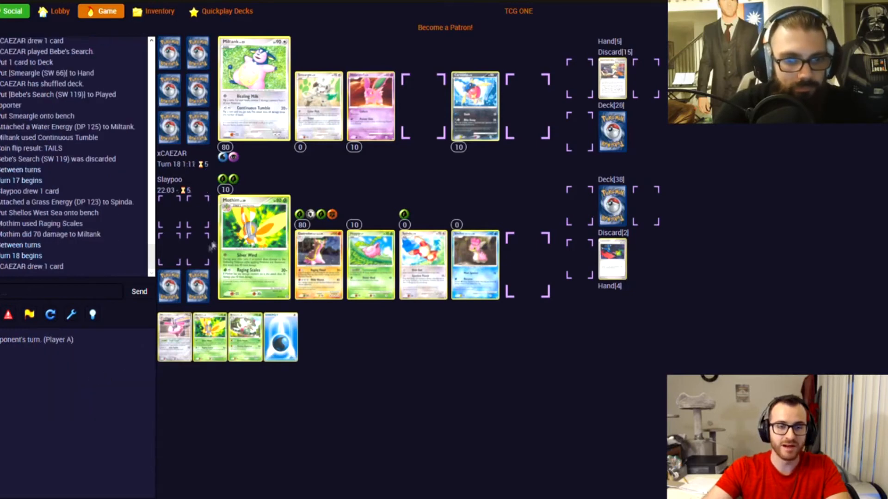
mouse_move(255, 188)
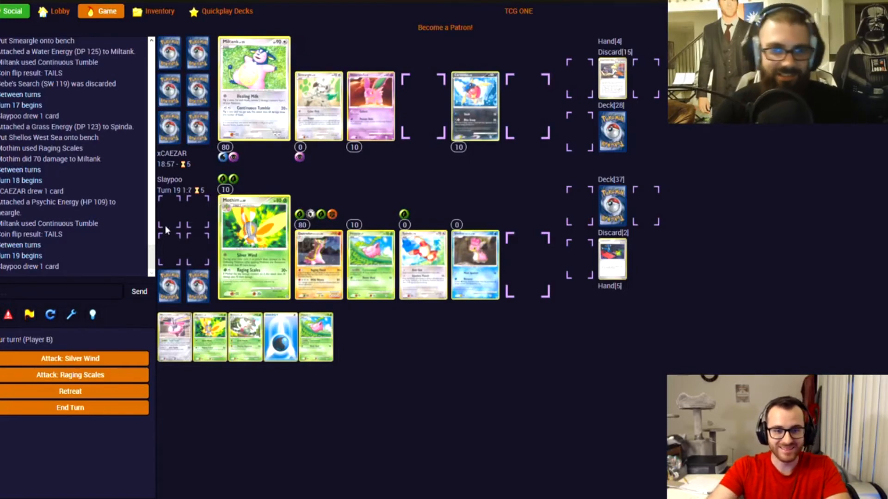
- Use Mothim's Raging Scales on Miltank, then again on Smeargle the next turn
click(71, 374)
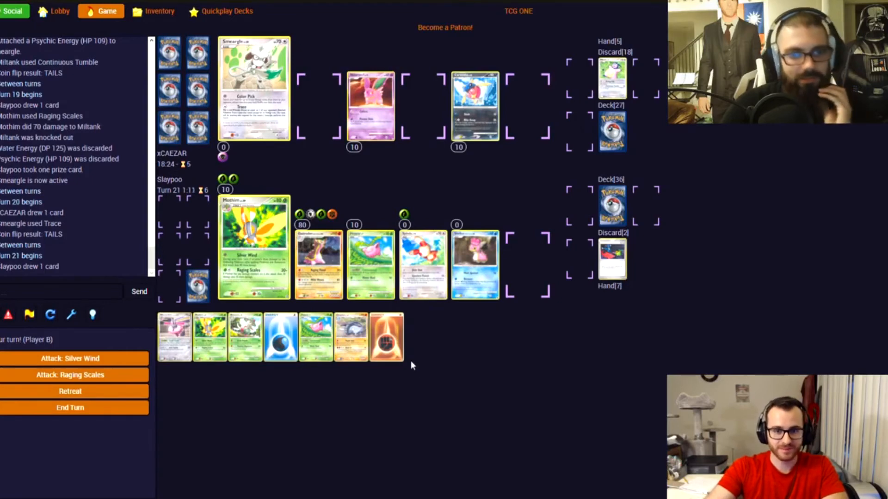
mouse_move(275, 429)
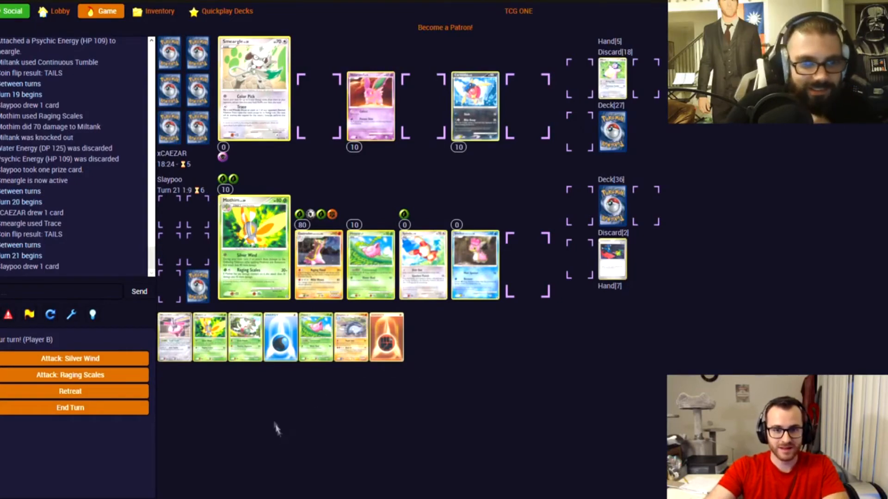
mouse_move(113, 379)
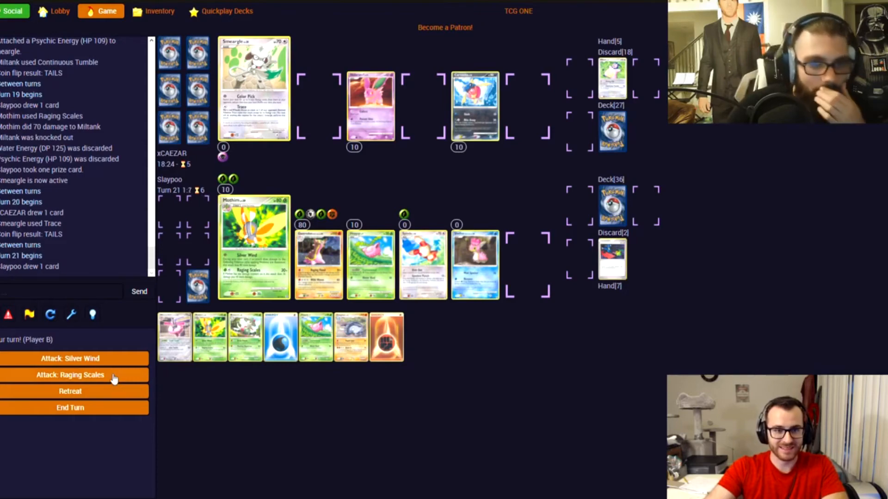
click(70, 375)
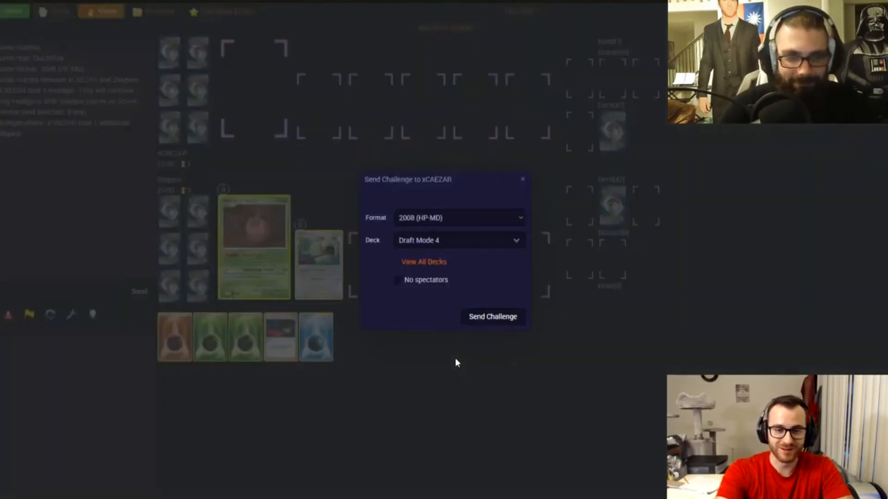
- Send the Draft Mode 4 rematch challenge and get past the mulligan and first-turn notices
click(492, 316)
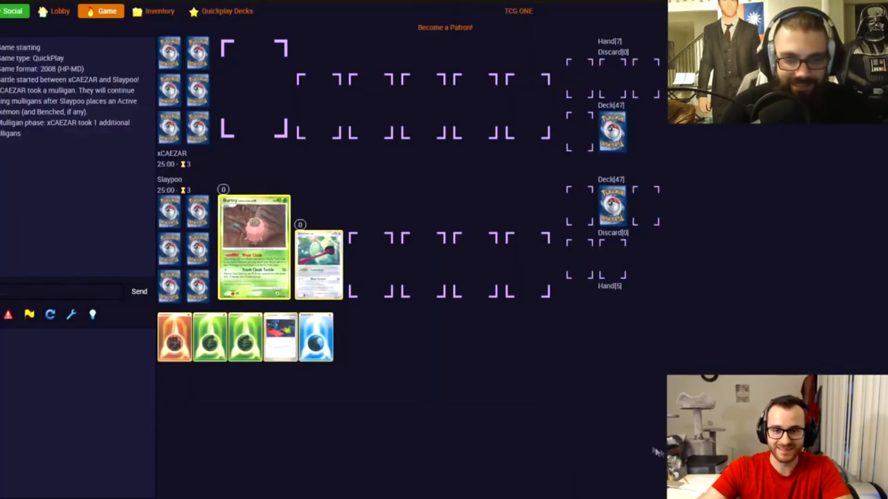
mouse_move(643, 428)
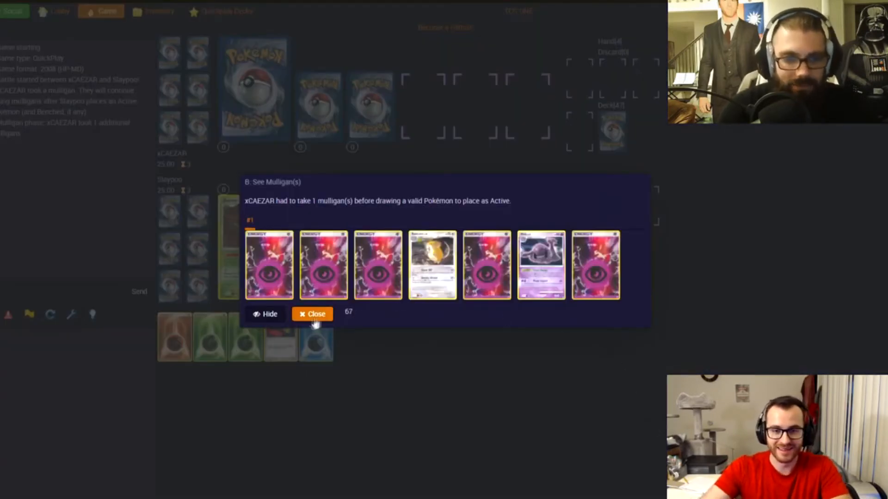
click(312, 314)
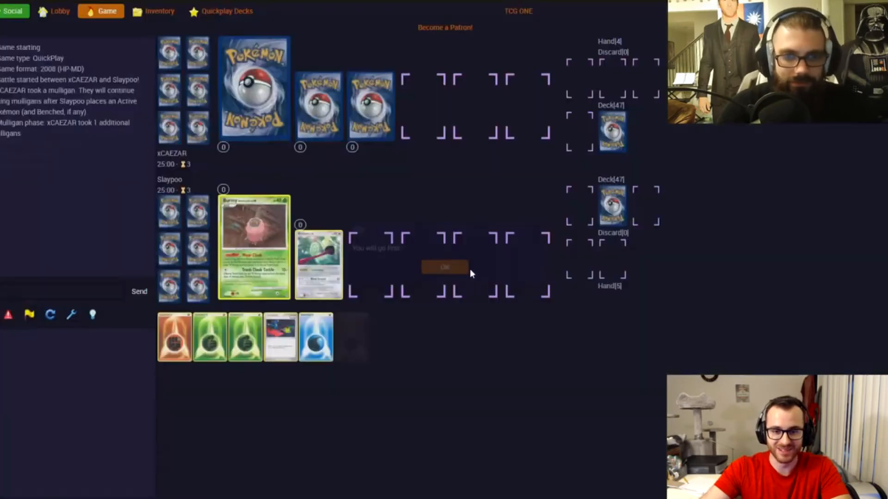
click(444, 266)
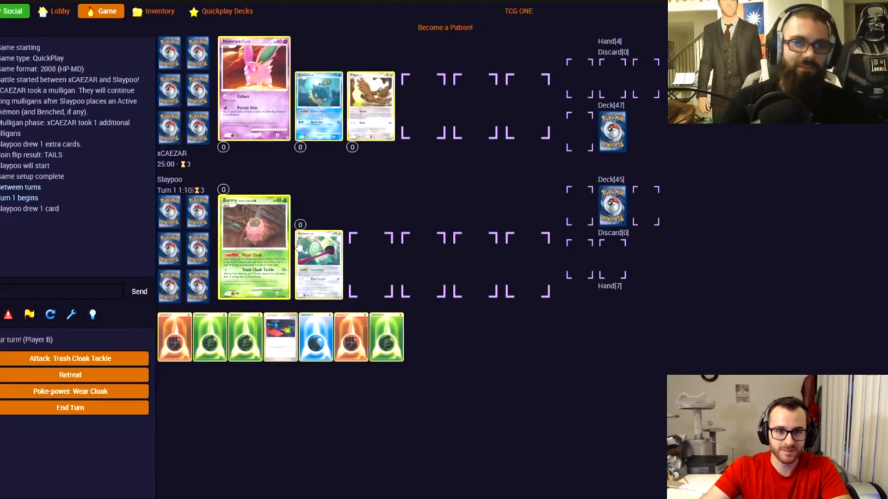
mouse_move(318, 265)
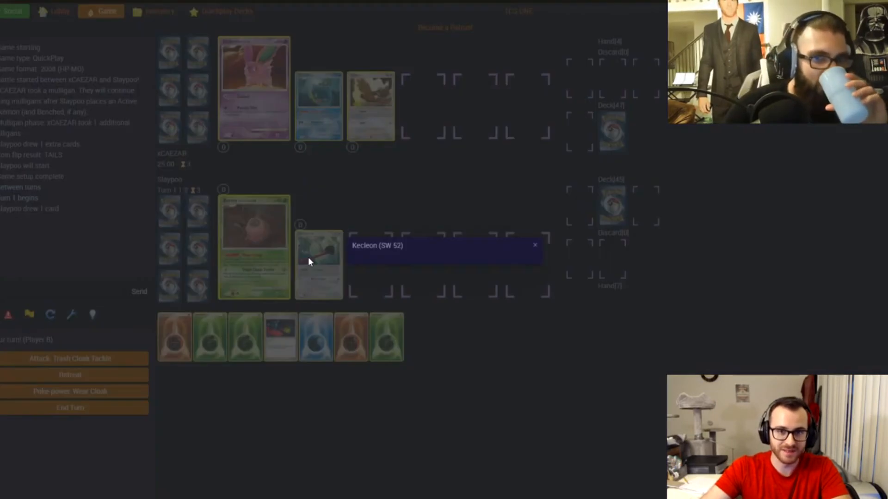
- Preview Kecleon and Burmy, attach a Grass Energy to Kecleon, and end turn one
click(318, 266)
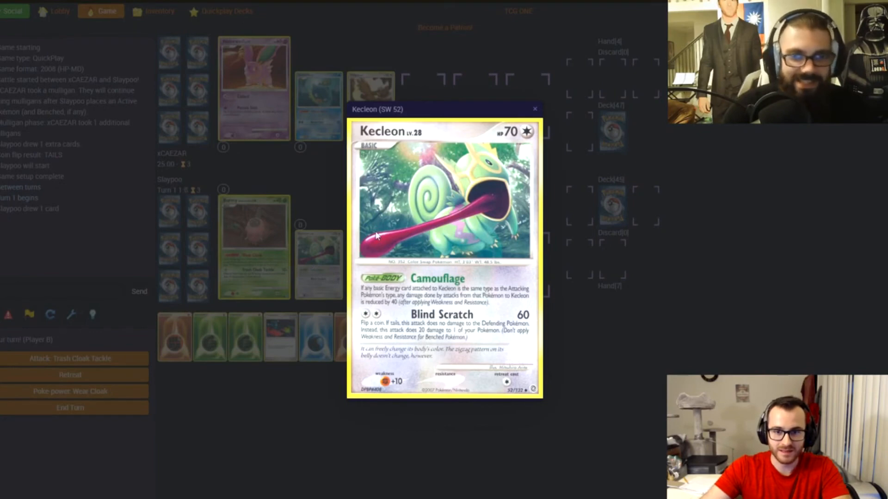
click(532, 109)
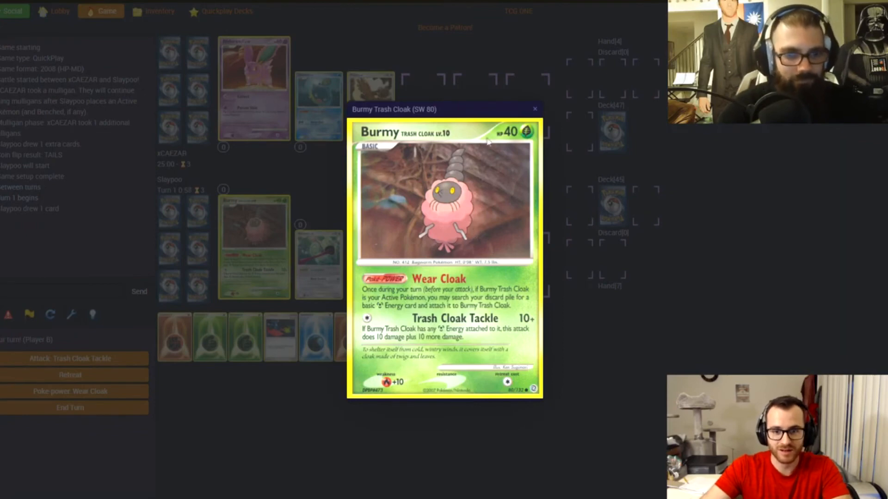
click(533, 108)
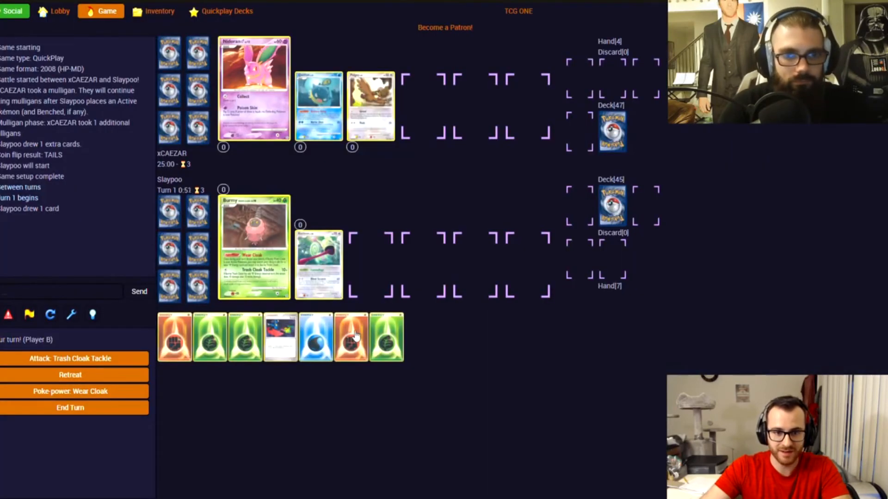
click(350, 337)
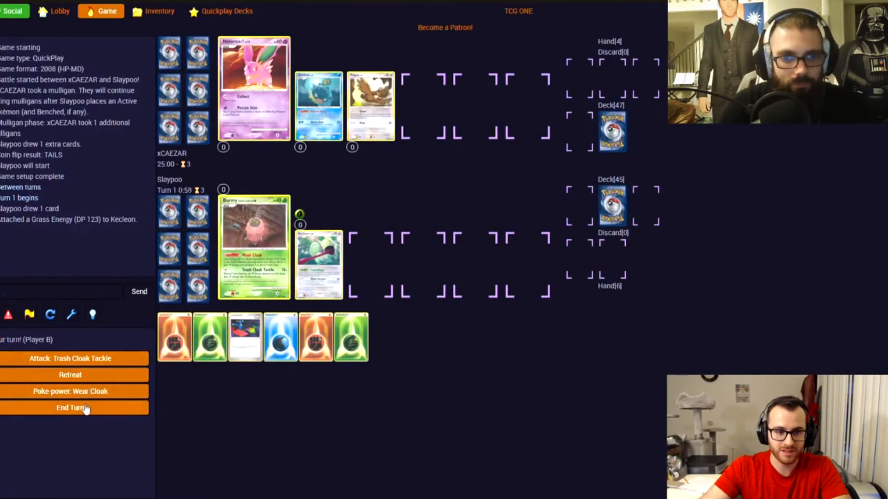
click(70, 408)
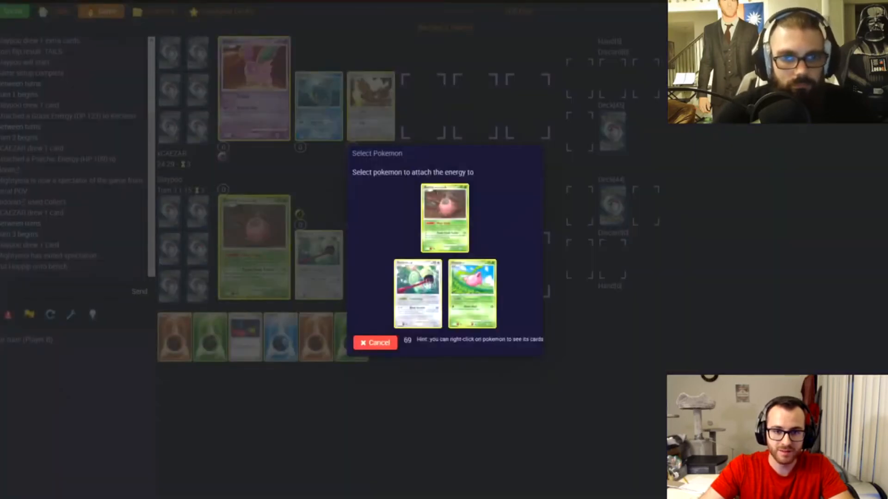
- Give Kecleon Water Energy, knock out Nidoran with Blind Scratch, and preview Roseanne's Research
click(445, 218)
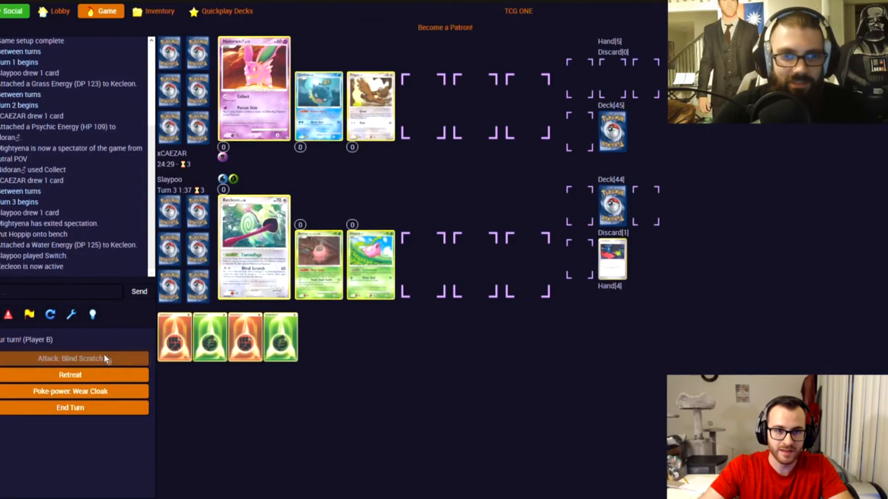
click(70, 358)
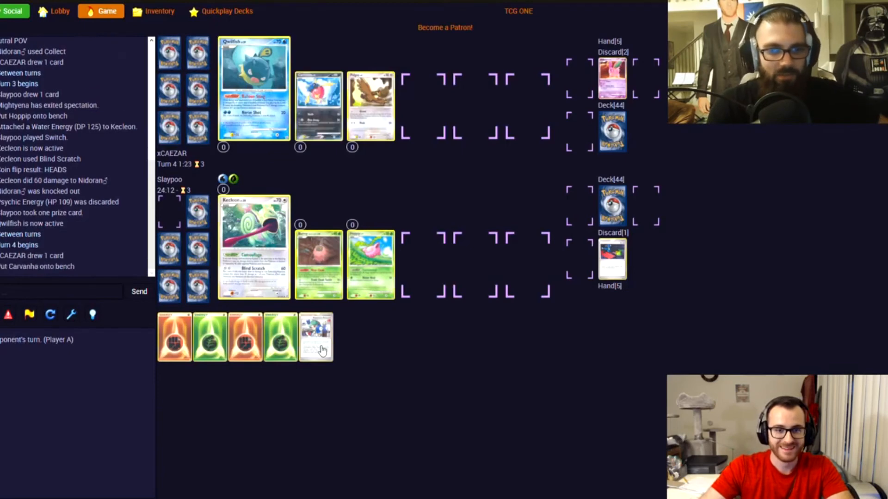
click(317, 337)
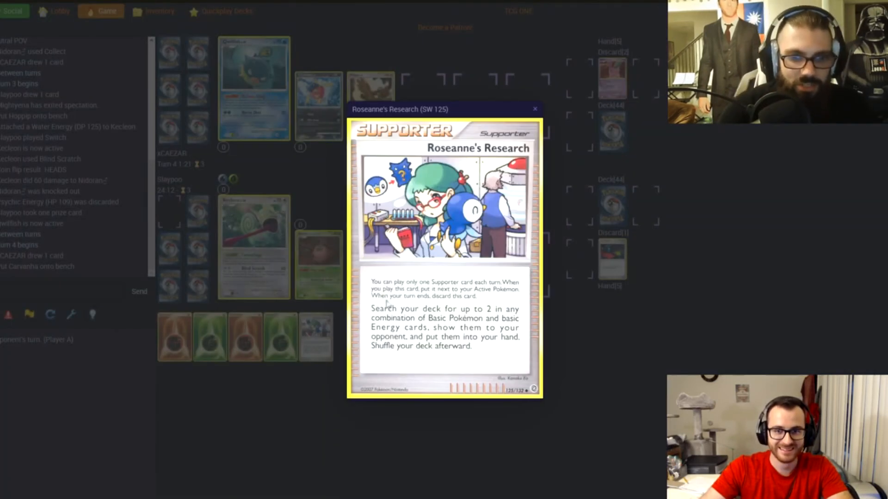
click(534, 108)
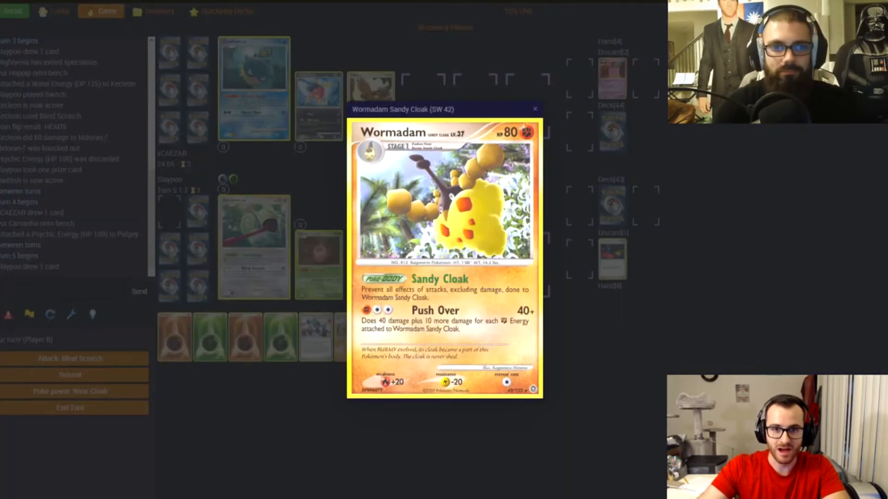
- Attach a Fighting Energy to Ho-Oh, then hit Qwilfish with Kecleon's Blind Scratch
click(534, 108)
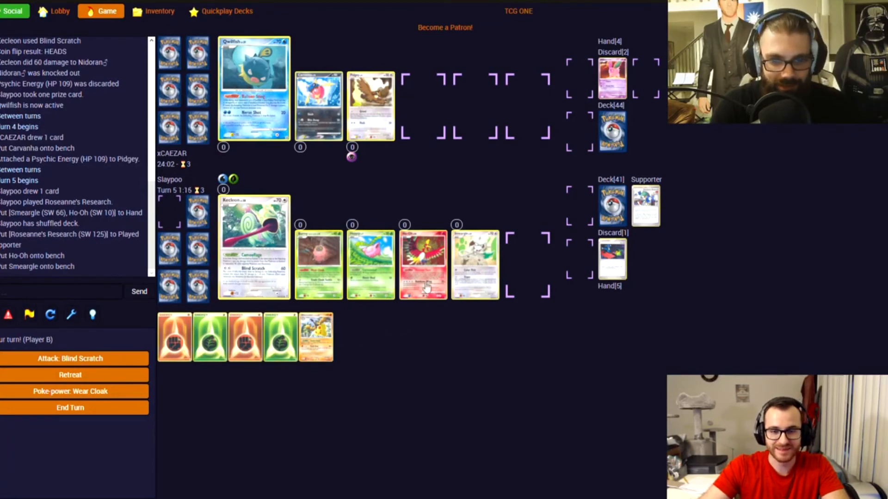
mouse_move(424, 286)
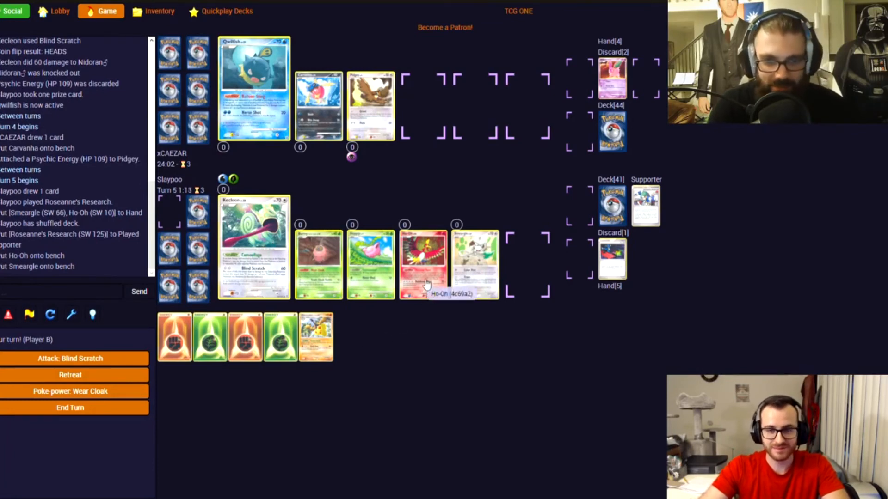
mouse_move(320, 482)
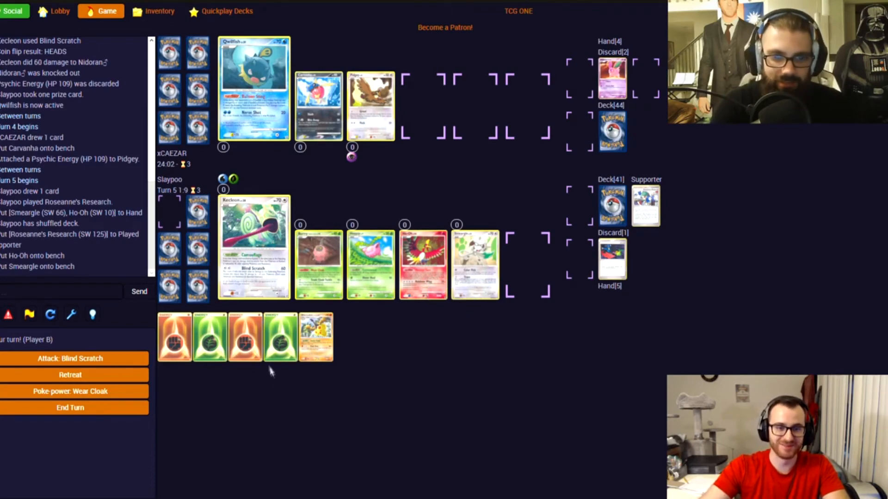
click(175, 337)
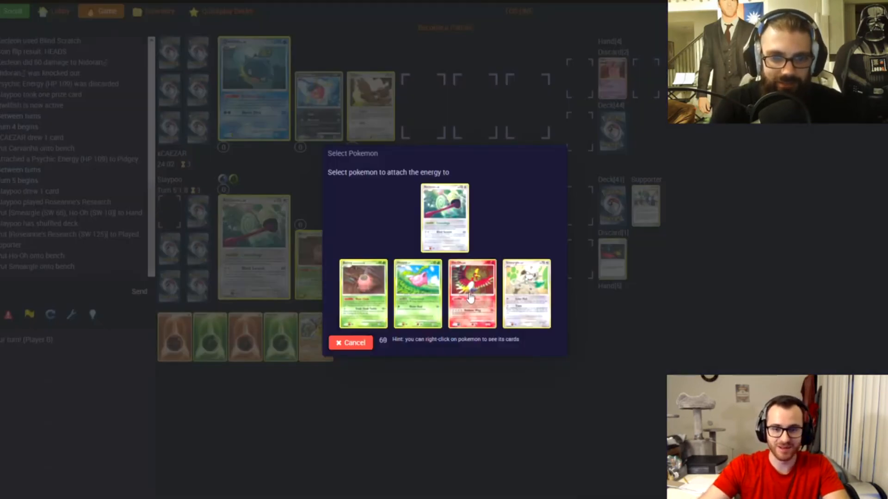
click(471, 292)
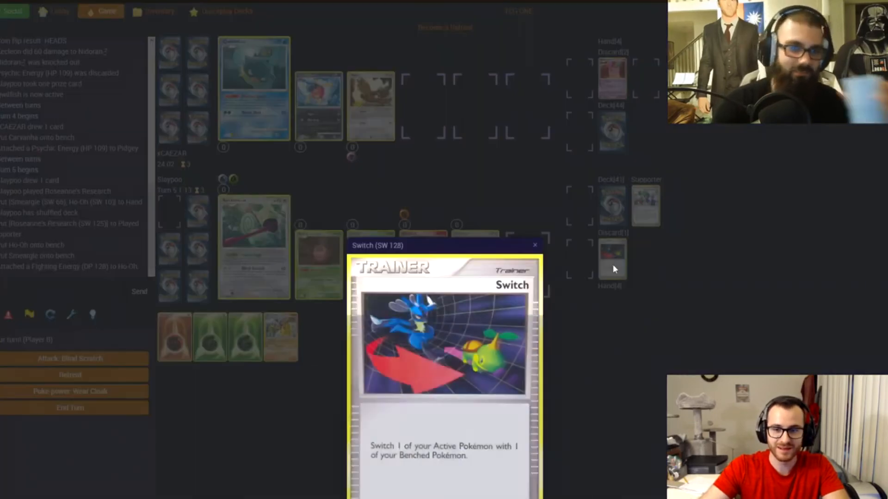
click(535, 244)
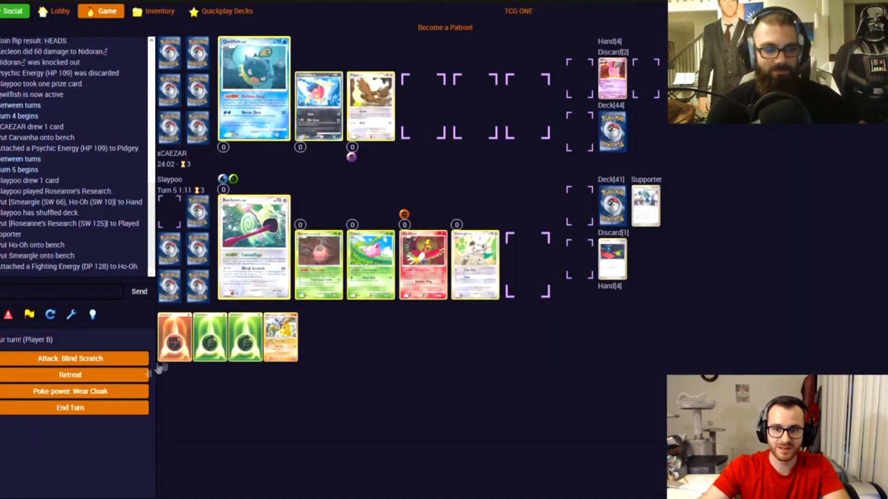
click(70, 359)
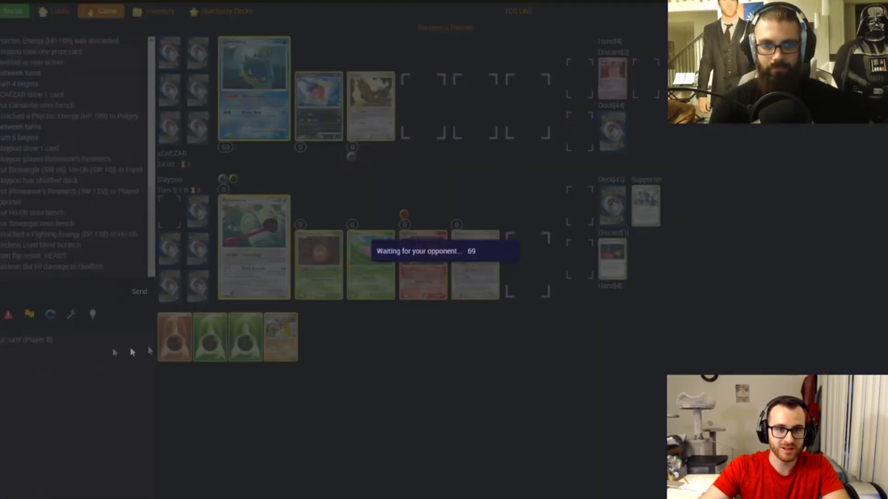
mouse_move(356, 337)
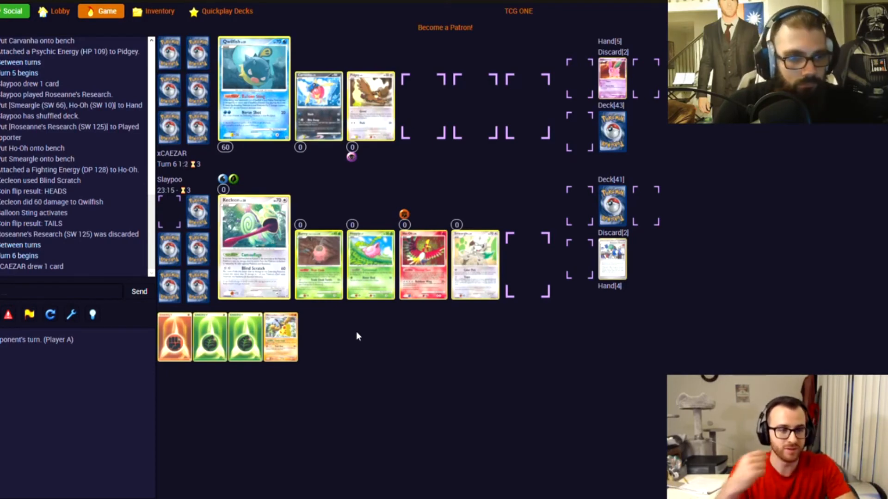
- Preview Kecleon and Qwilfish, then close the view of Skiploom's stacked cards
click(254, 249)
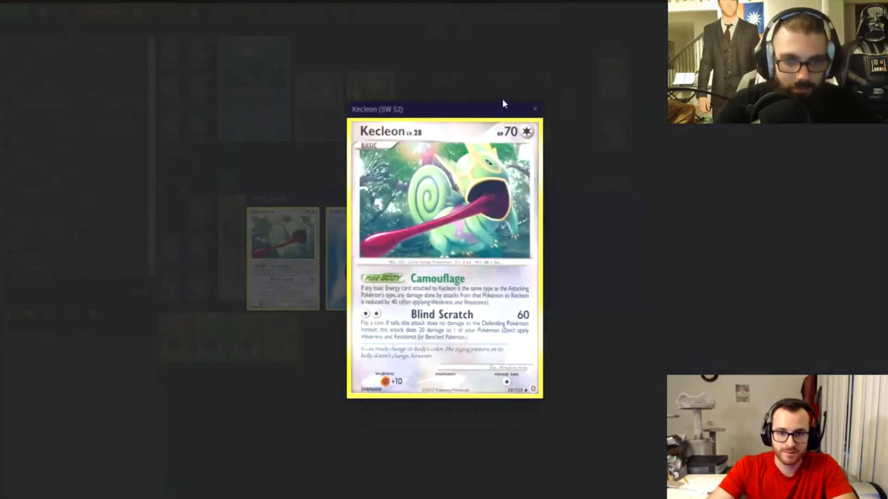
click(534, 108)
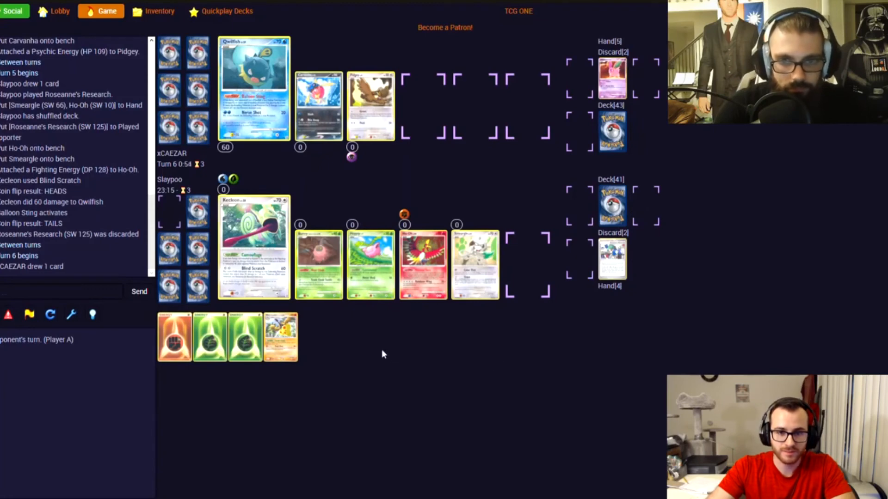
mouse_move(378, 343)
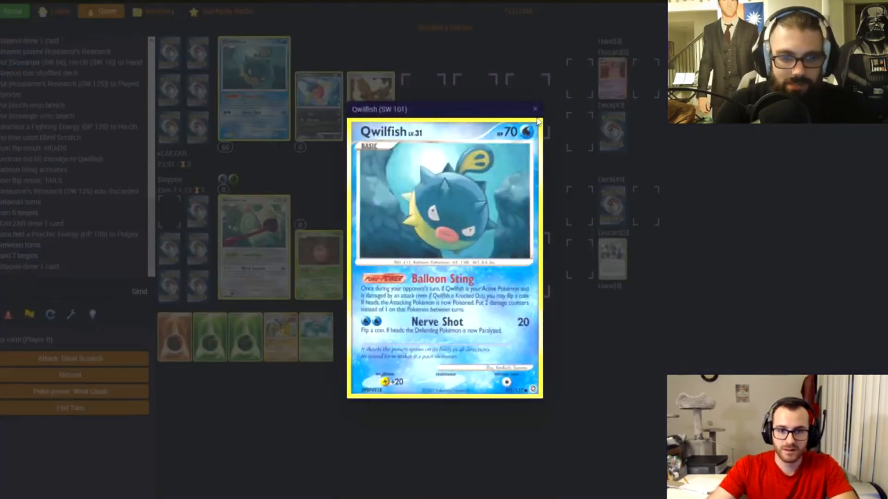
click(535, 109)
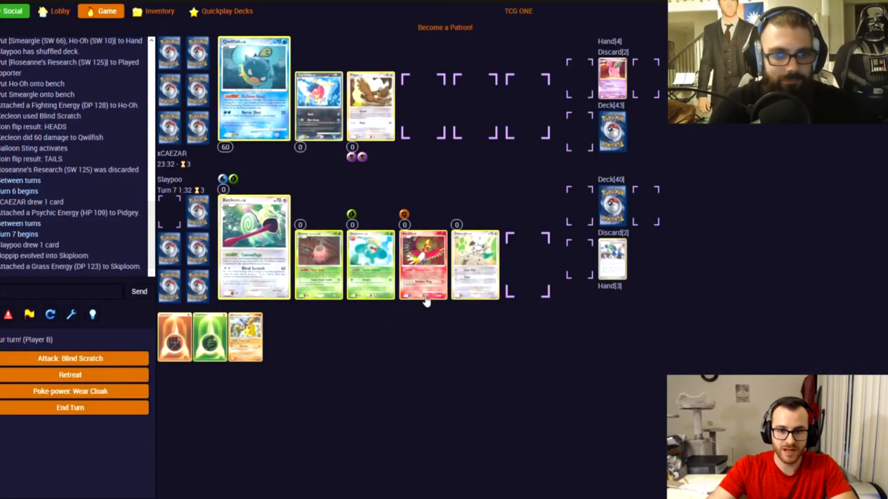
mouse_move(331, 316)
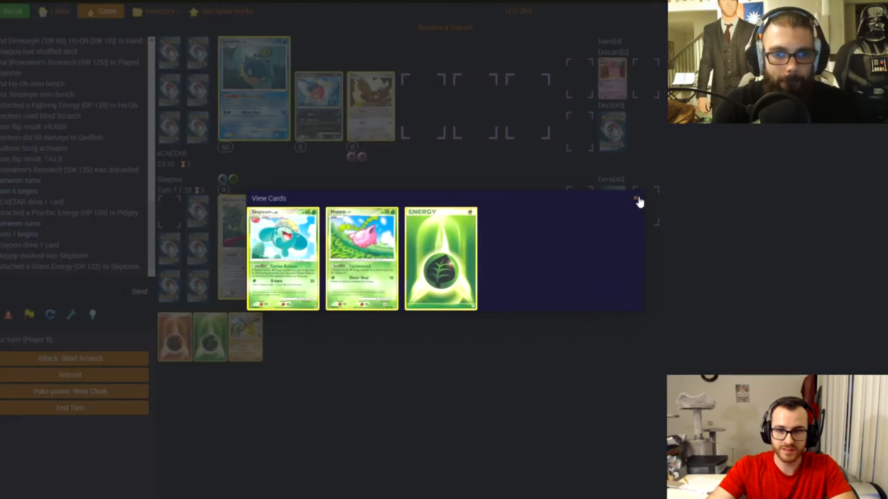
click(635, 198)
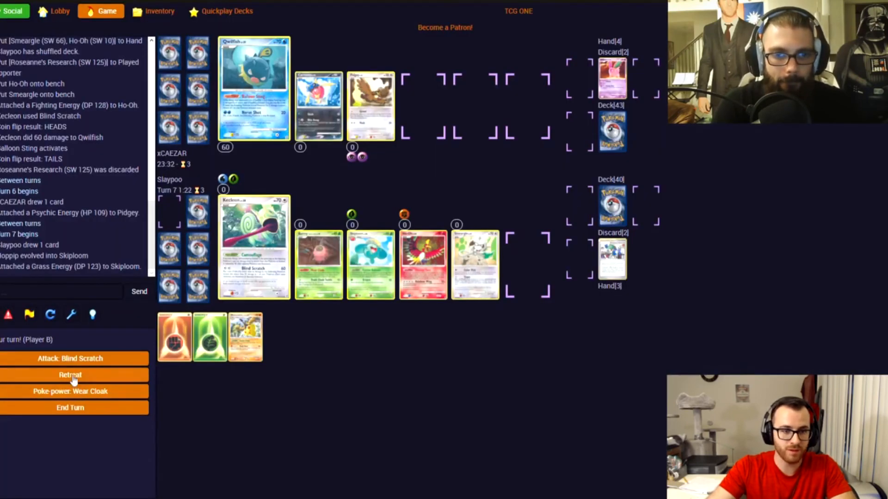
- Retreat Kecleon by discarding a Grass Energy, then take a prize card after Qwilfish's knockout
click(70, 375)
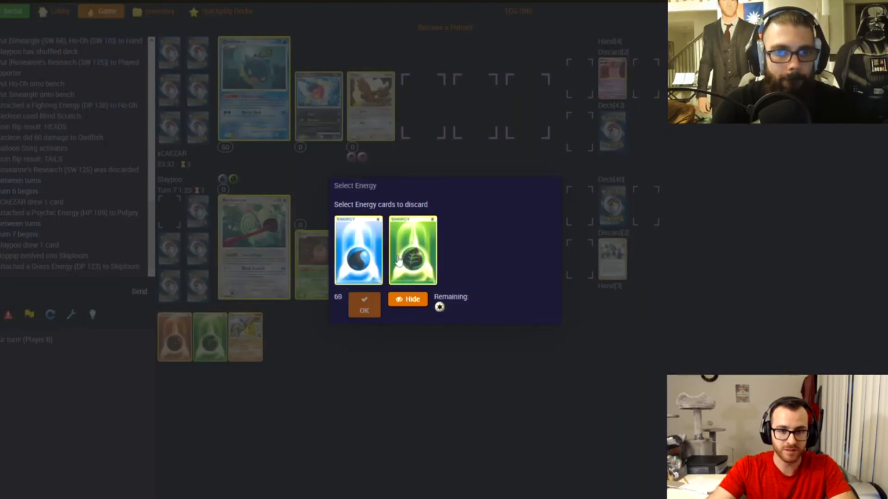
click(364, 311)
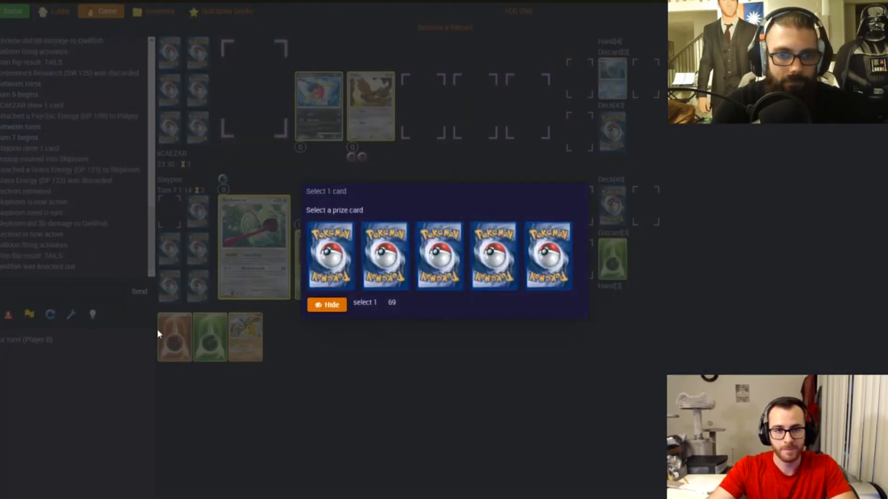
click(330, 256)
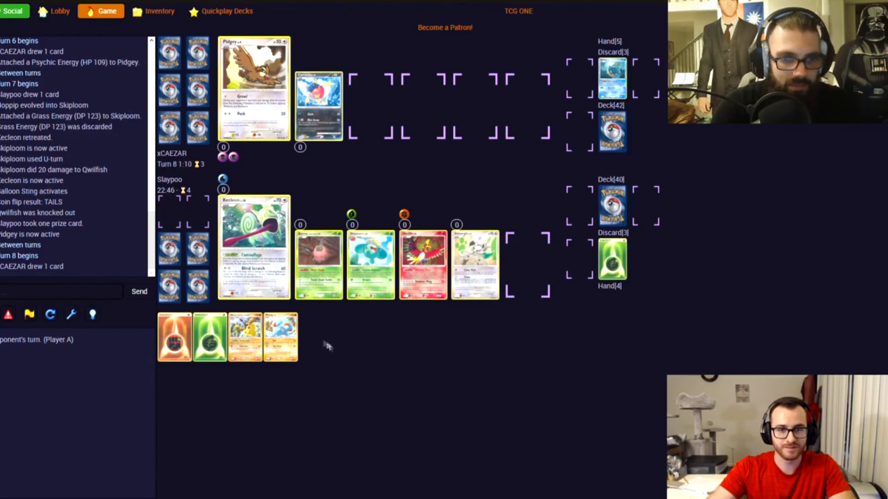
mouse_move(335, 336)
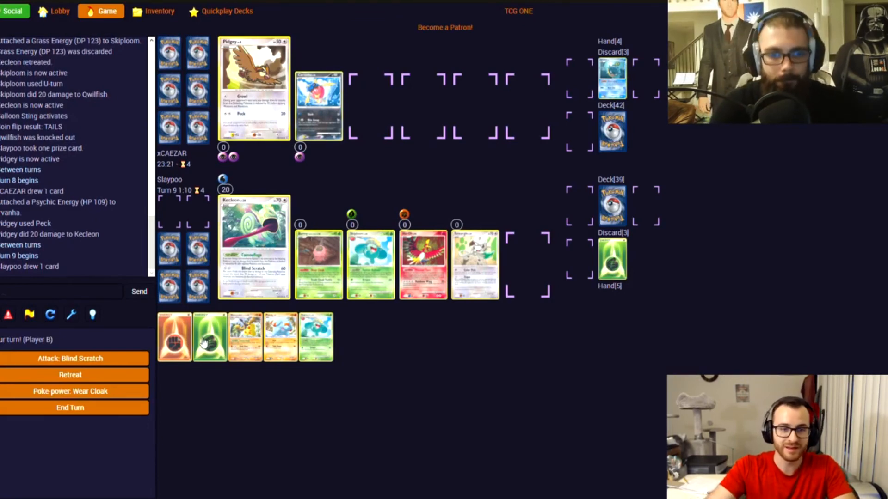
- Attach Fighting Energy to Kecleon and Grass Energy to Ho-Oh, using Blind Scratch on Pidgey
click(209, 337)
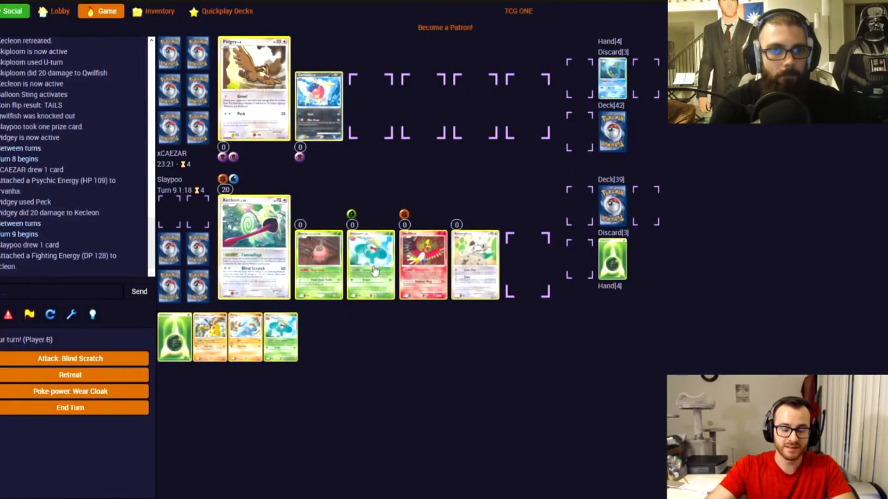
mouse_move(367, 280)
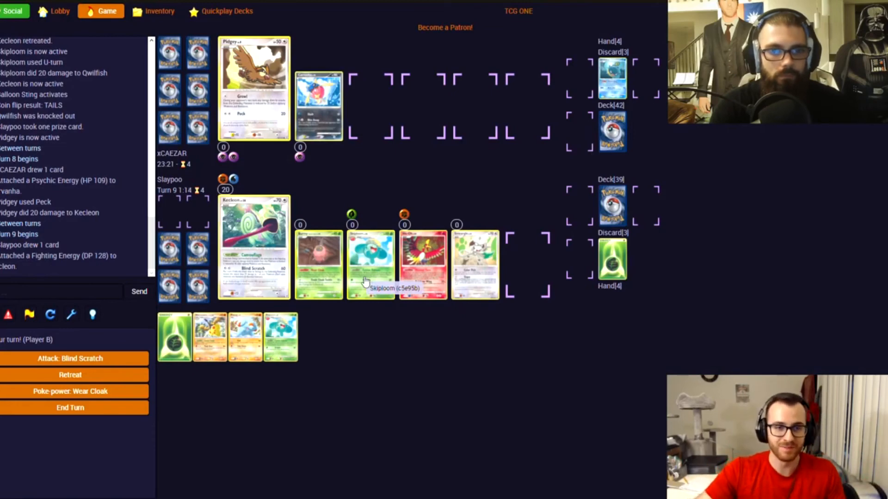
mouse_move(140, 350)
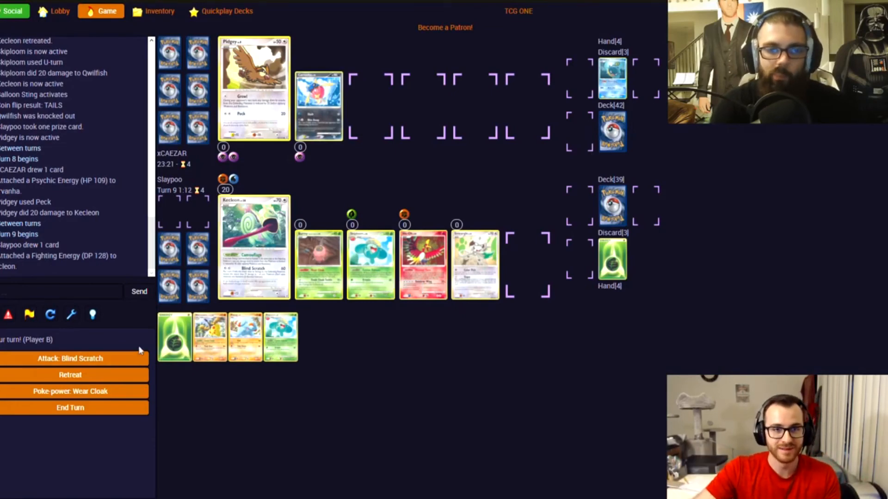
click(70, 358)
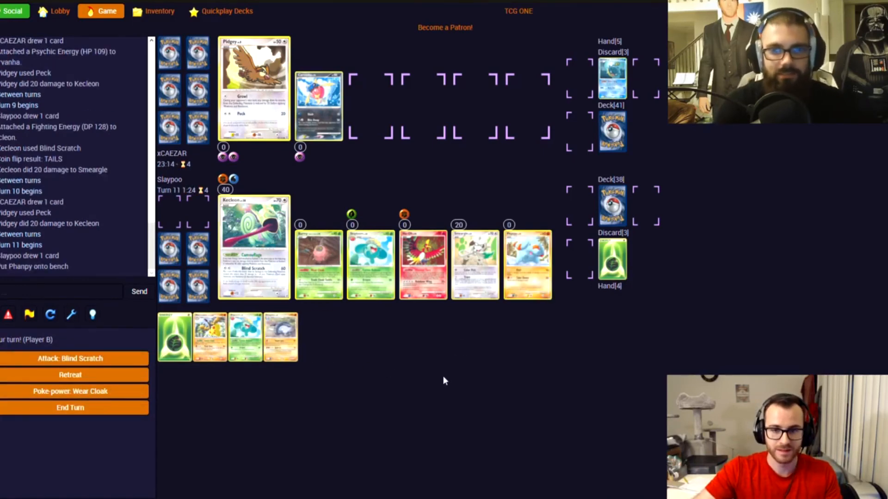
click(175, 336)
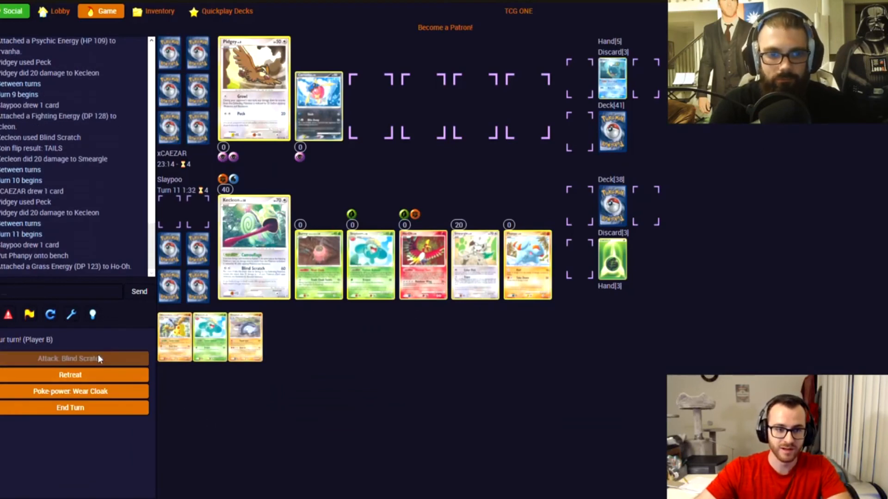
click(70, 358)
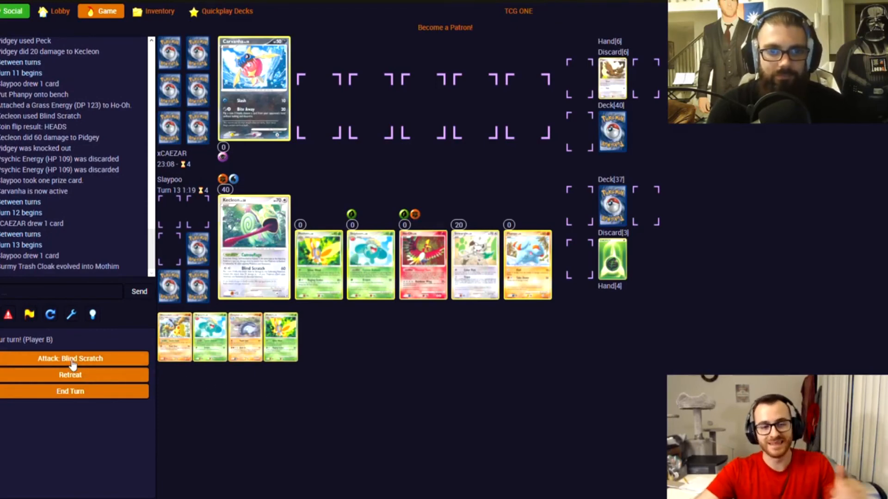
- Knock out Carvanha with Kecleon's Blind Scratch and take the final prize card
click(70, 358)
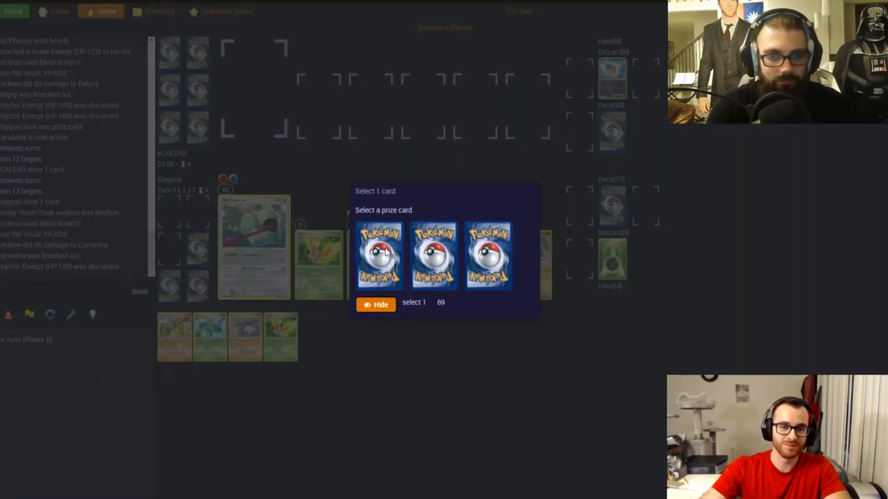
click(378, 256)
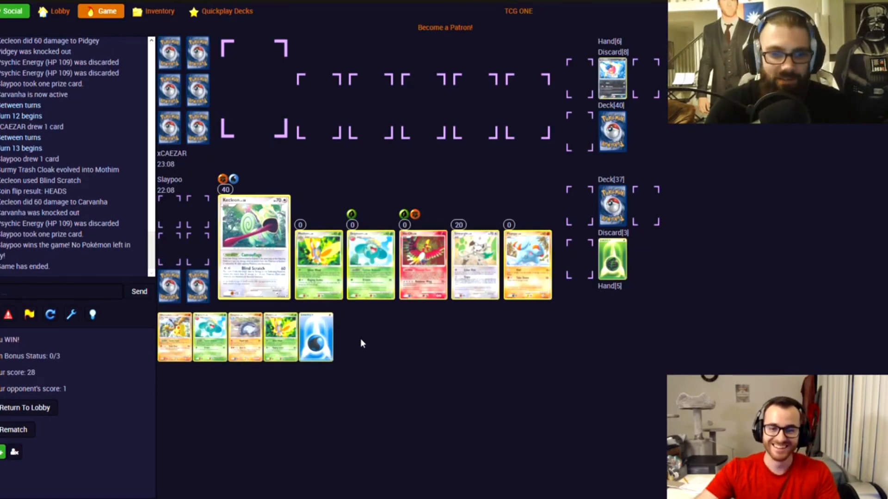
mouse_move(363, 331)
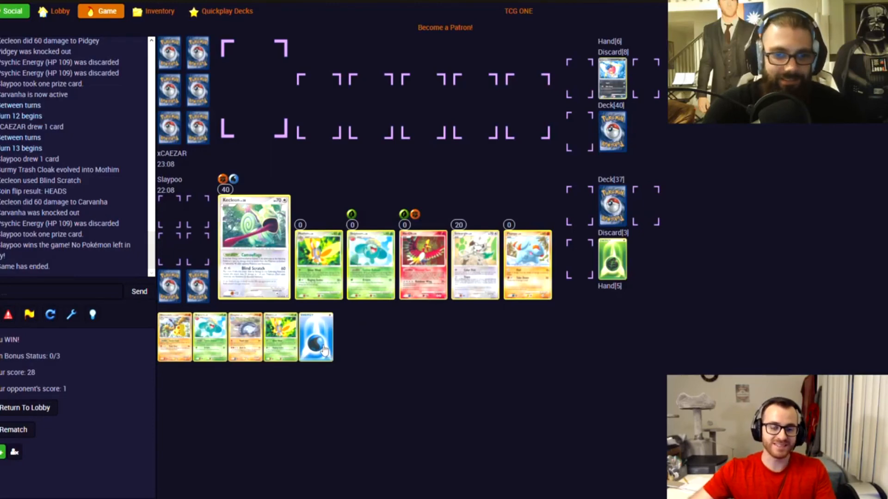
mouse_move(405, 327)
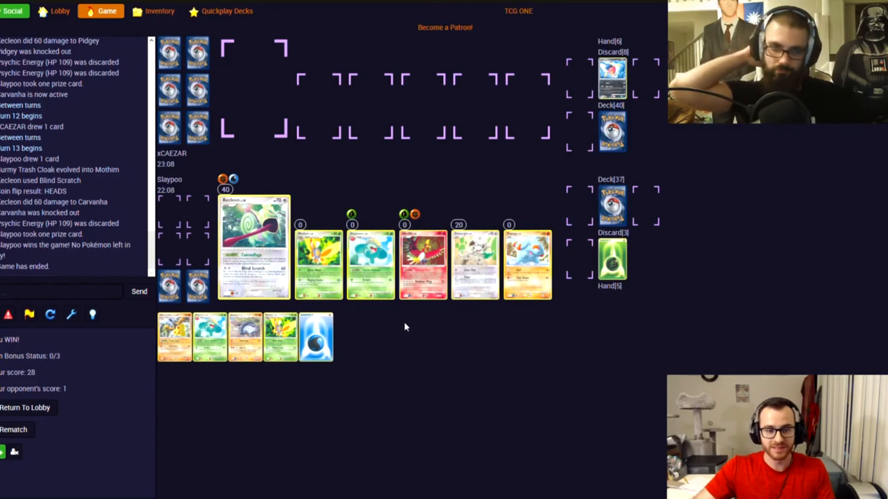
mouse_move(396, 275)
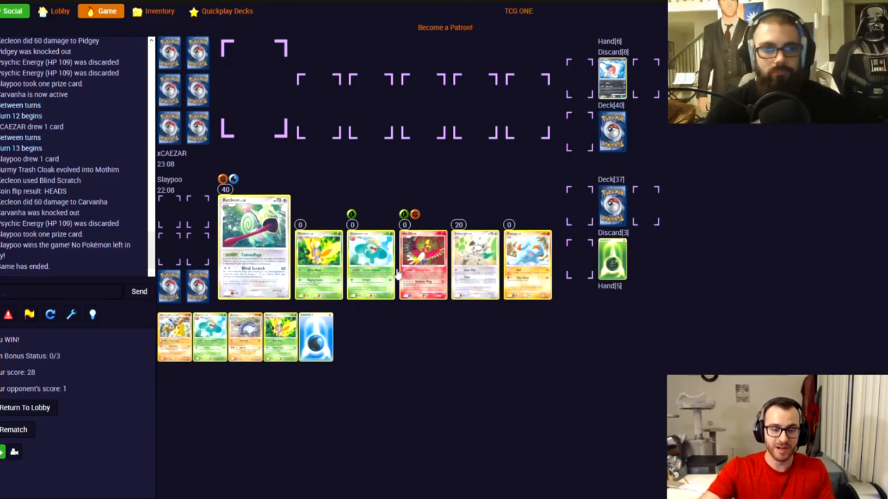
mouse_move(422, 264)
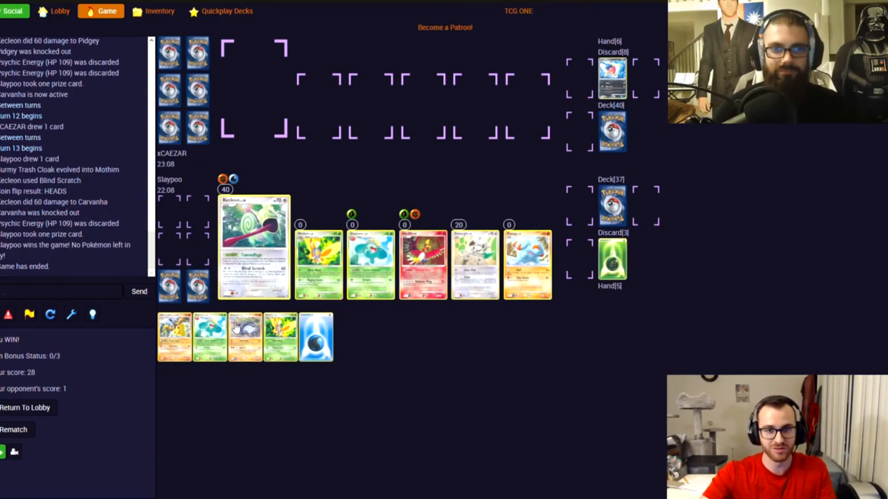
mouse_move(416, 353)
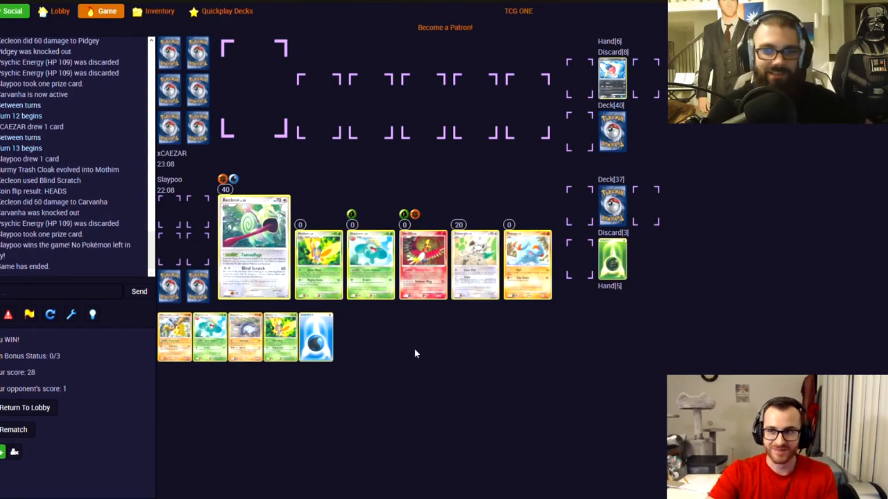